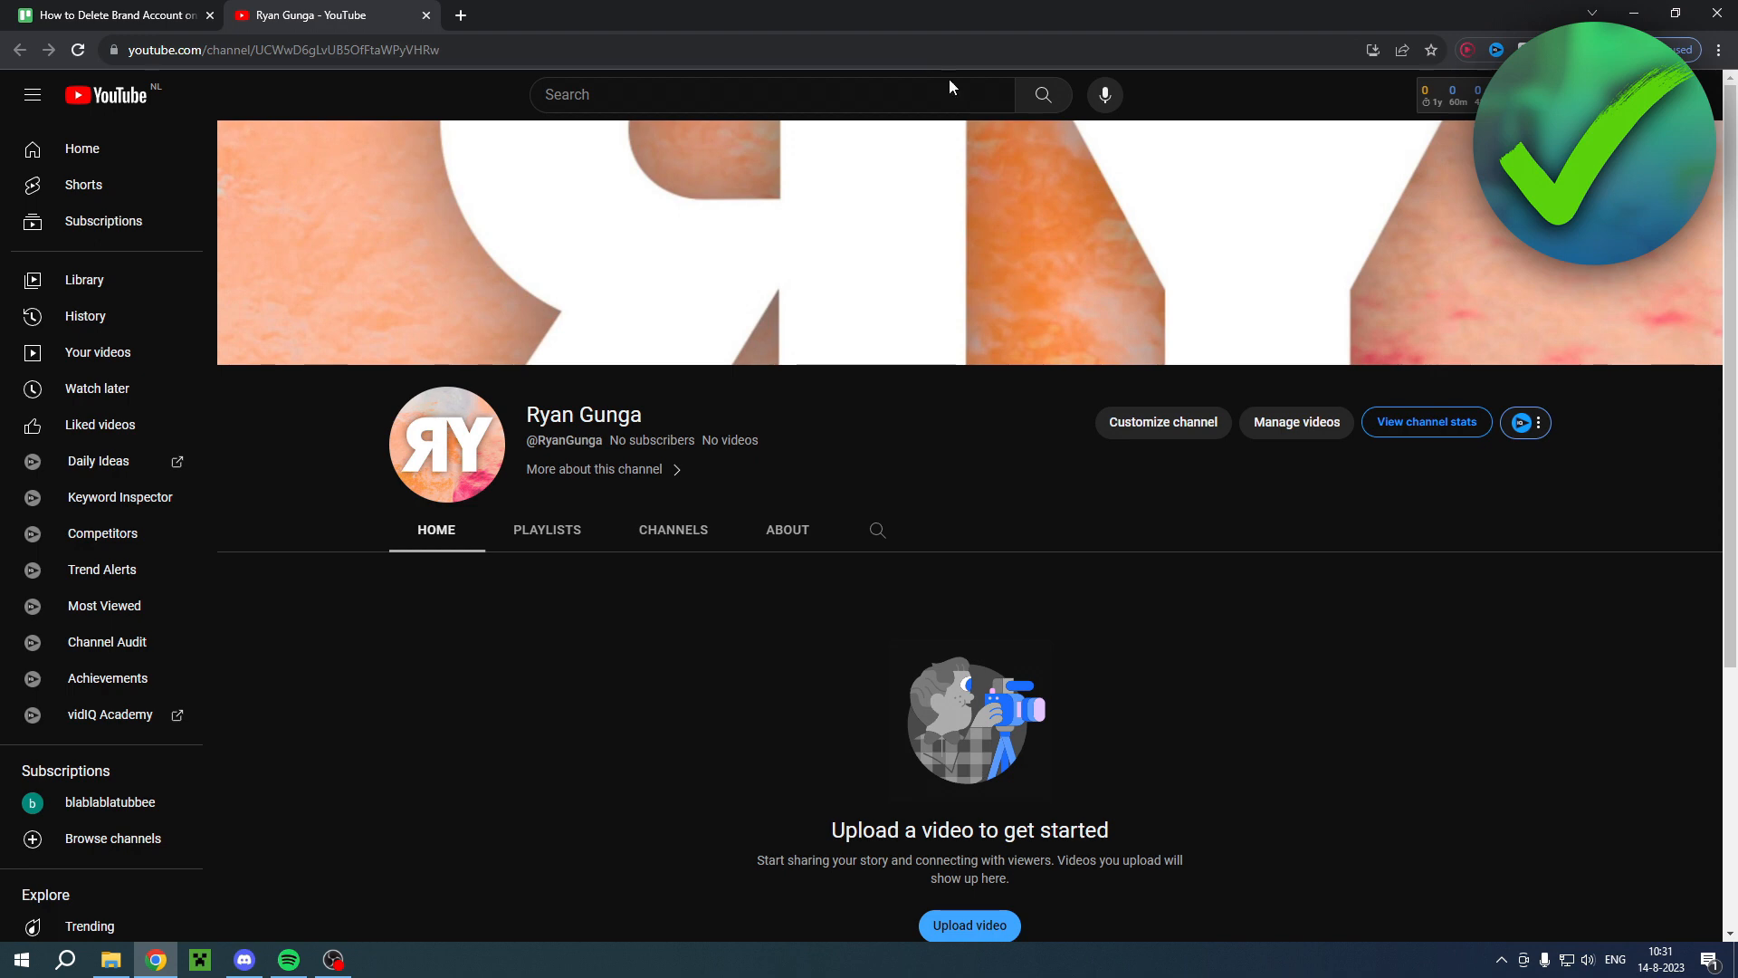
{"action": "mouse_move", "coordinate": [1180, 95]}
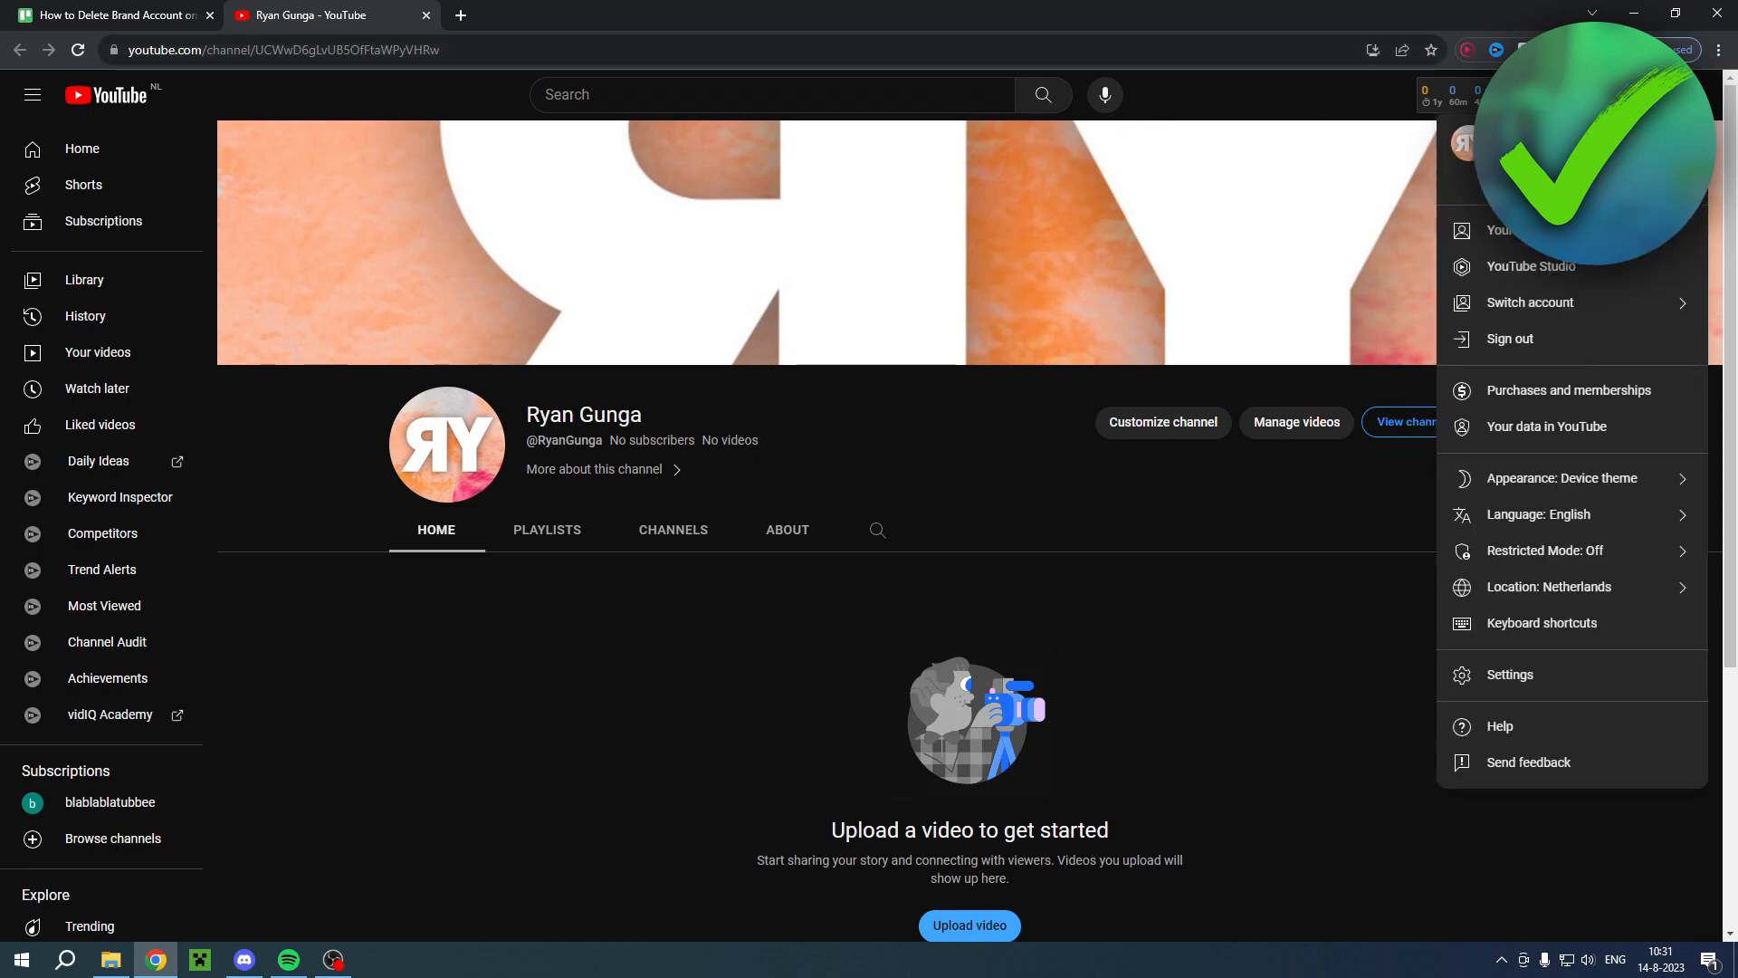
{"action": "mouse_move", "coordinate": [1530, 302]}
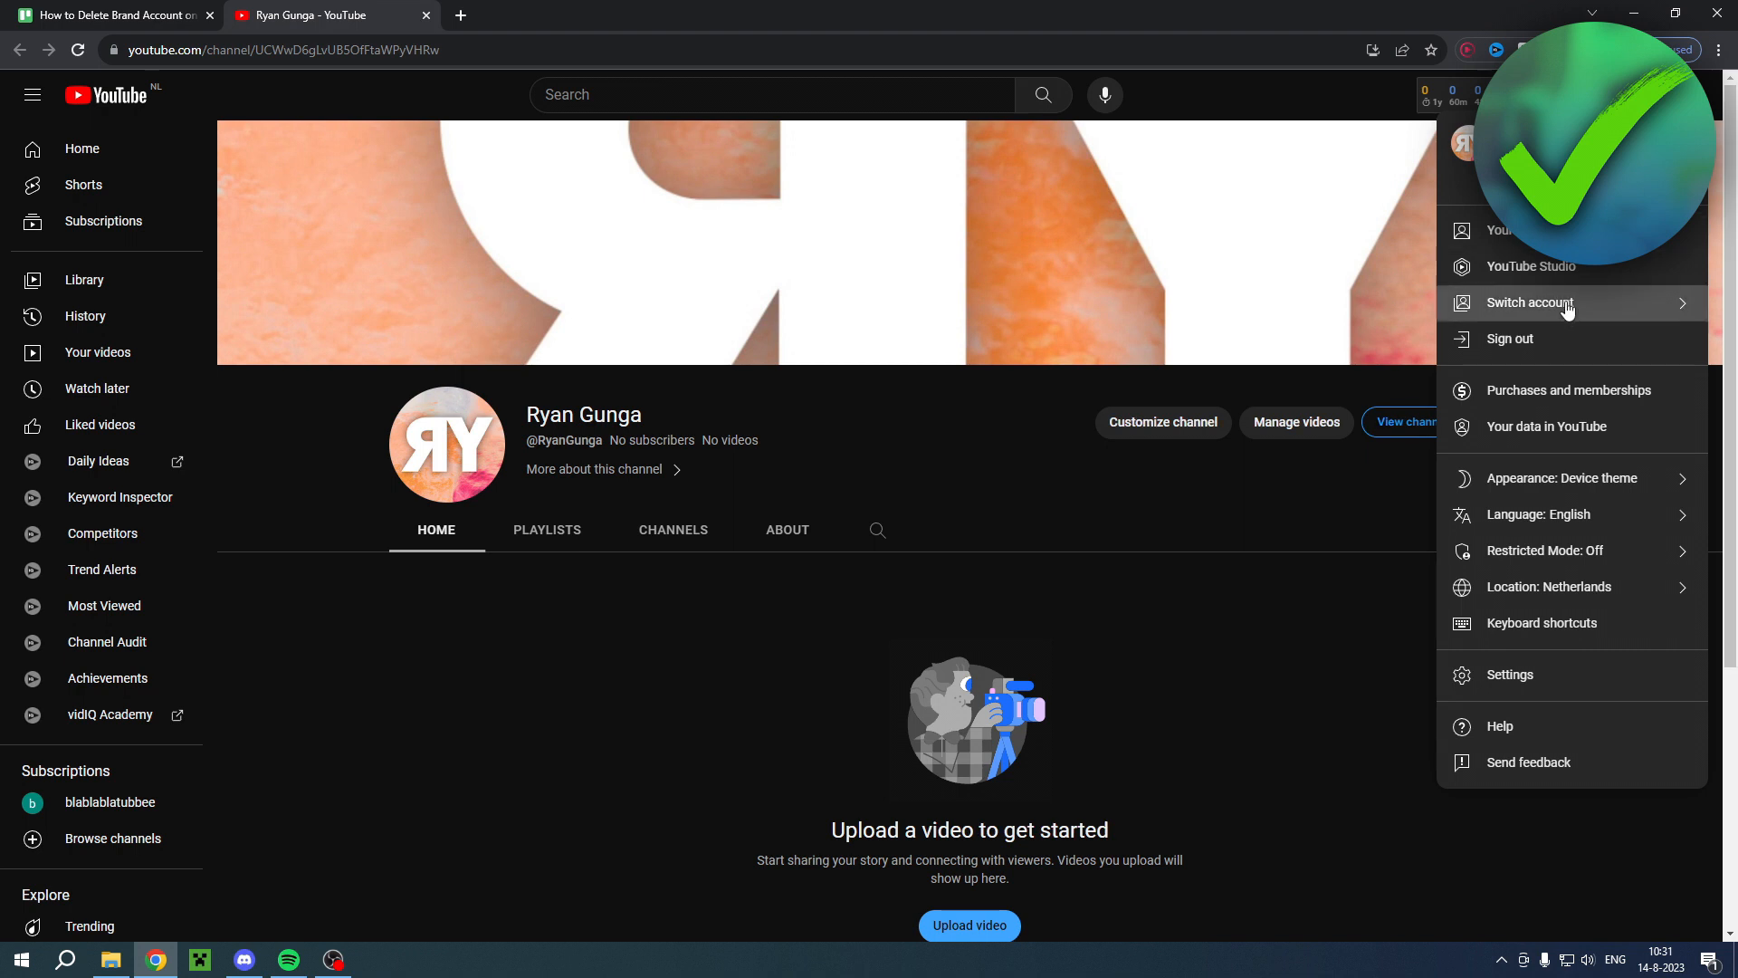
- Switch to the brand channel's Studio dashboard and bring up its Settings dialog
{"action": "left_click", "coordinate": [1530, 303]}
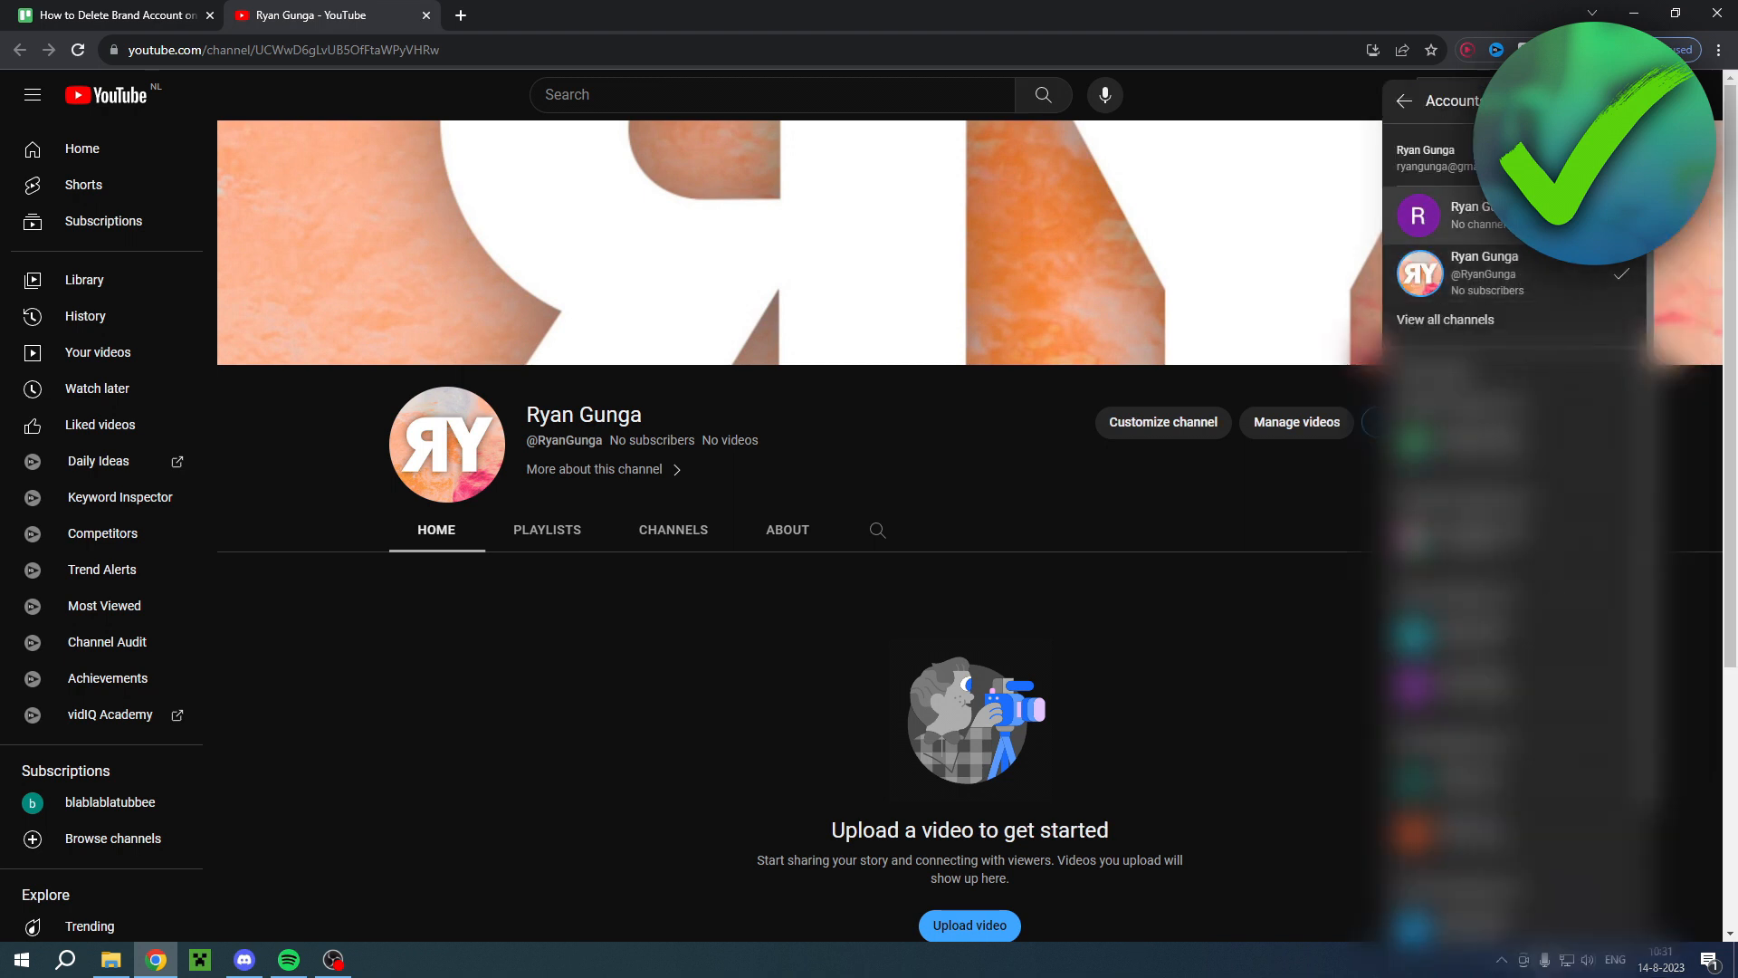
{"action": "mouse_move", "coordinate": [1416, 216]}
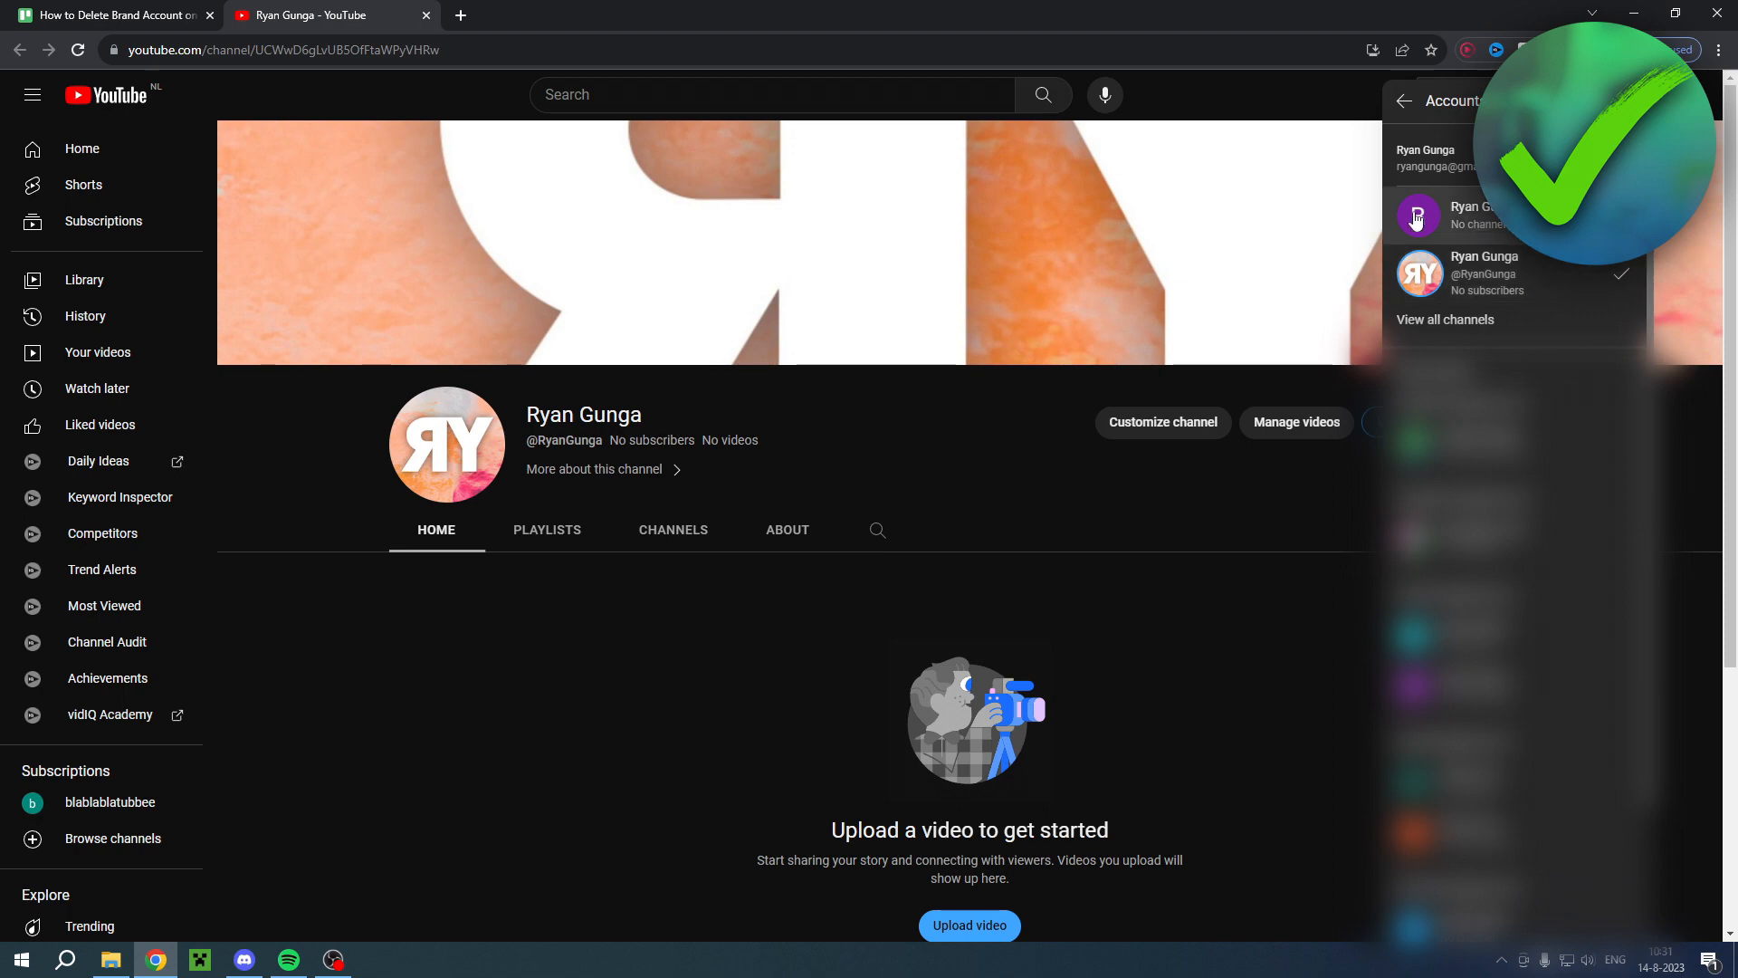
{"action": "mouse_move", "coordinate": [1461, 215]}
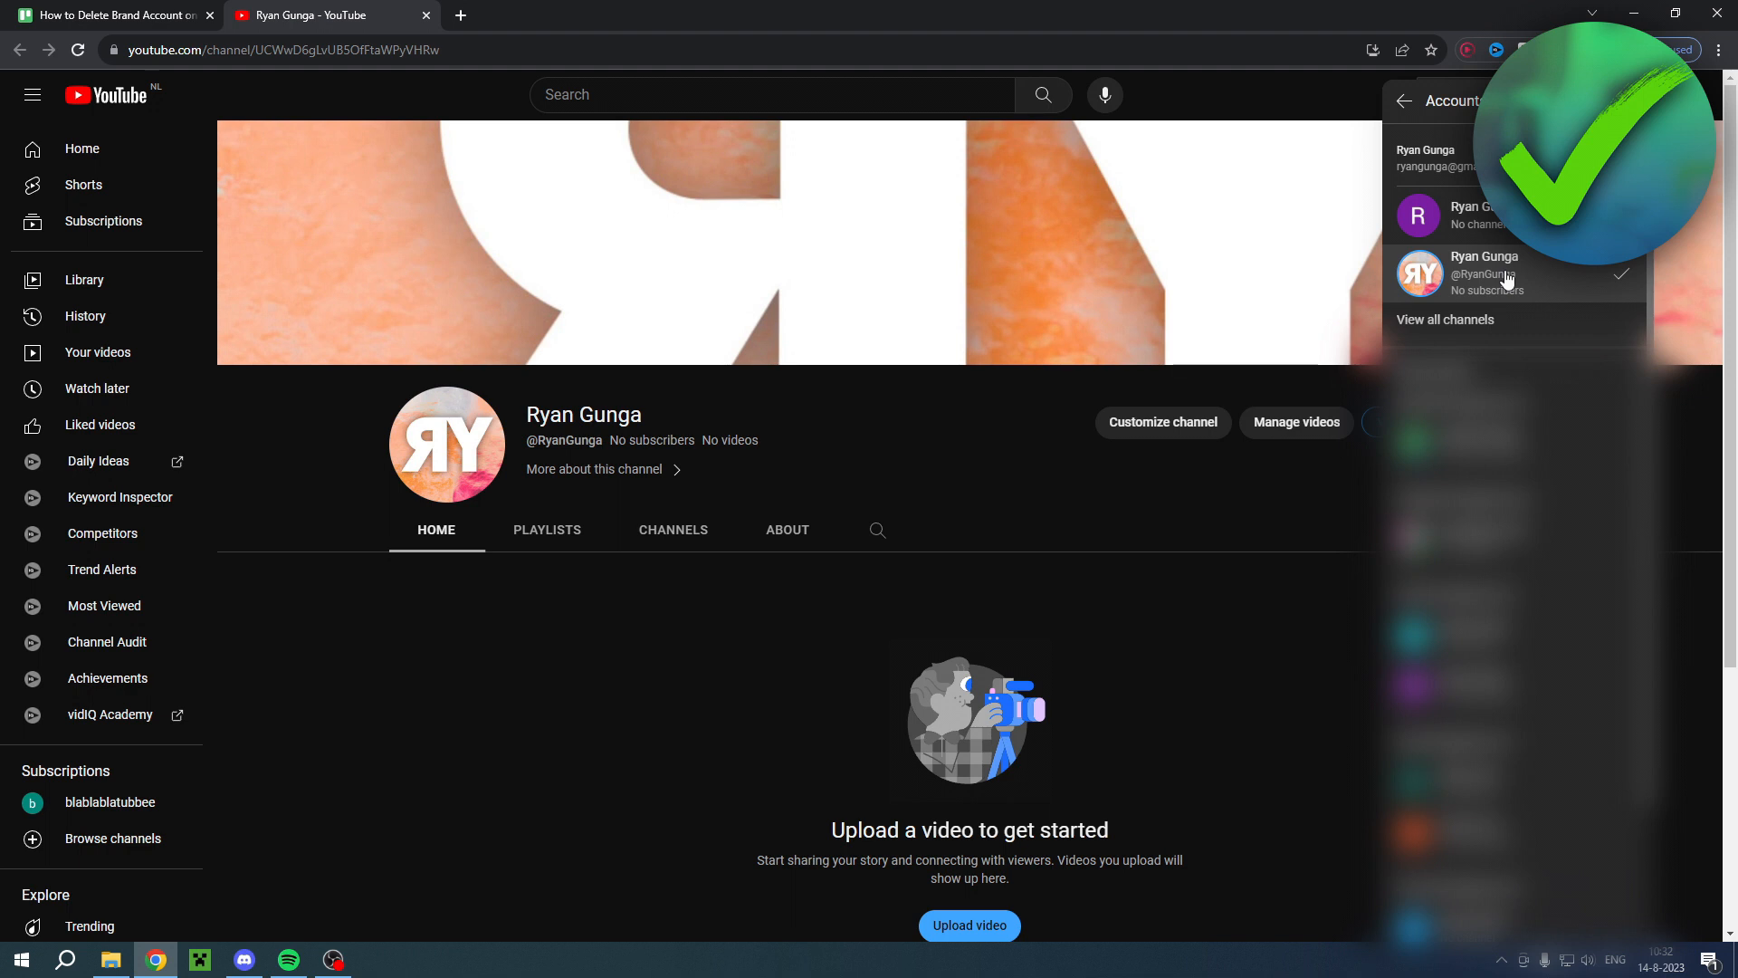
{"action": "mouse_move", "coordinate": [1416, 170]}
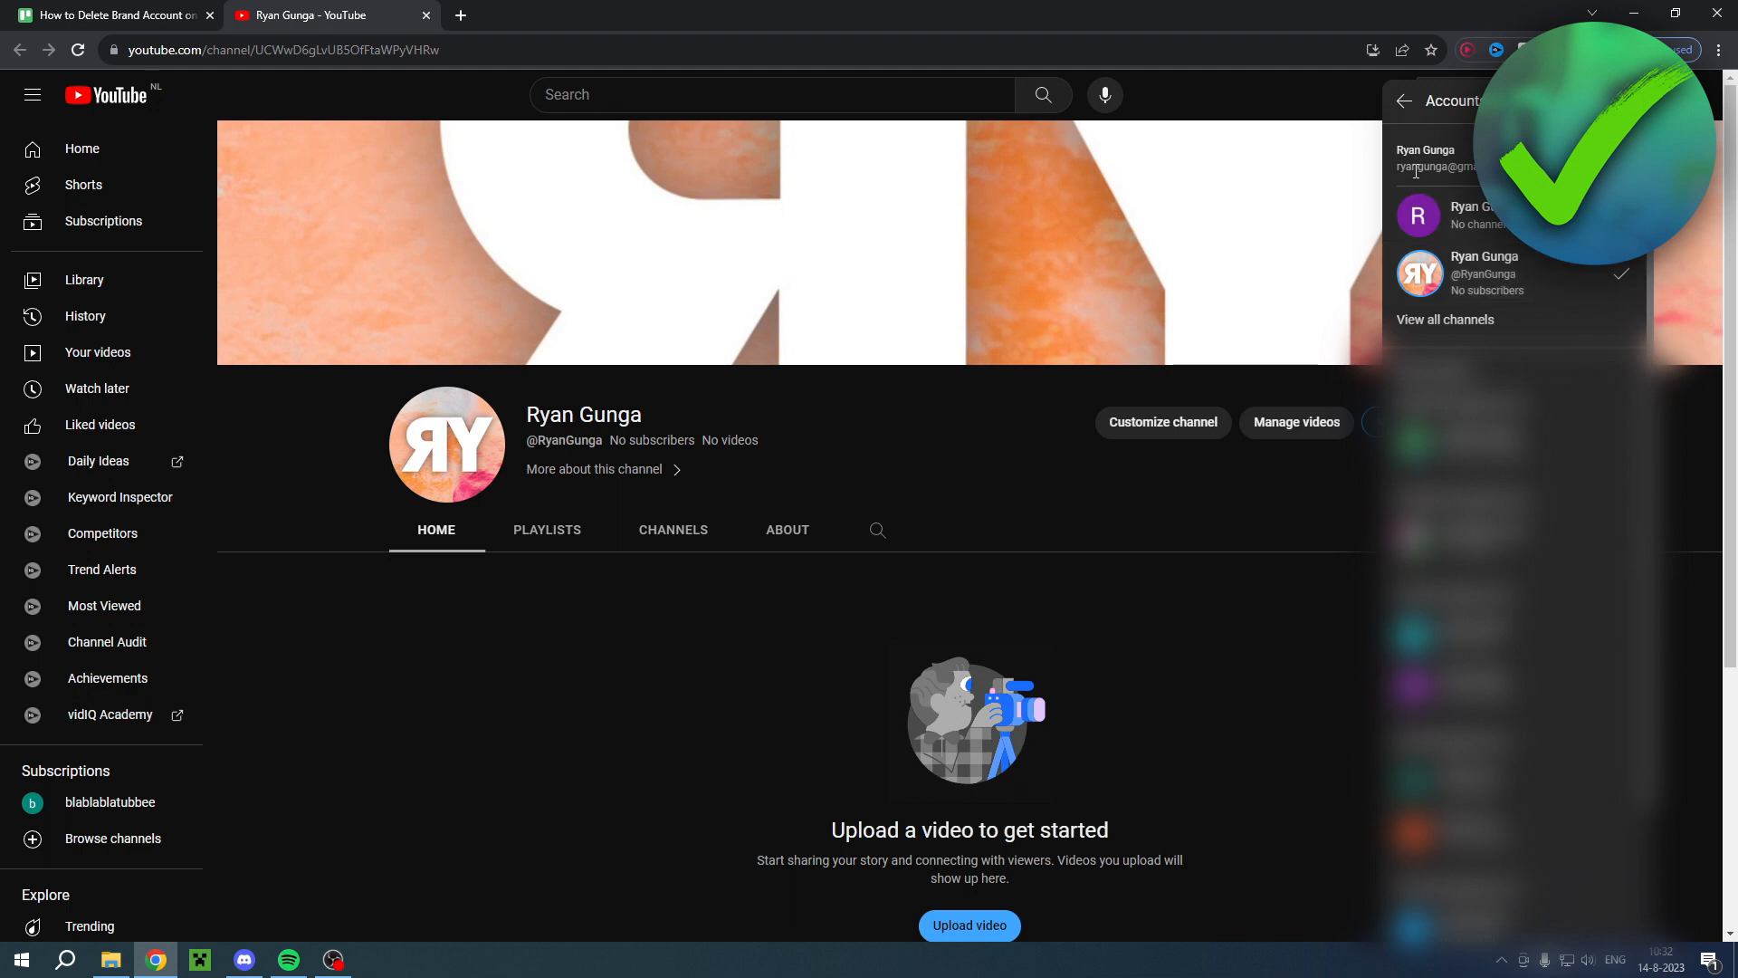
{"action": "mouse_move", "coordinate": [1507, 274]}
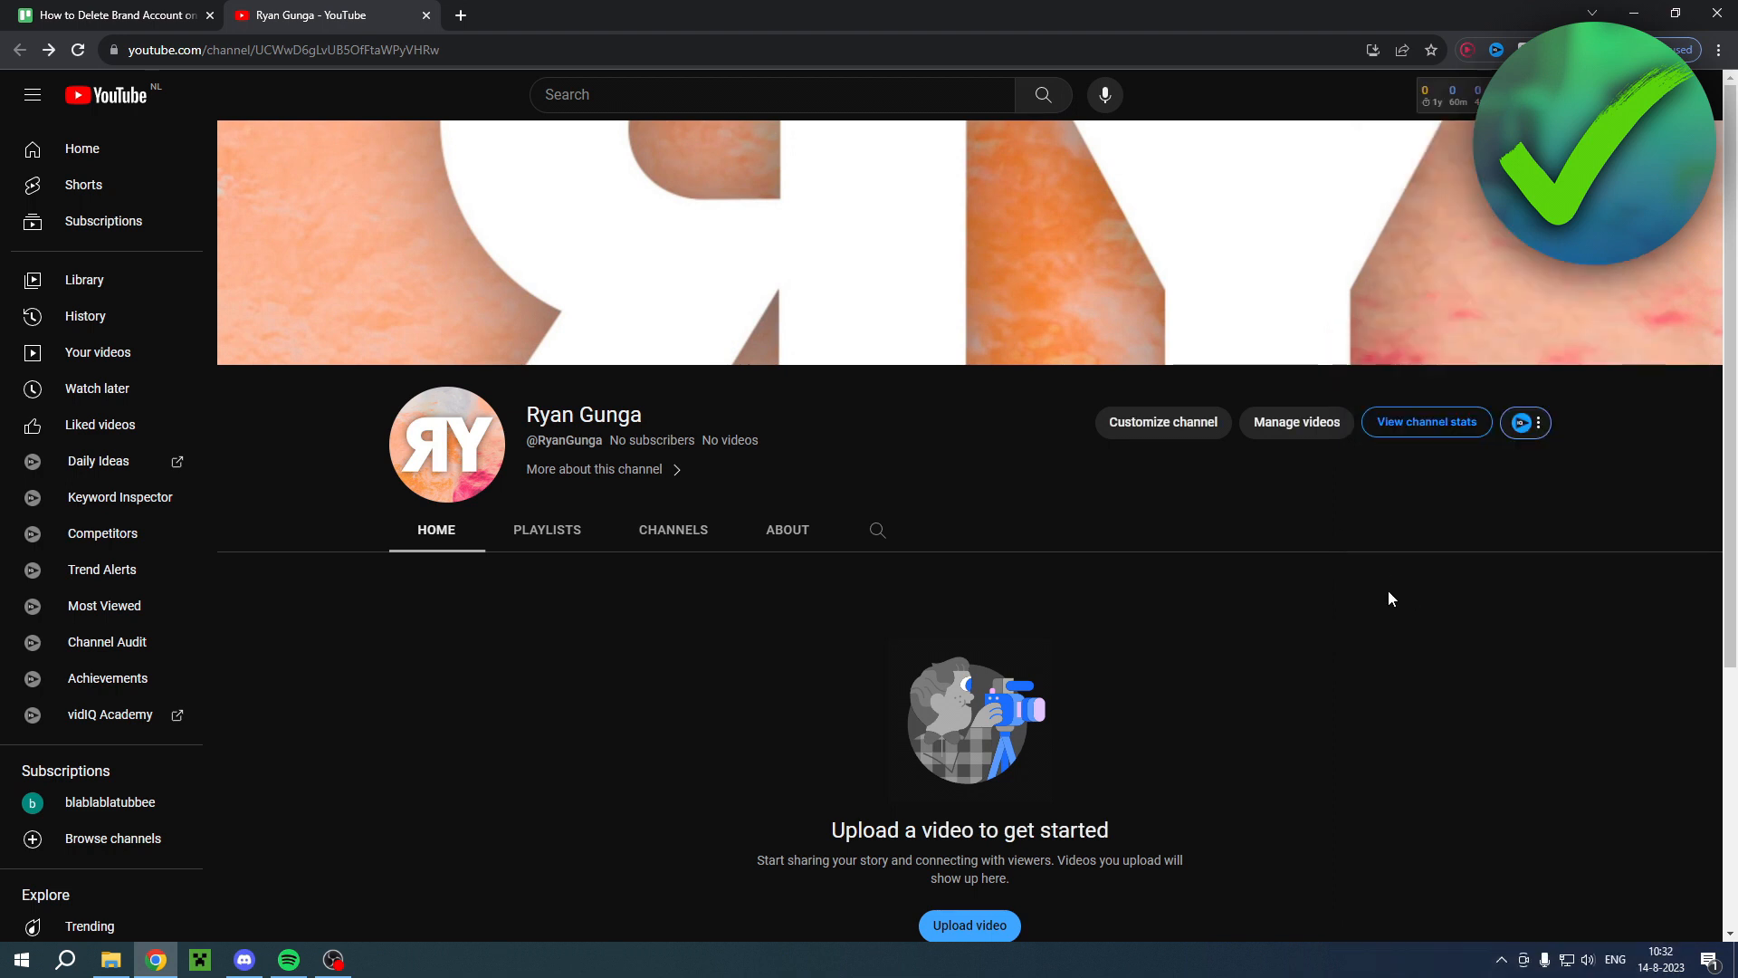
{"action": "mouse_move", "coordinate": [869, 503]}
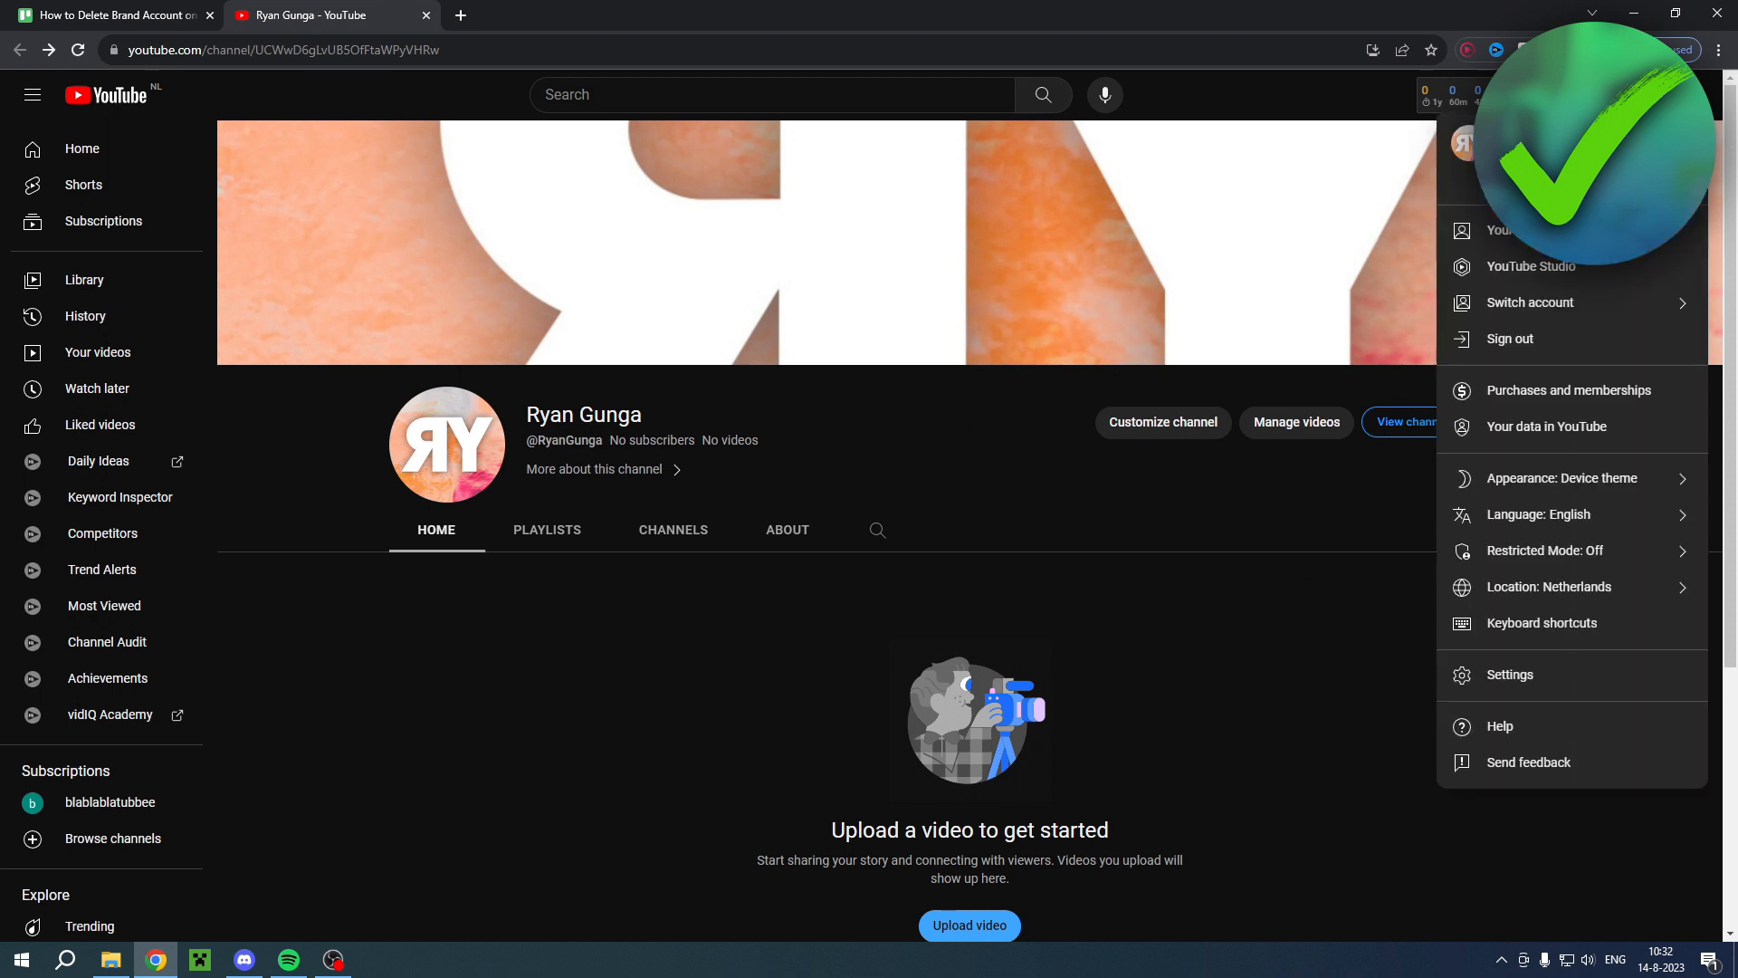
{"action": "left_click", "coordinate": [1531, 266]}
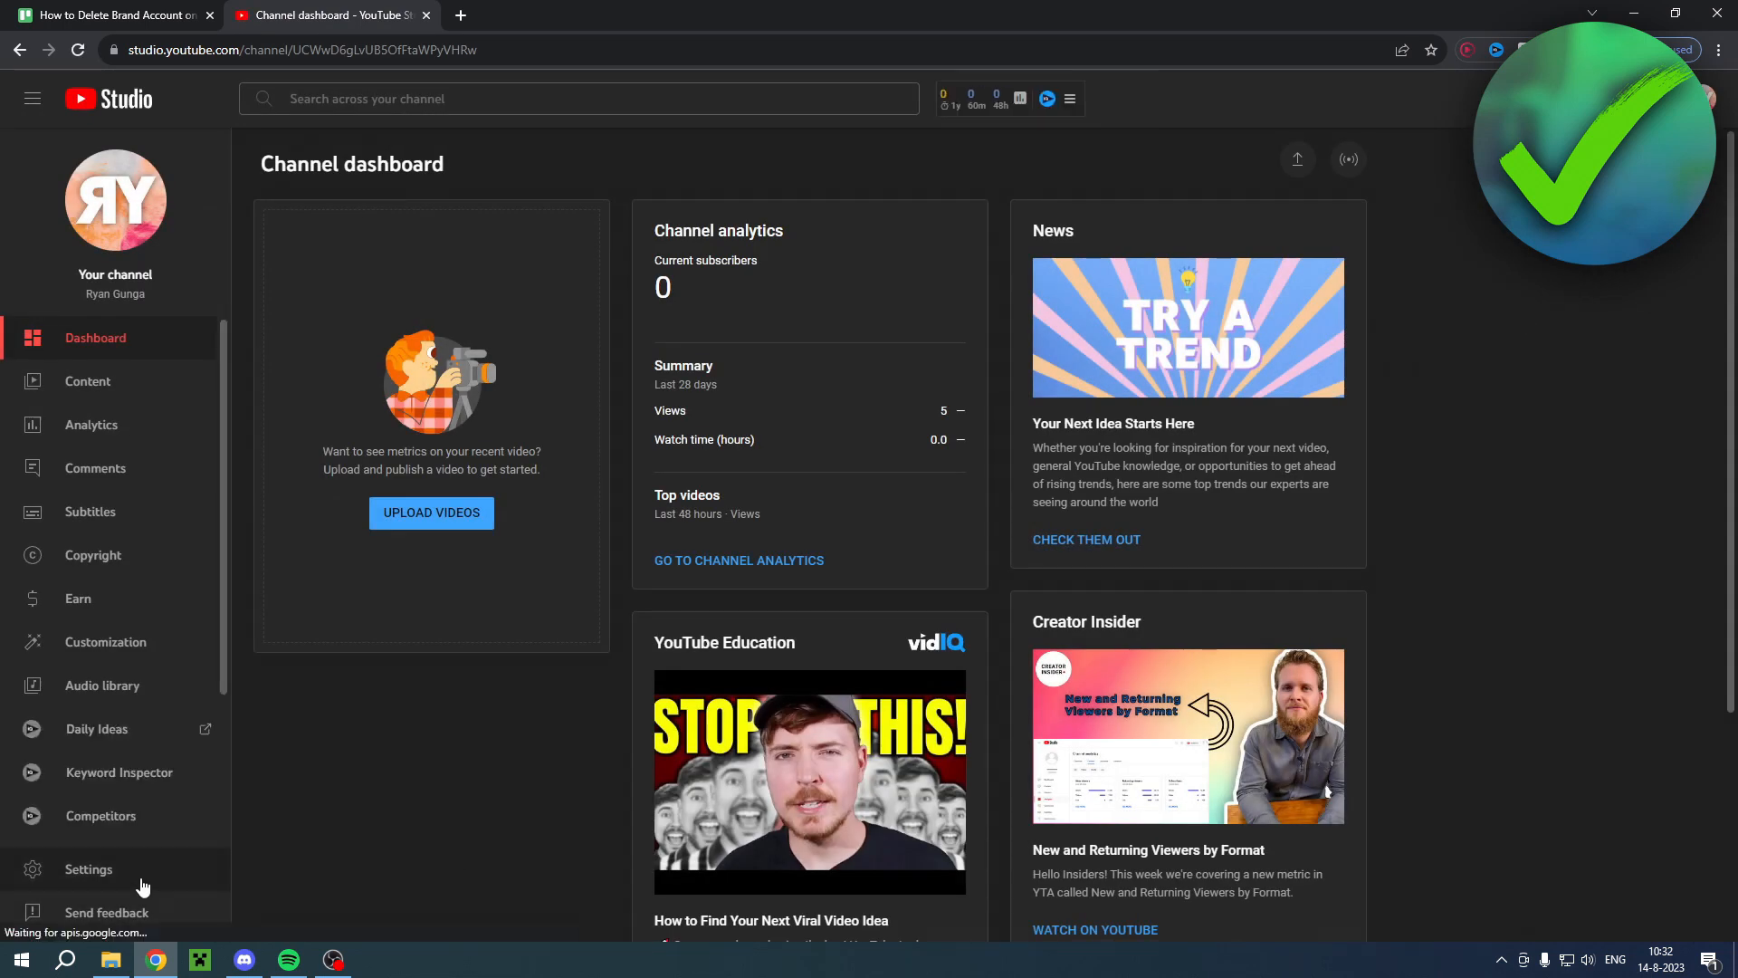
{"action": "left_click", "coordinate": [88, 869]}
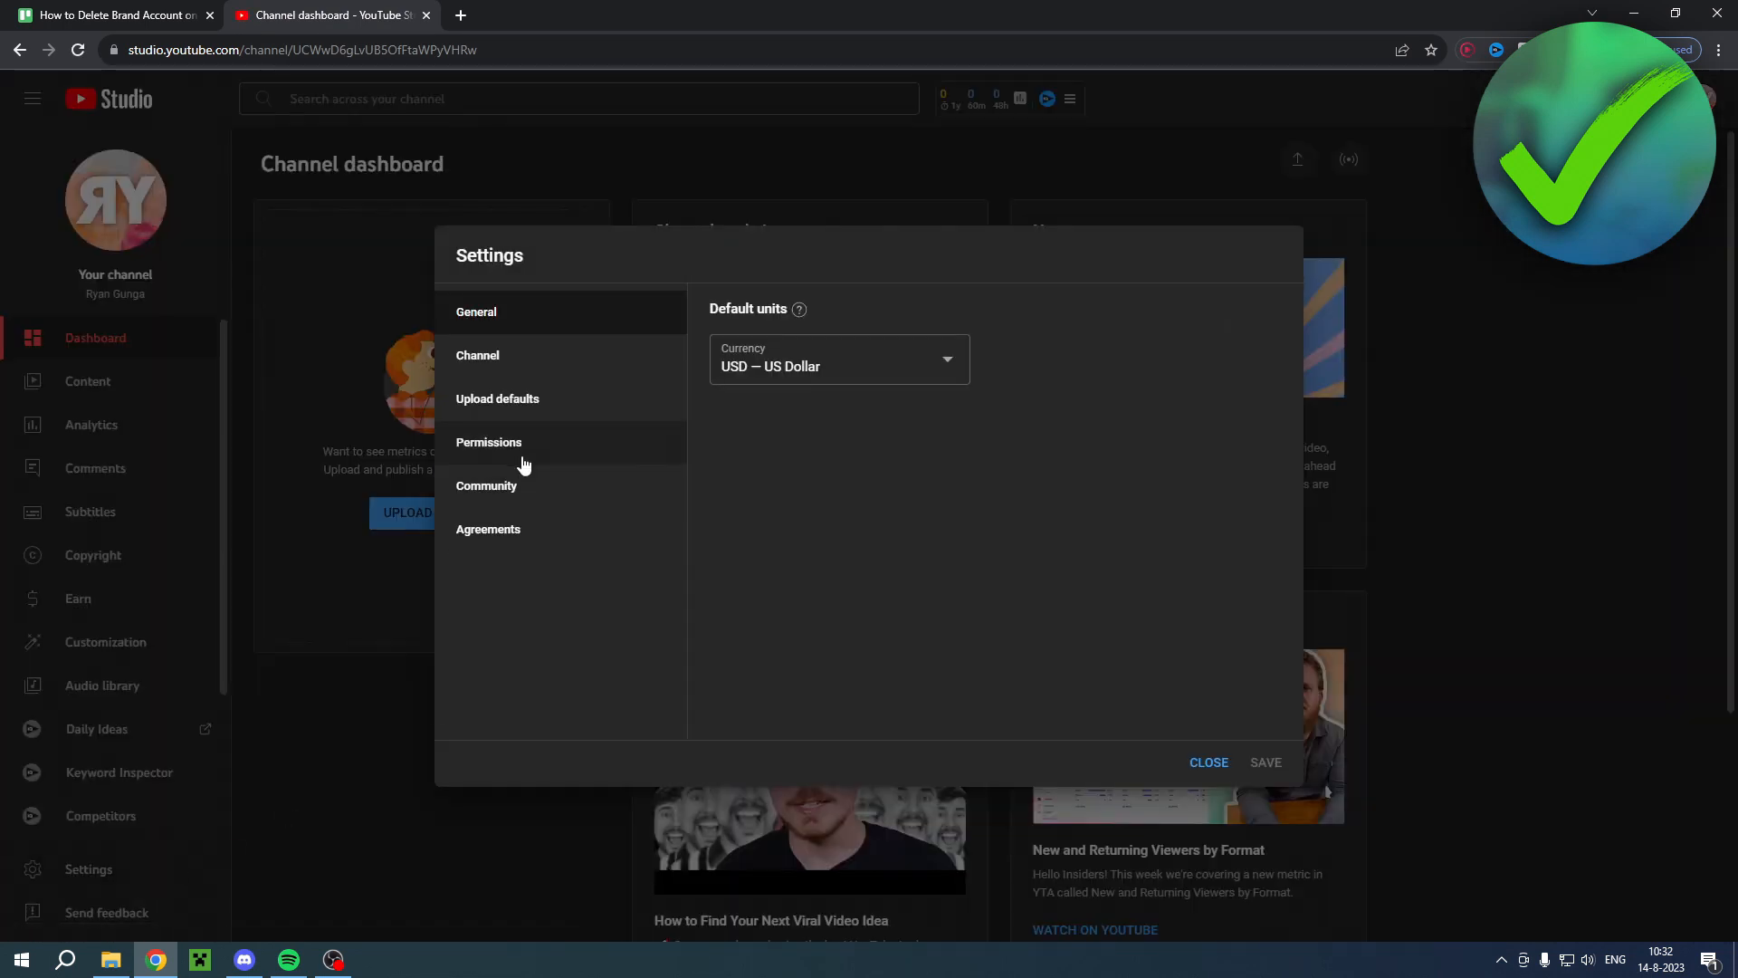
- Go to Permissions and choose Manage permissions to reach the Brand Account details
{"action": "left_click", "coordinate": [488, 440]}
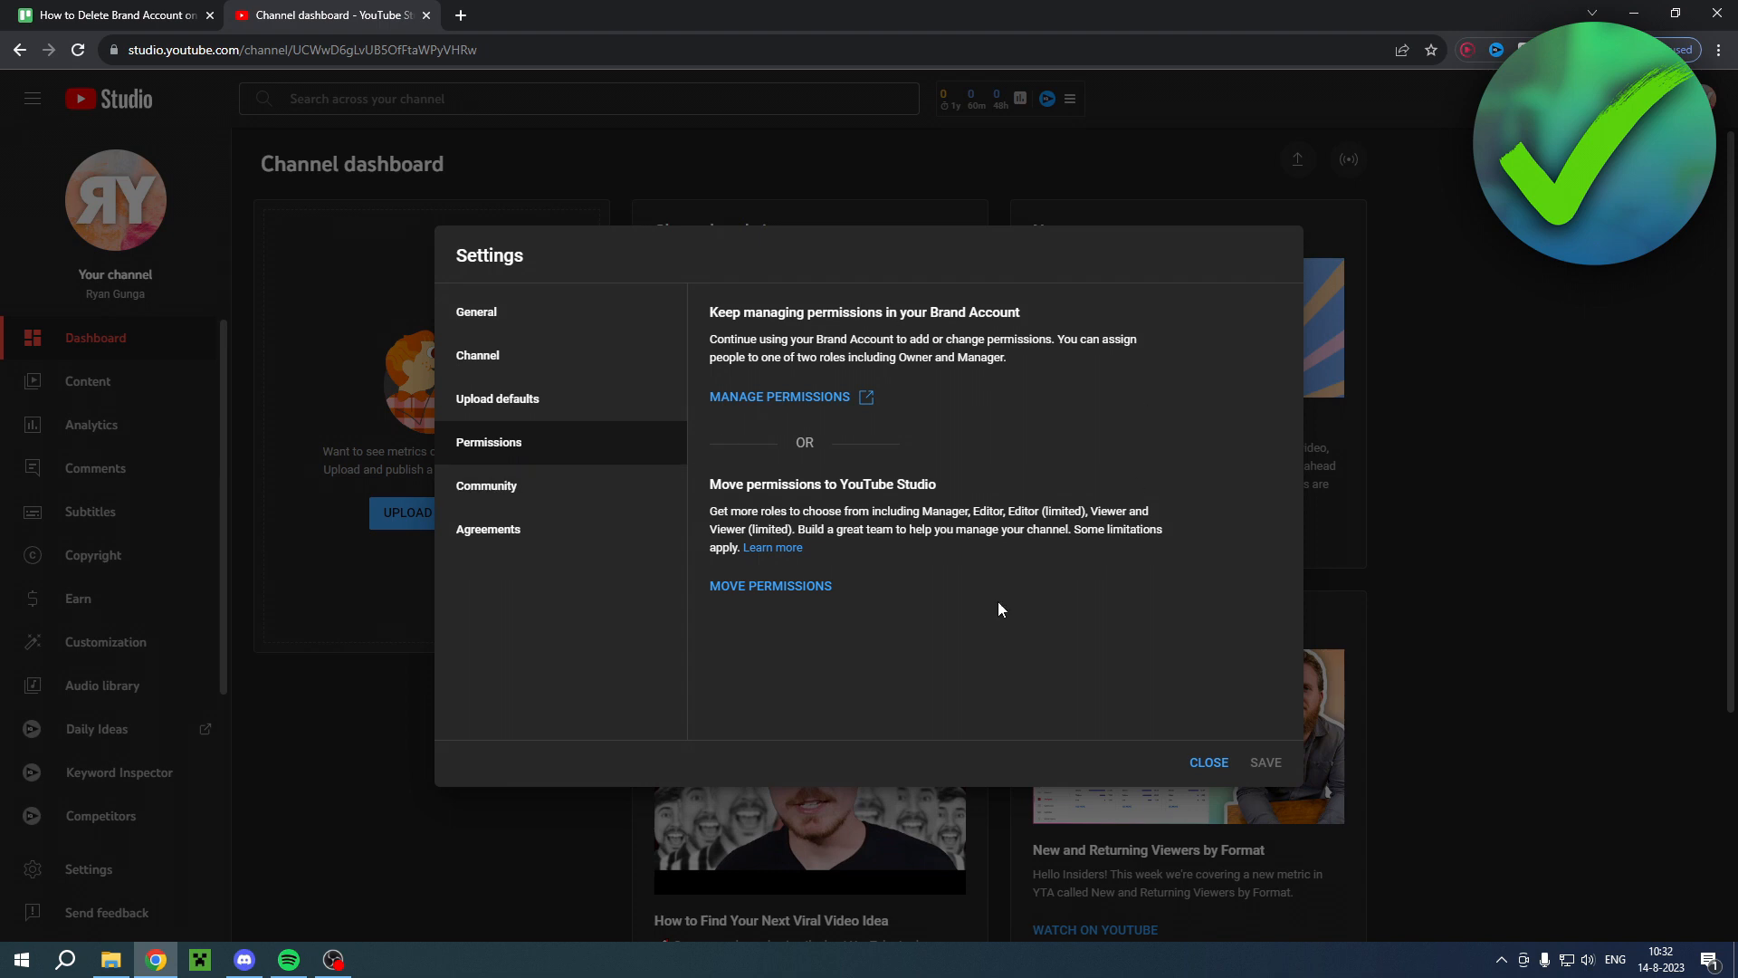
{"action": "mouse_move", "coordinate": [1048, 491]}
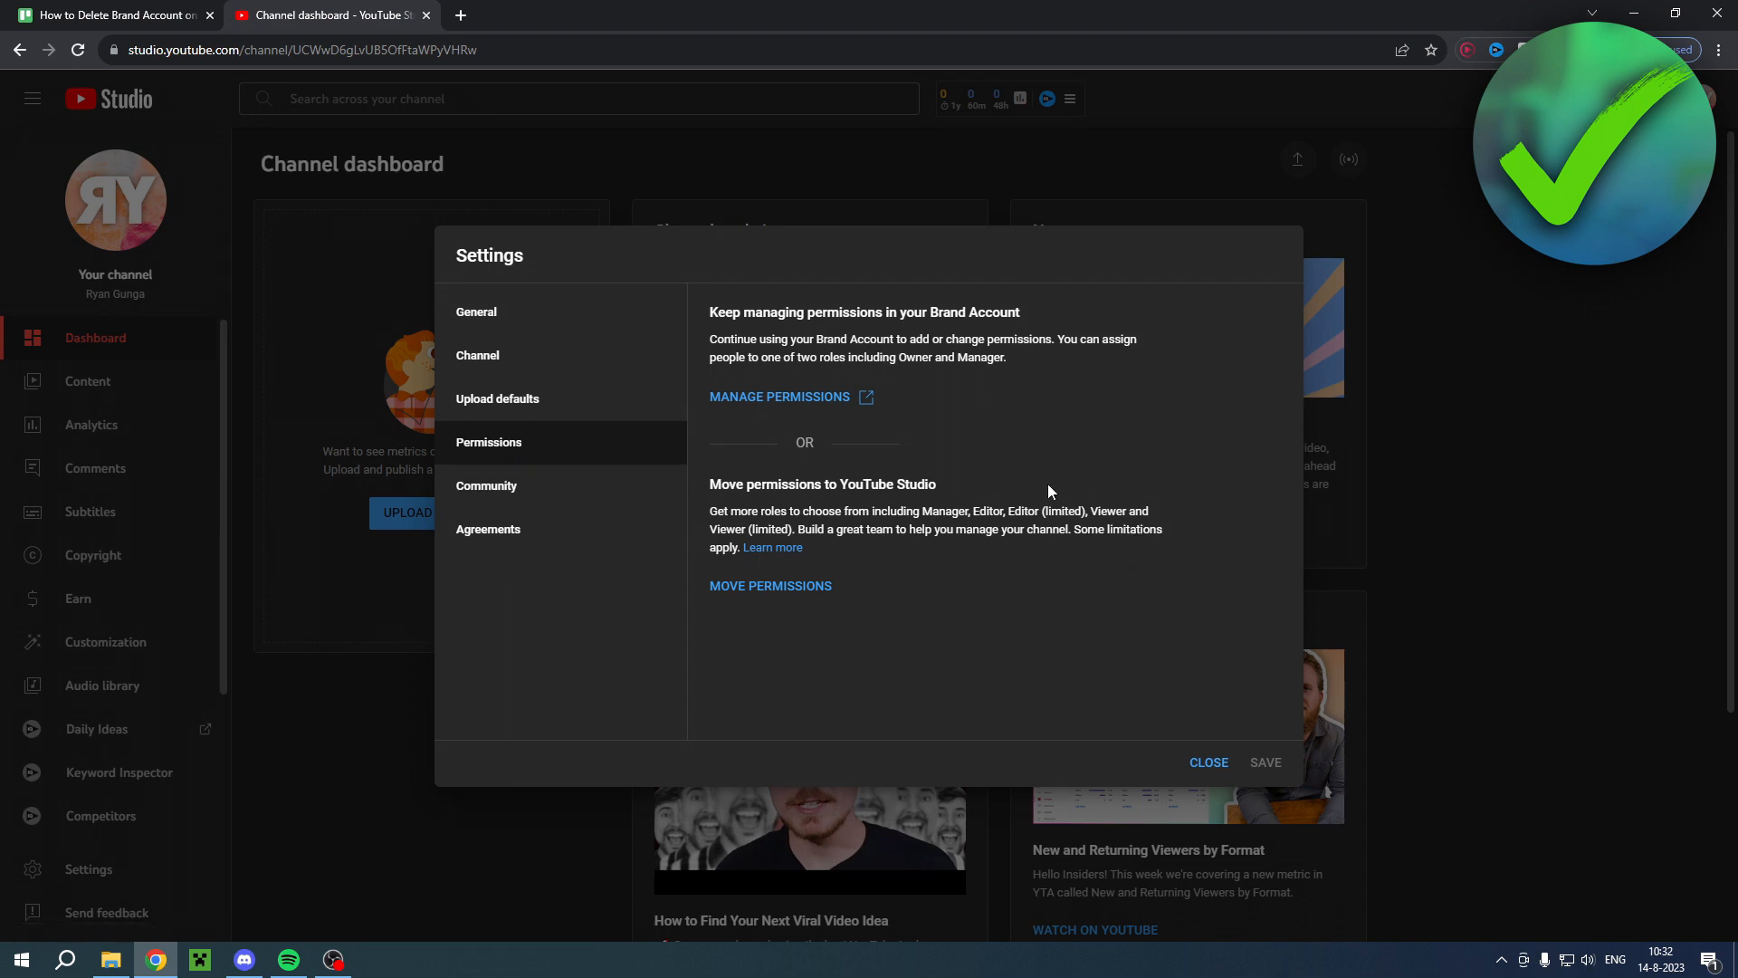
{"action": "mouse_move", "coordinate": [1042, 499]}
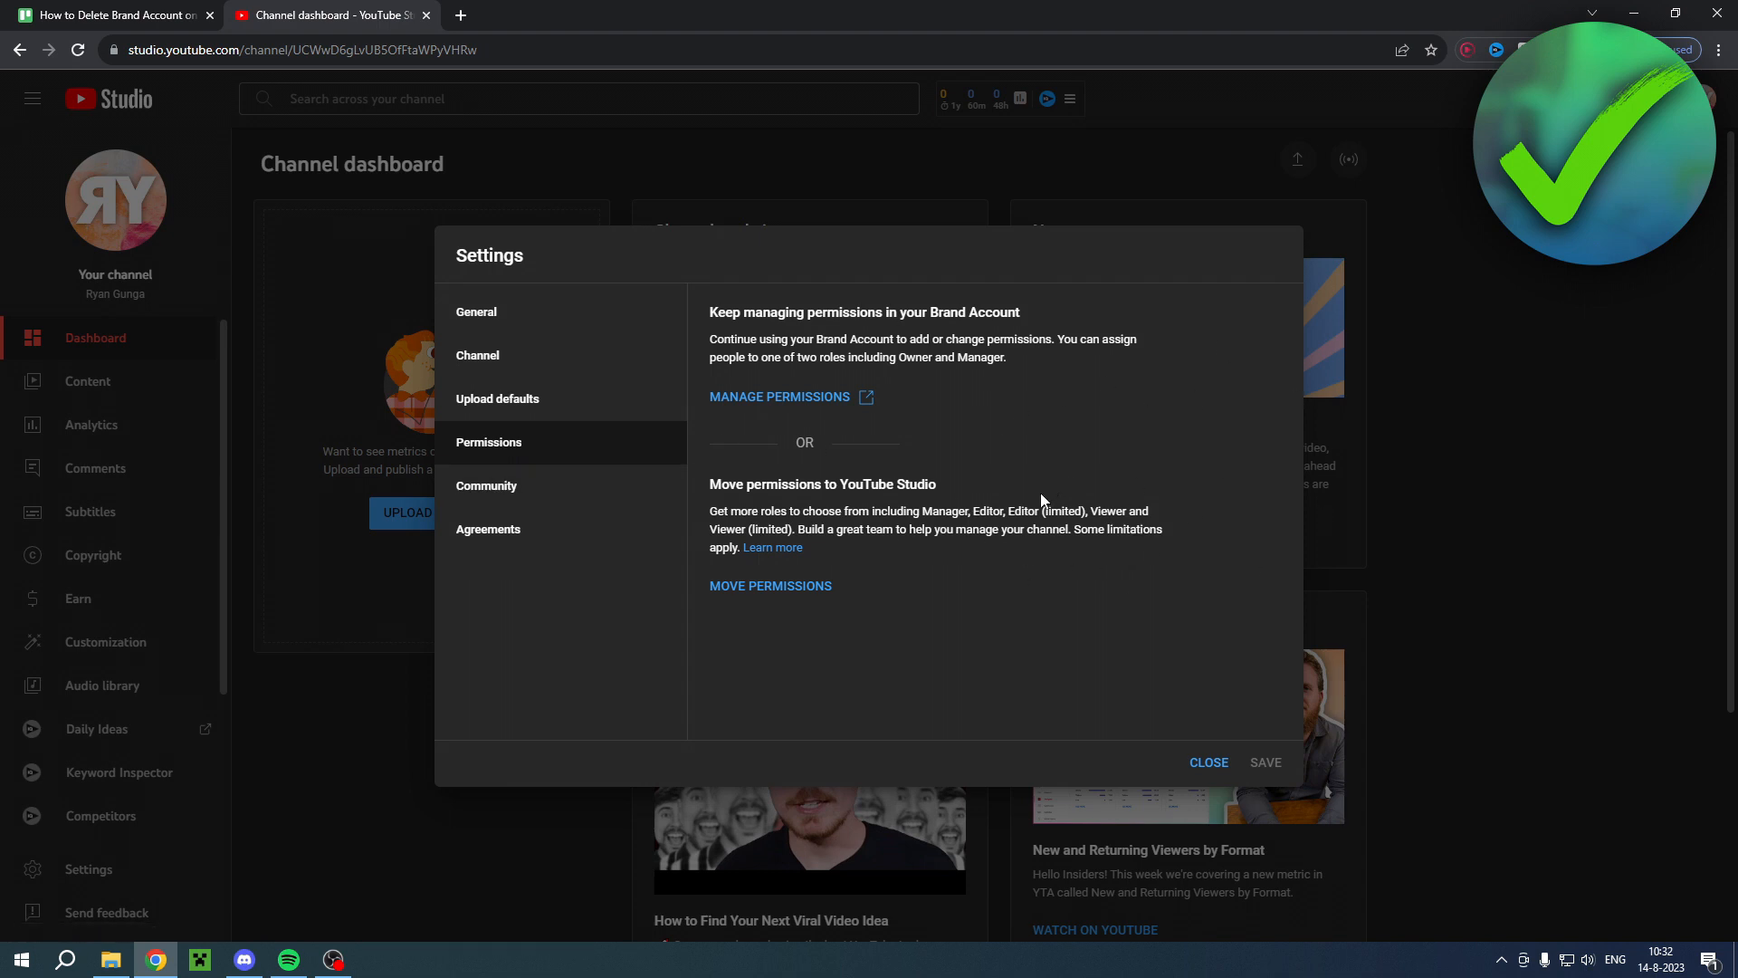
{"action": "mouse_move", "coordinate": [804, 458]}
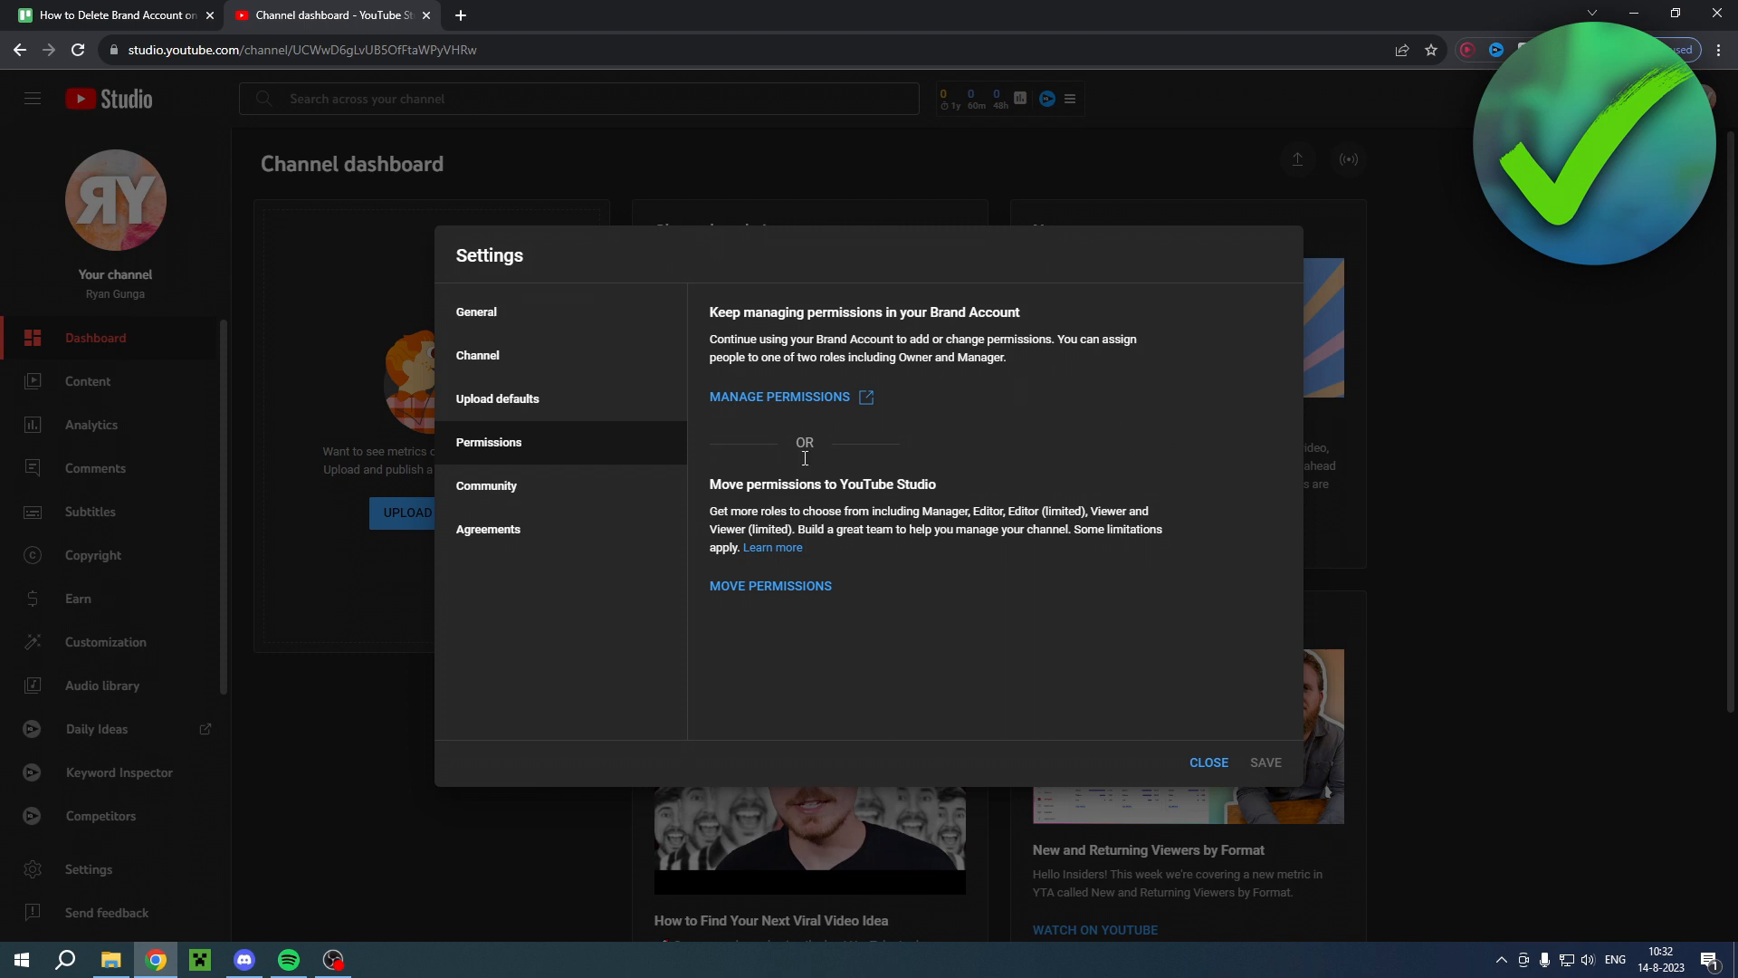
{"action": "mouse_move", "coordinate": [890, 355]}
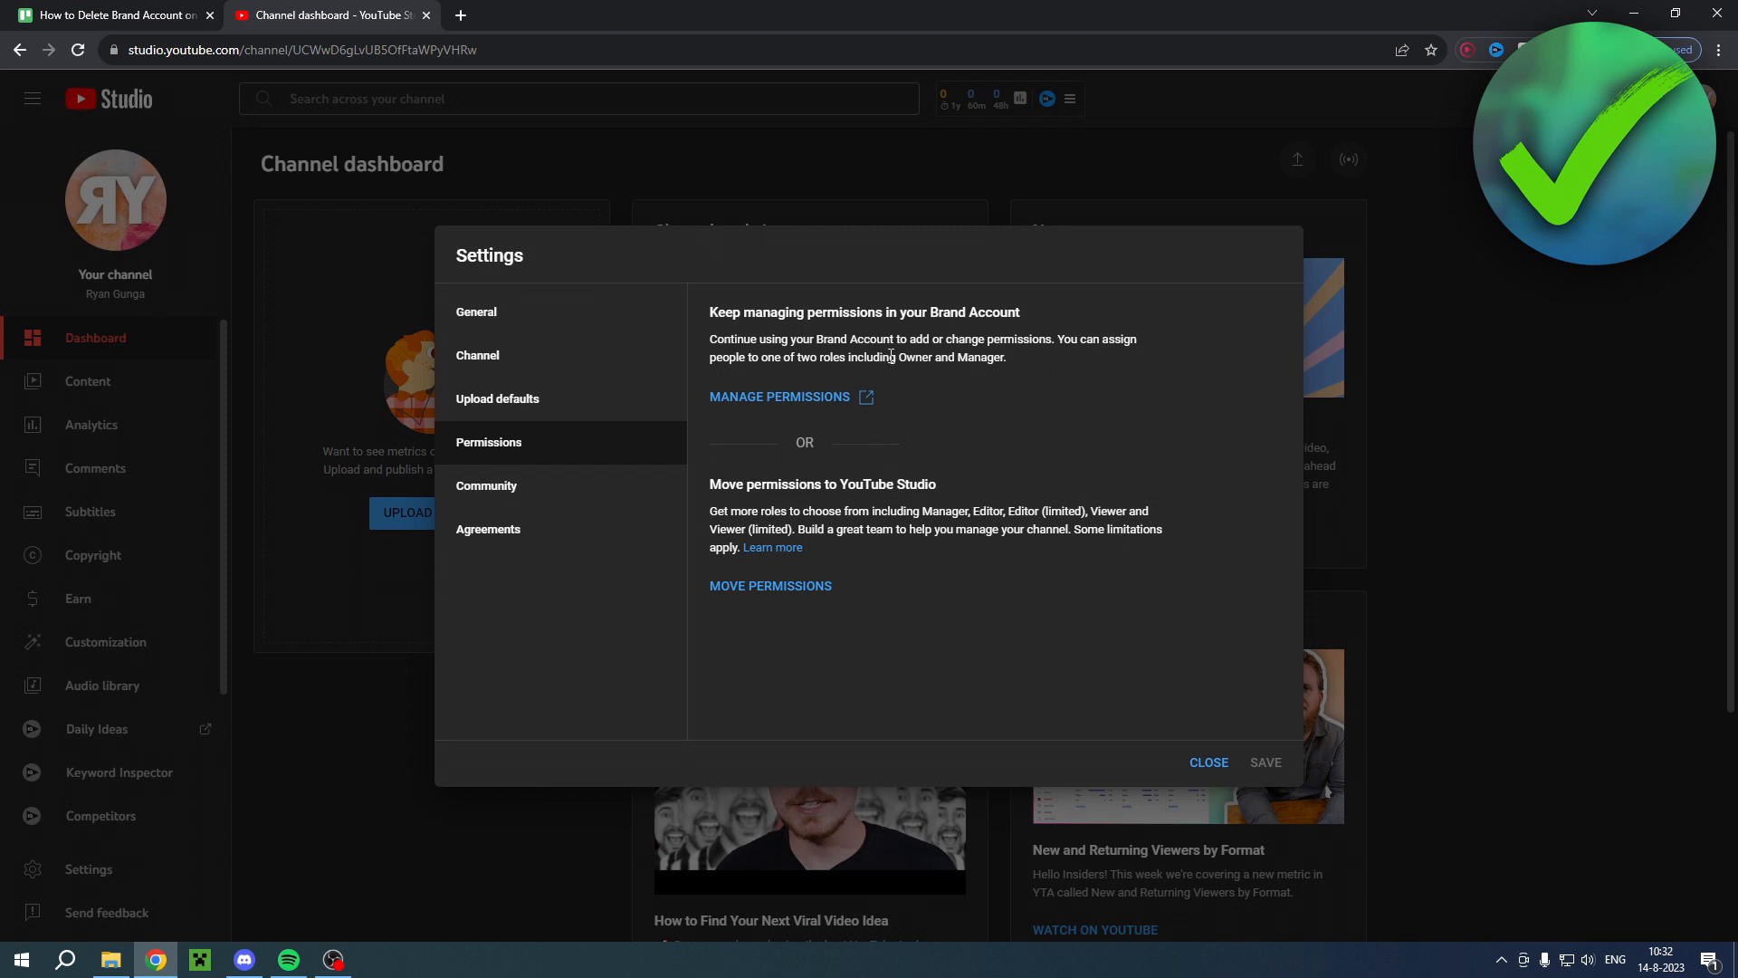
{"action": "mouse_move", "coordinate": [988, 436]}
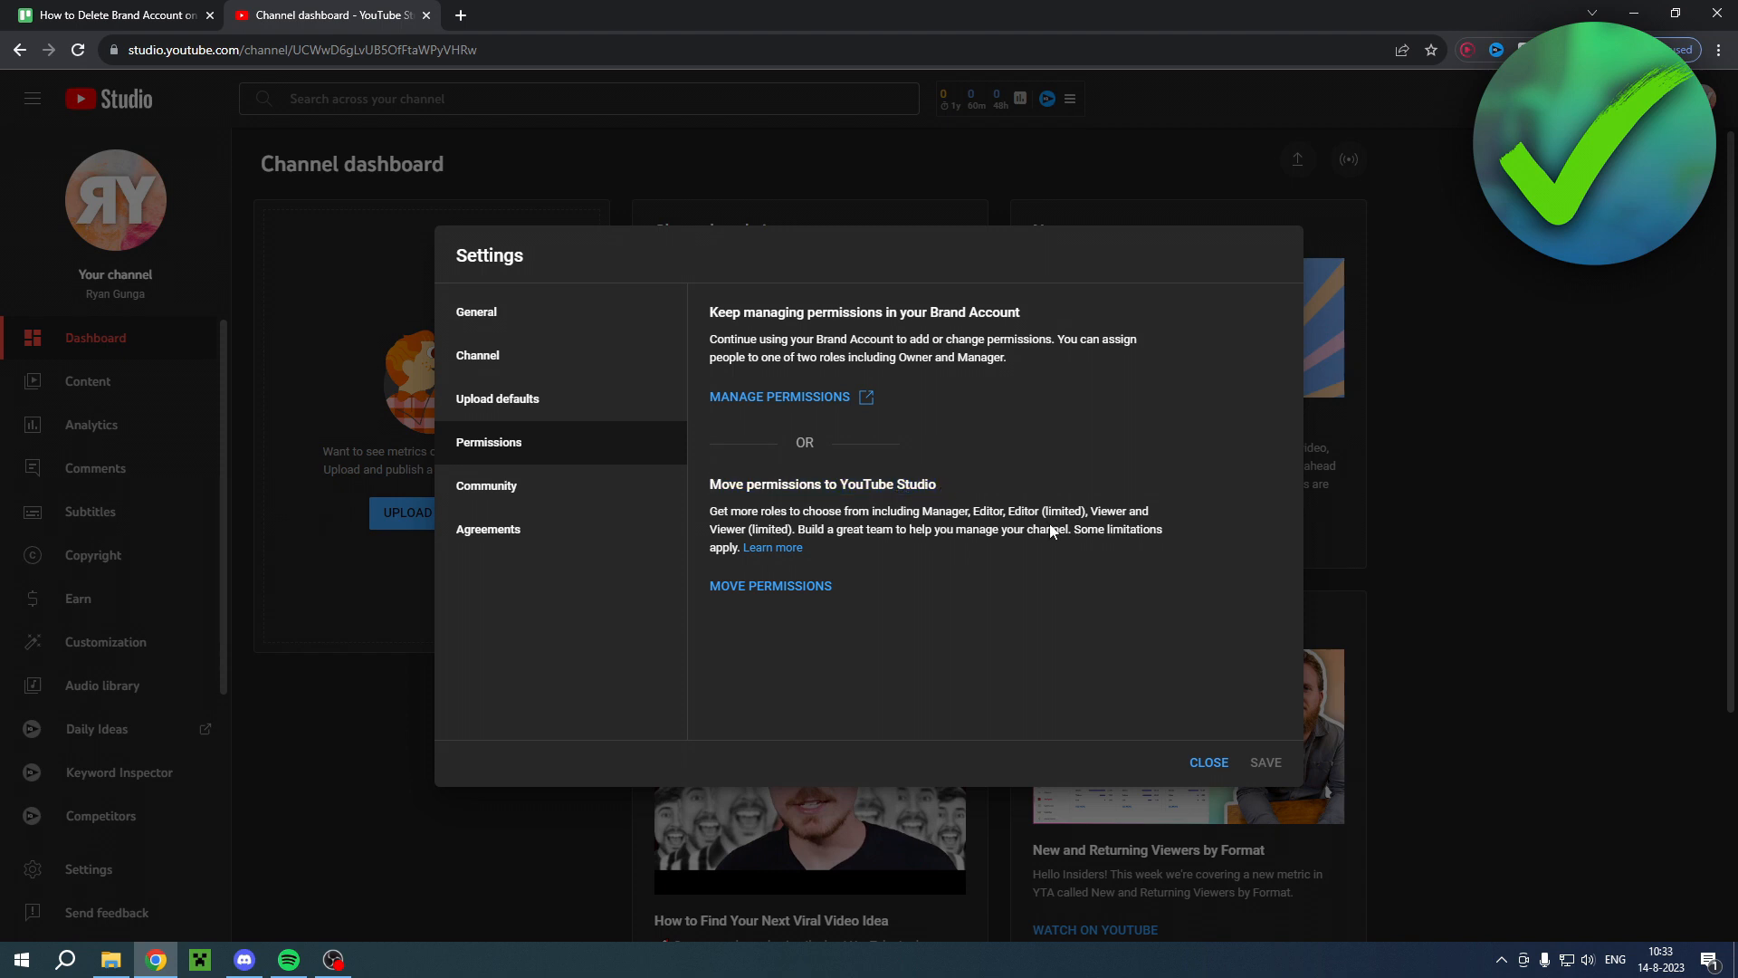
{"action": "mouse_move", "coordinate": [1020, 564]}
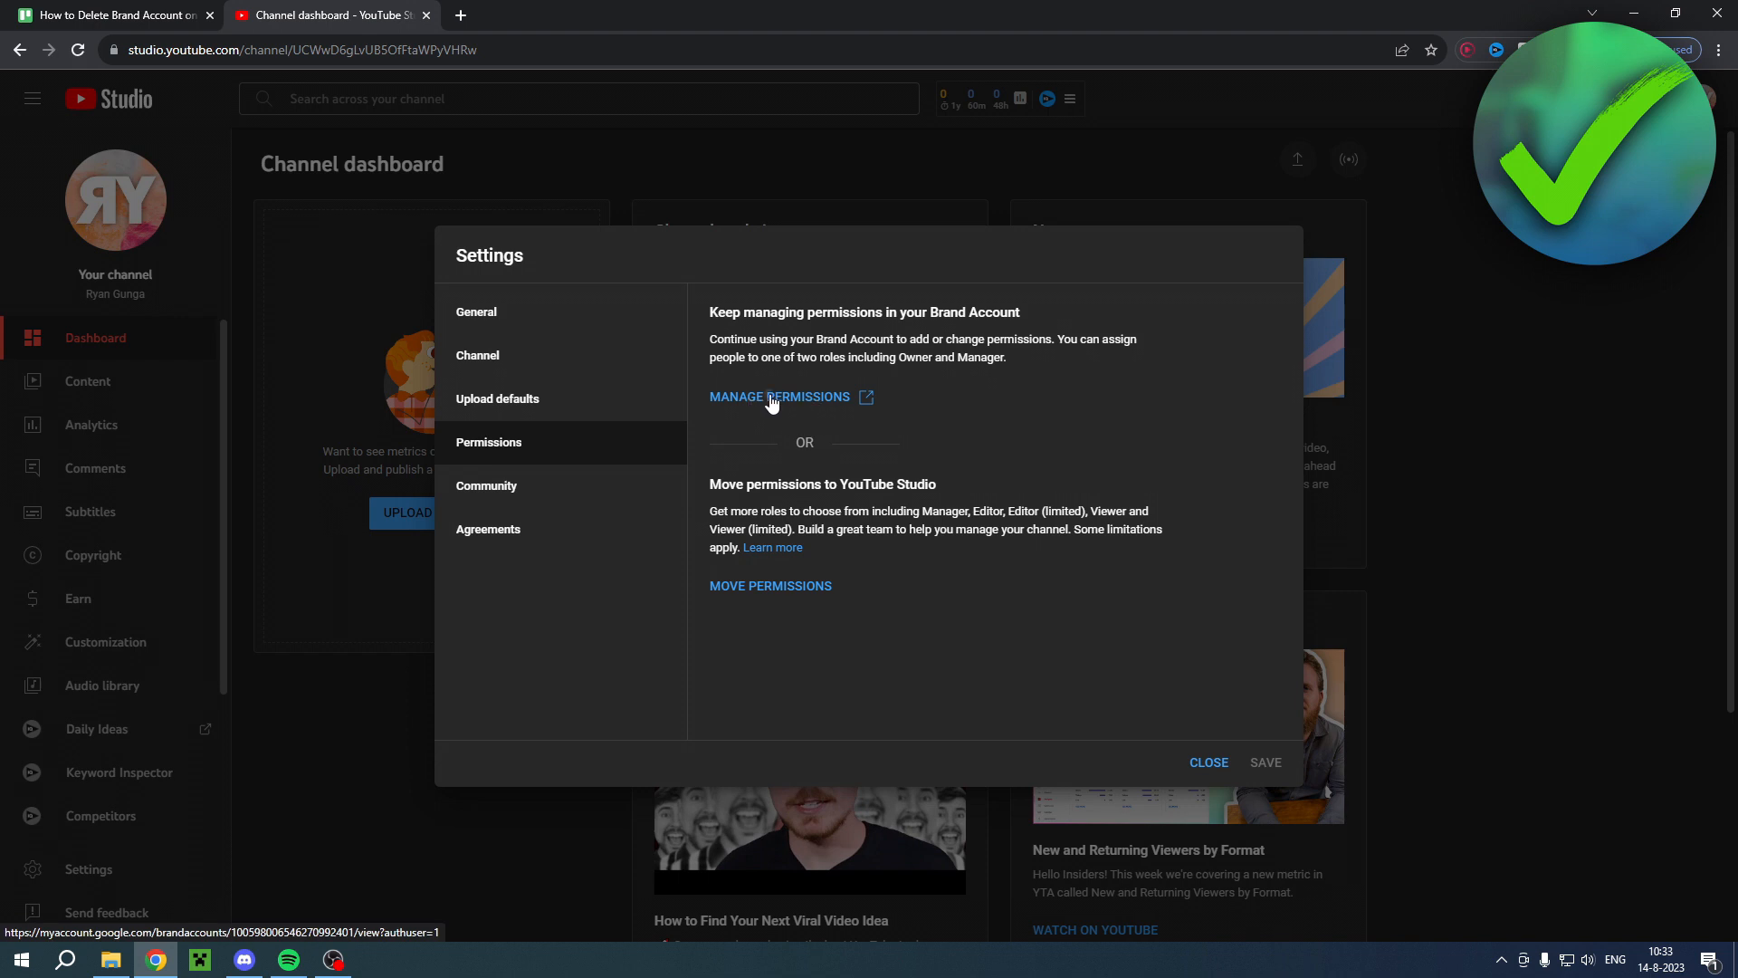
{"action": "left_click", "coordinate": [777, 395]}
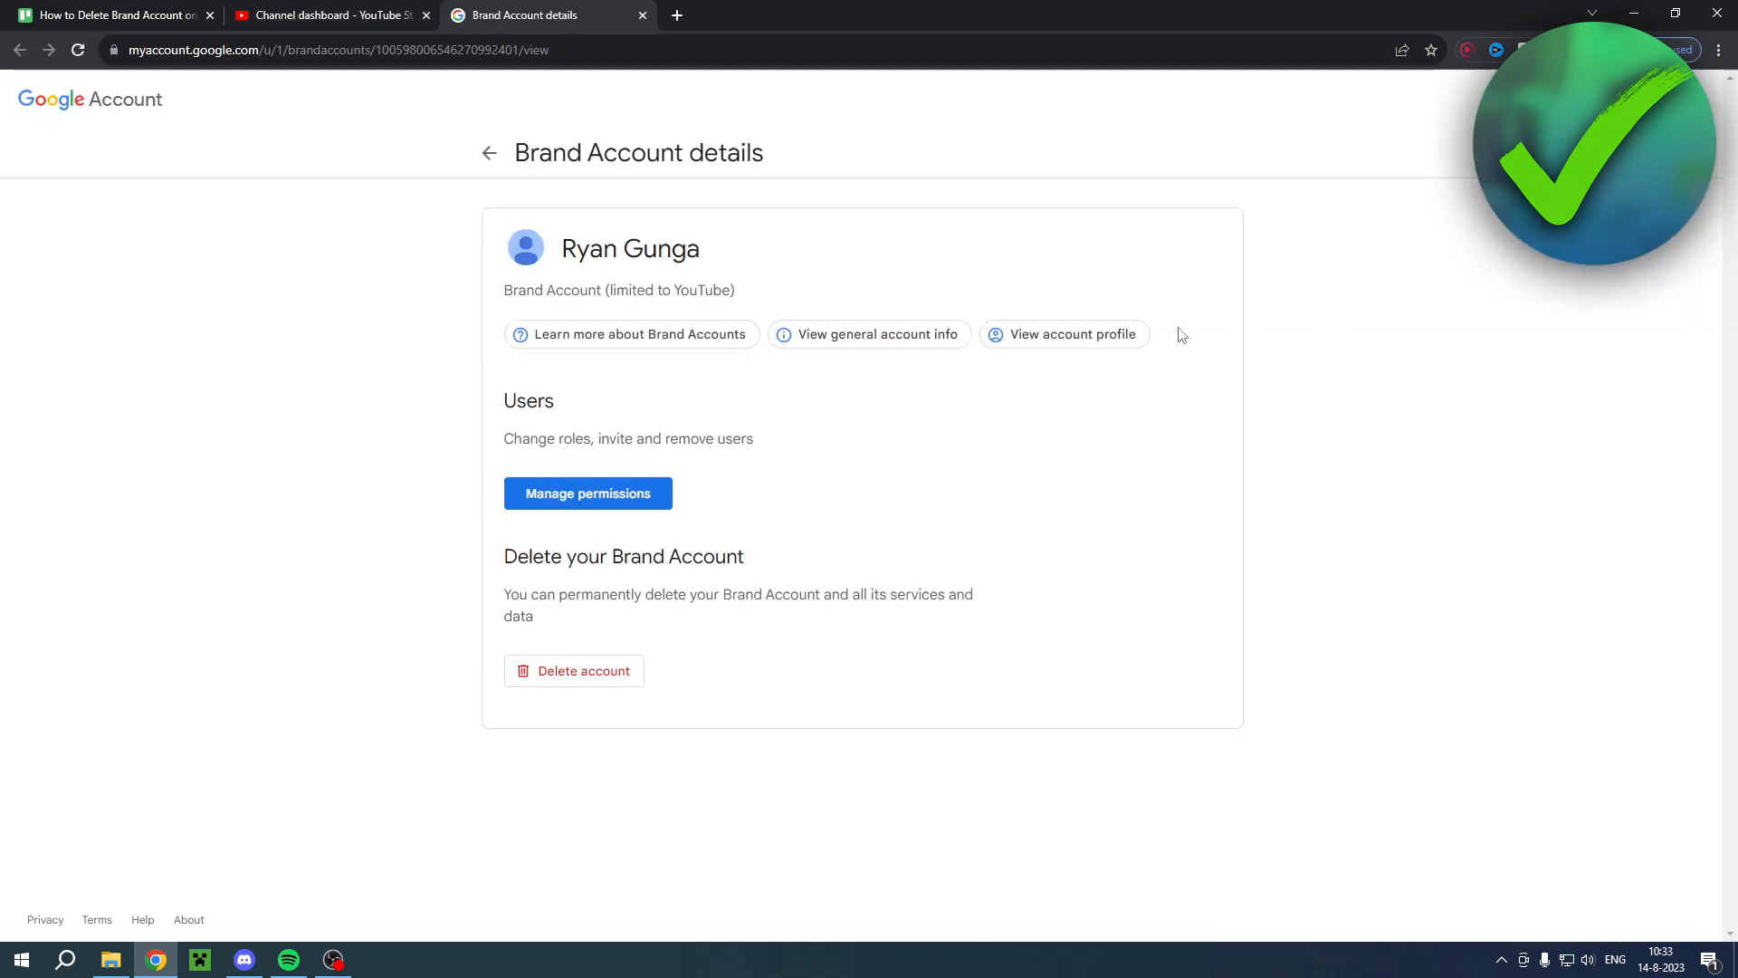
{"action": "mouse_move", "coordinate": [1155, 380]}
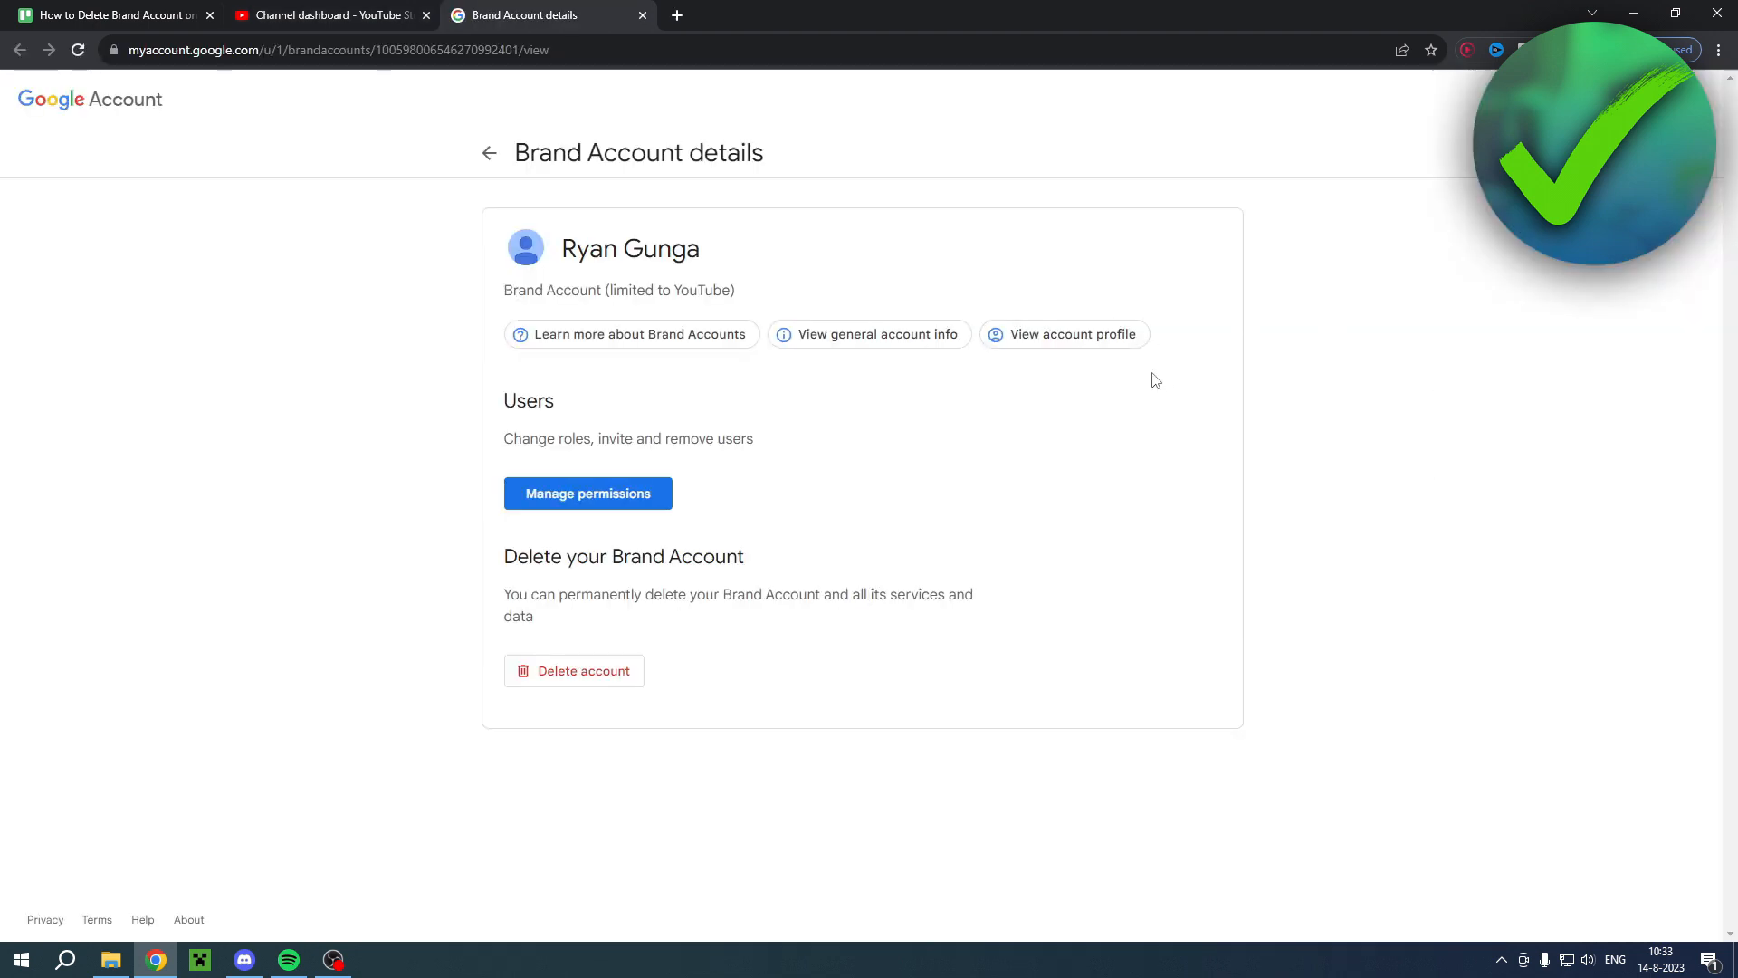
- Highlight the Delete your Brand Account heading, then choose Delete account
{"action": "double_click", "coordinate": [623, 555]}
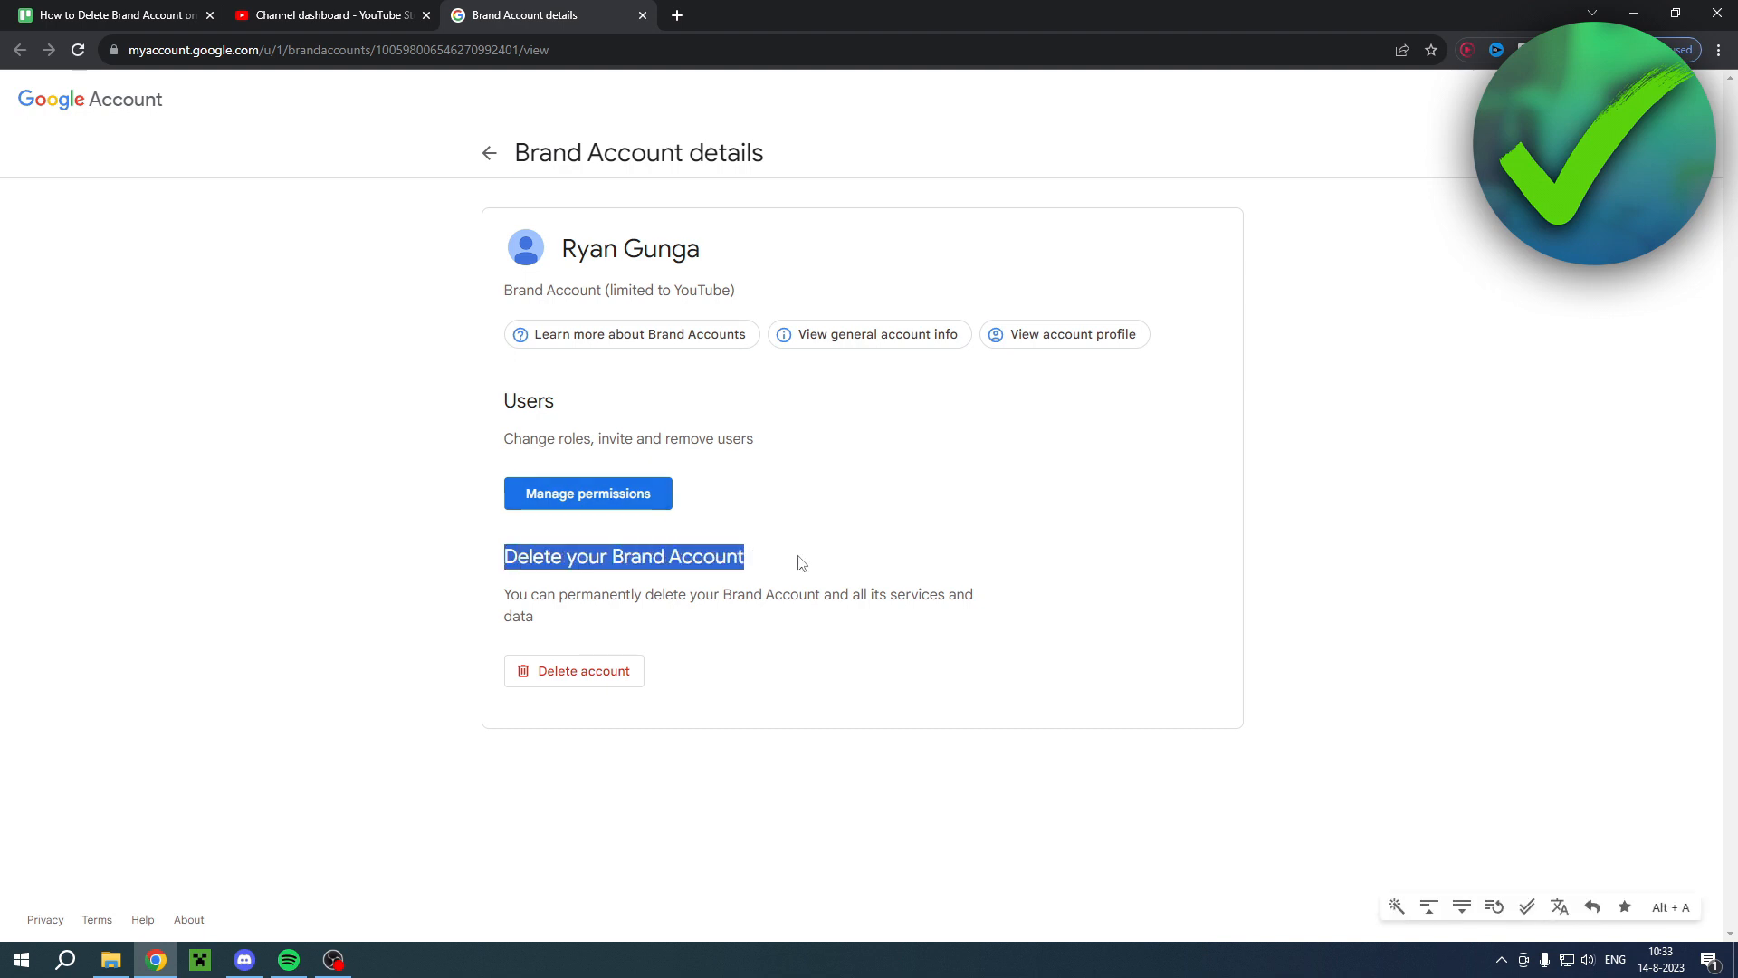
{"action": "left_click", "coordinate": [670, 628]}
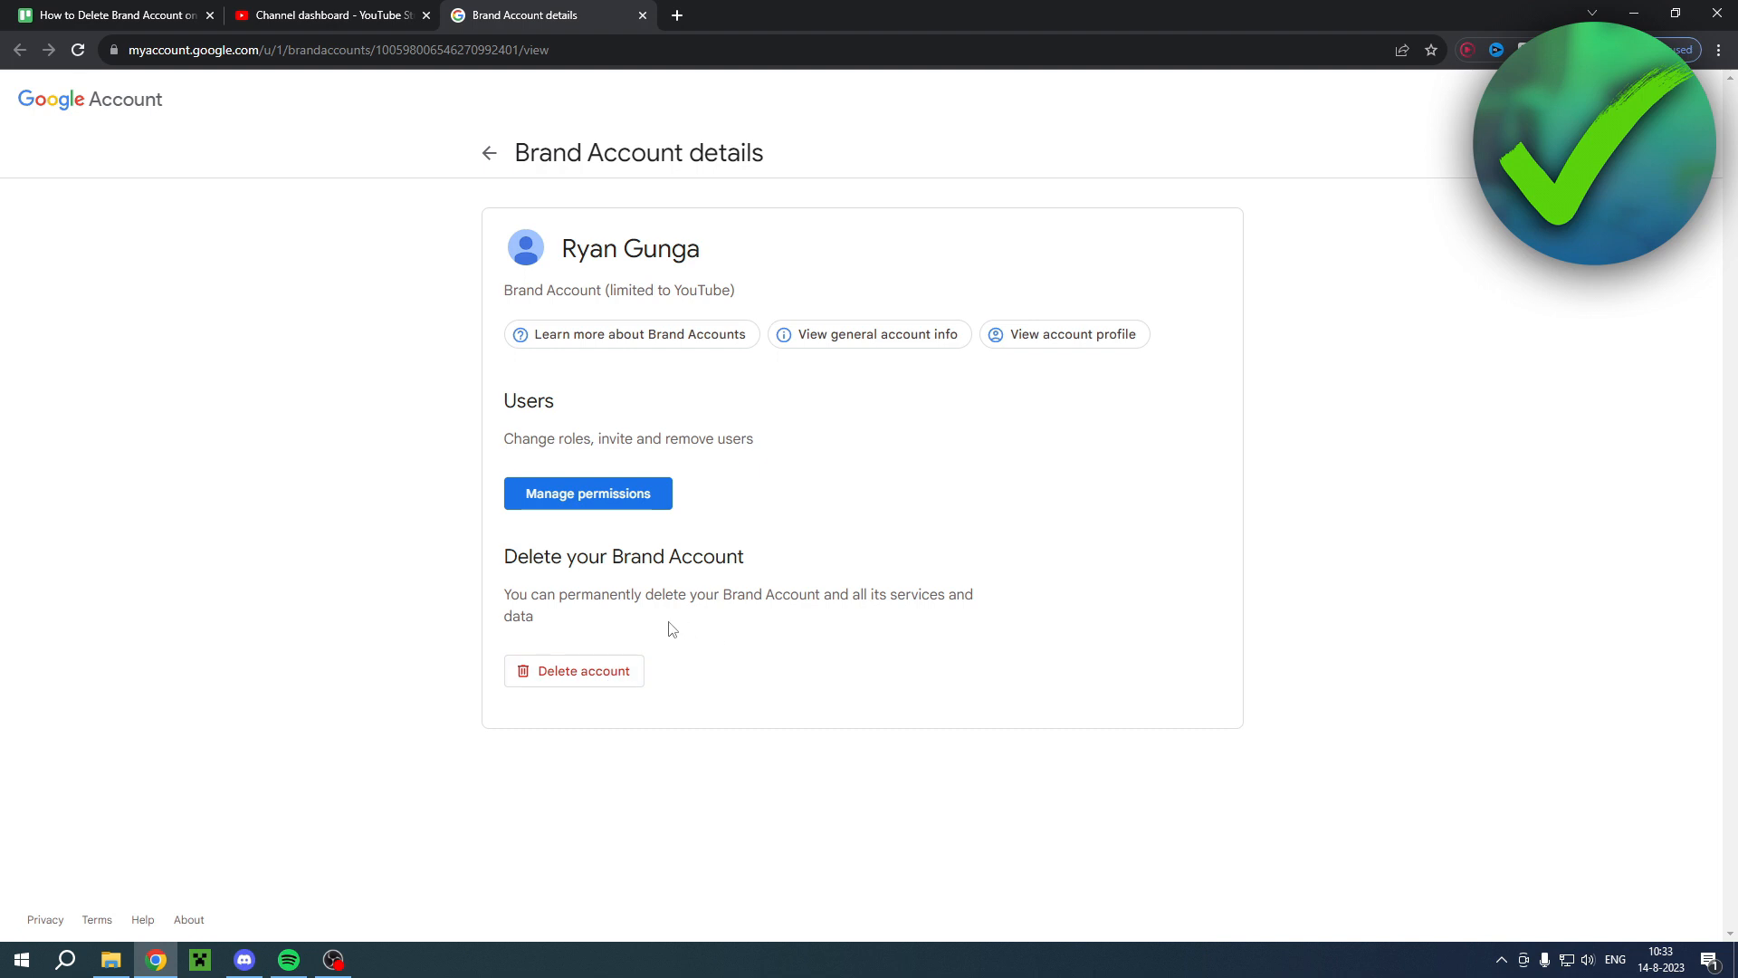
{"action": "mouse_move", "coordinate": [583, 681]}
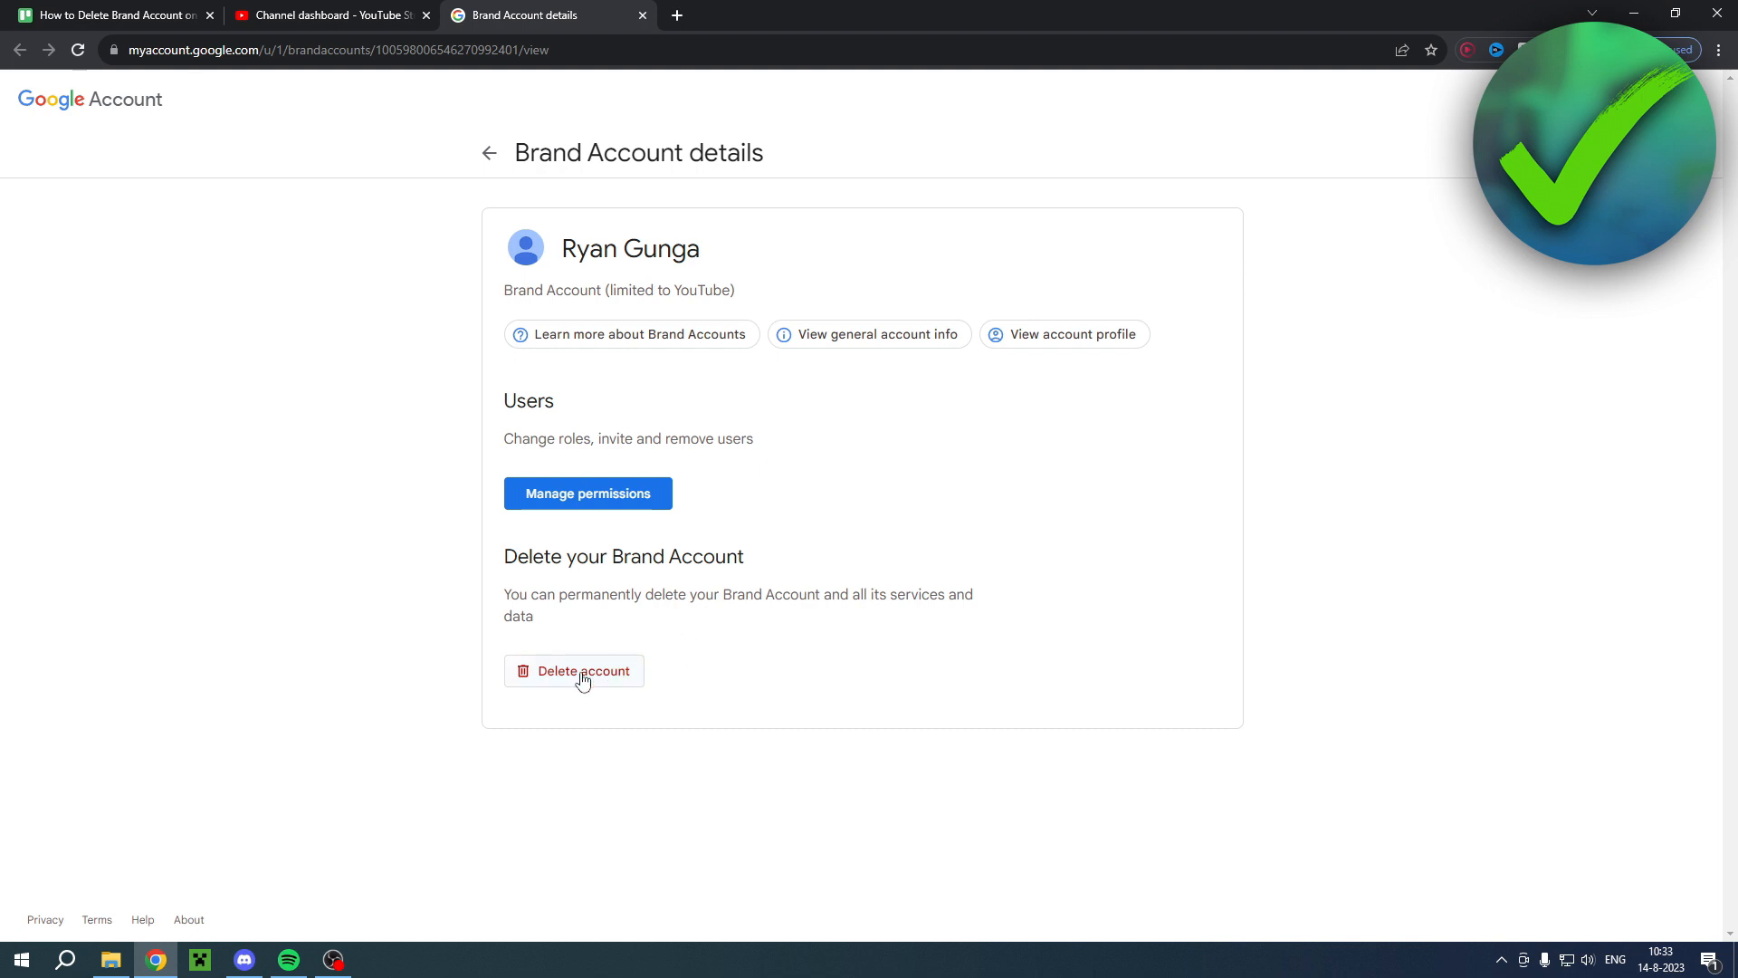
{"action": "left_click", "coordinate": [573, 671]}
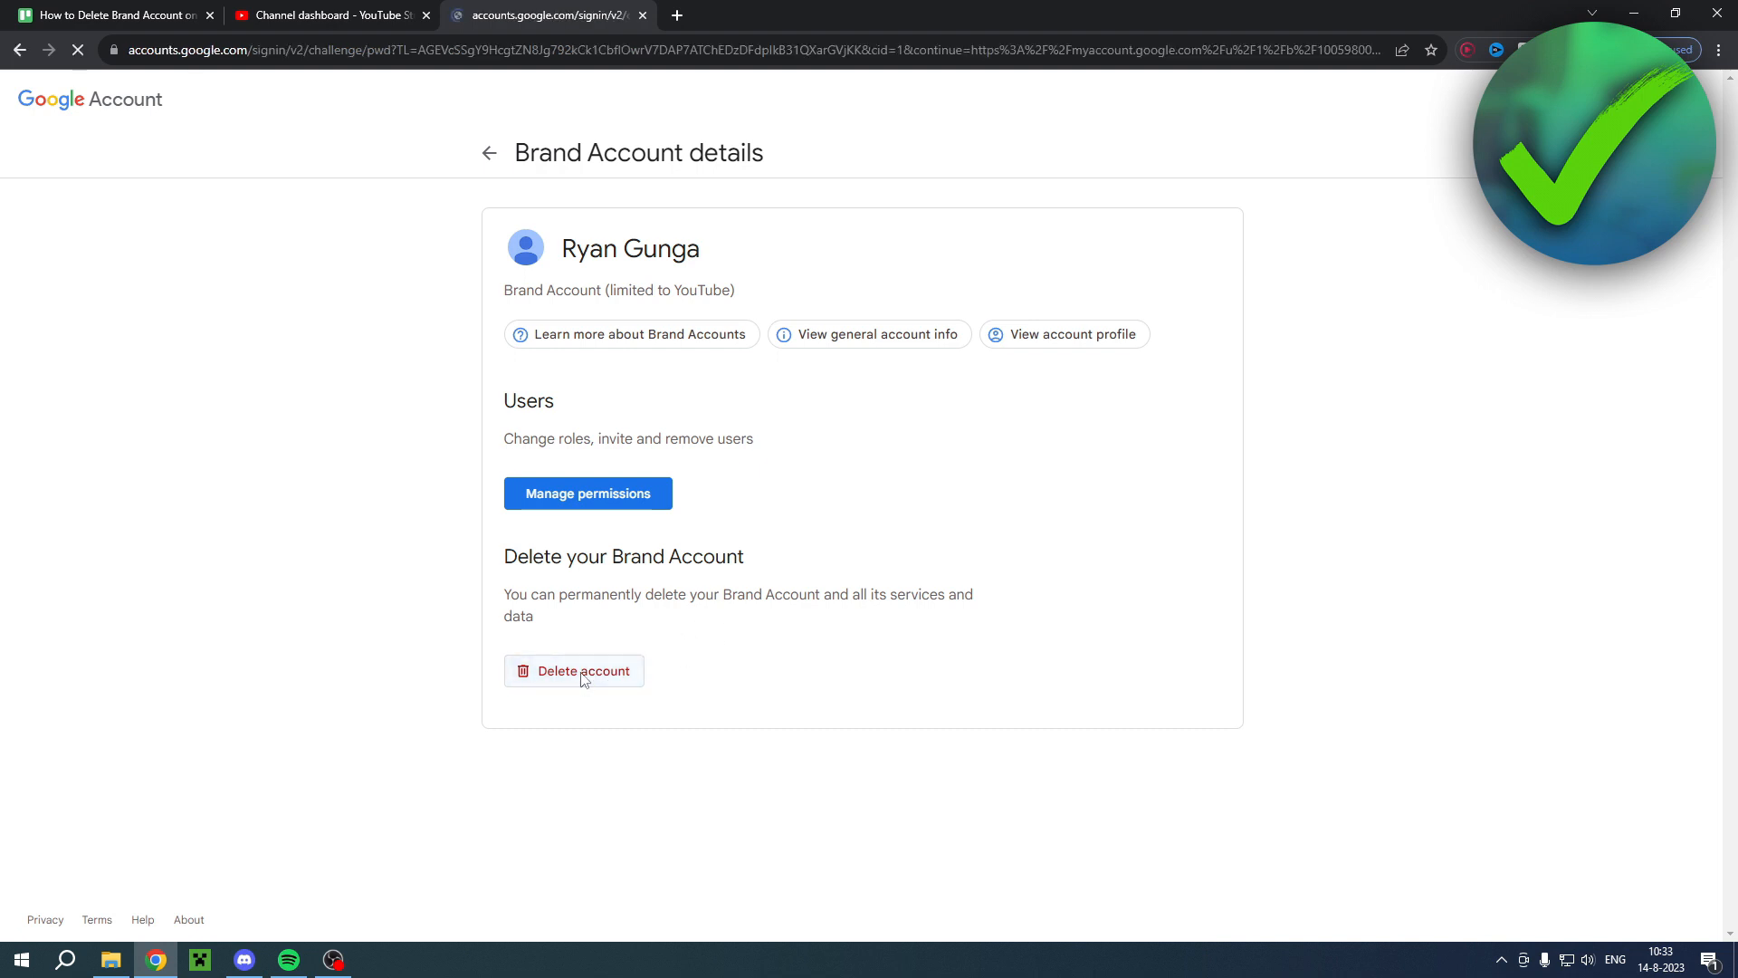
{"action": "left_click", "coordinate": [574, 671]}
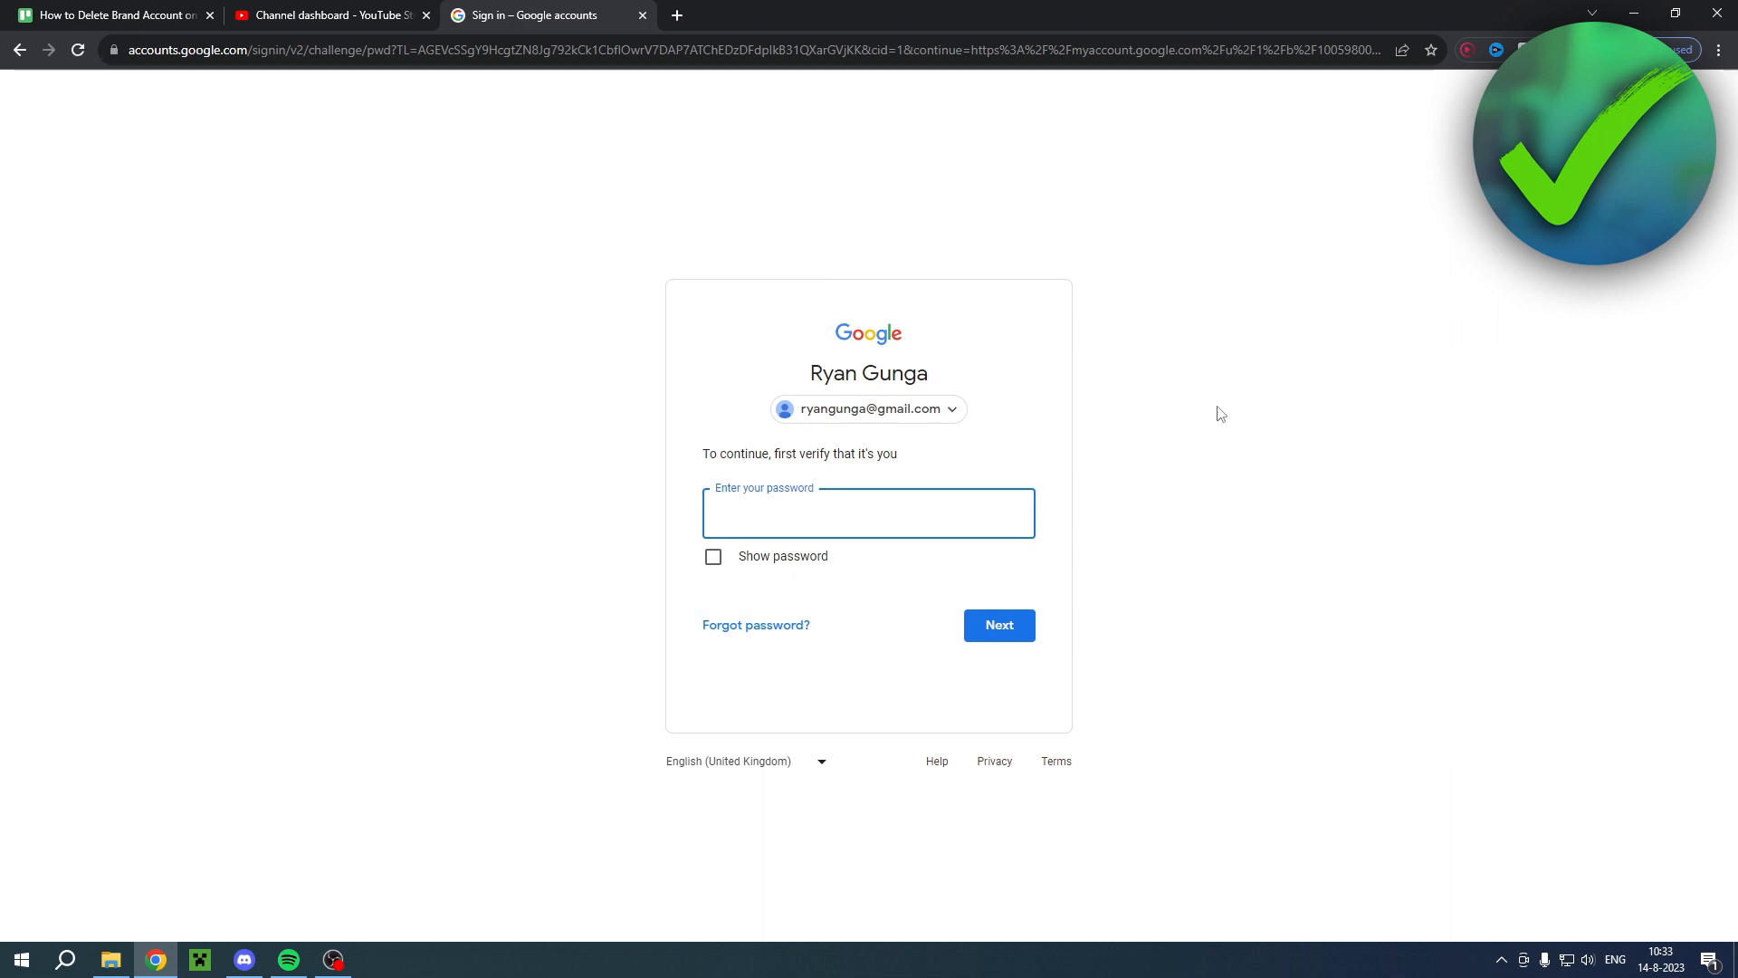
{"action": "left_click", "coordinate": [997, 625]}
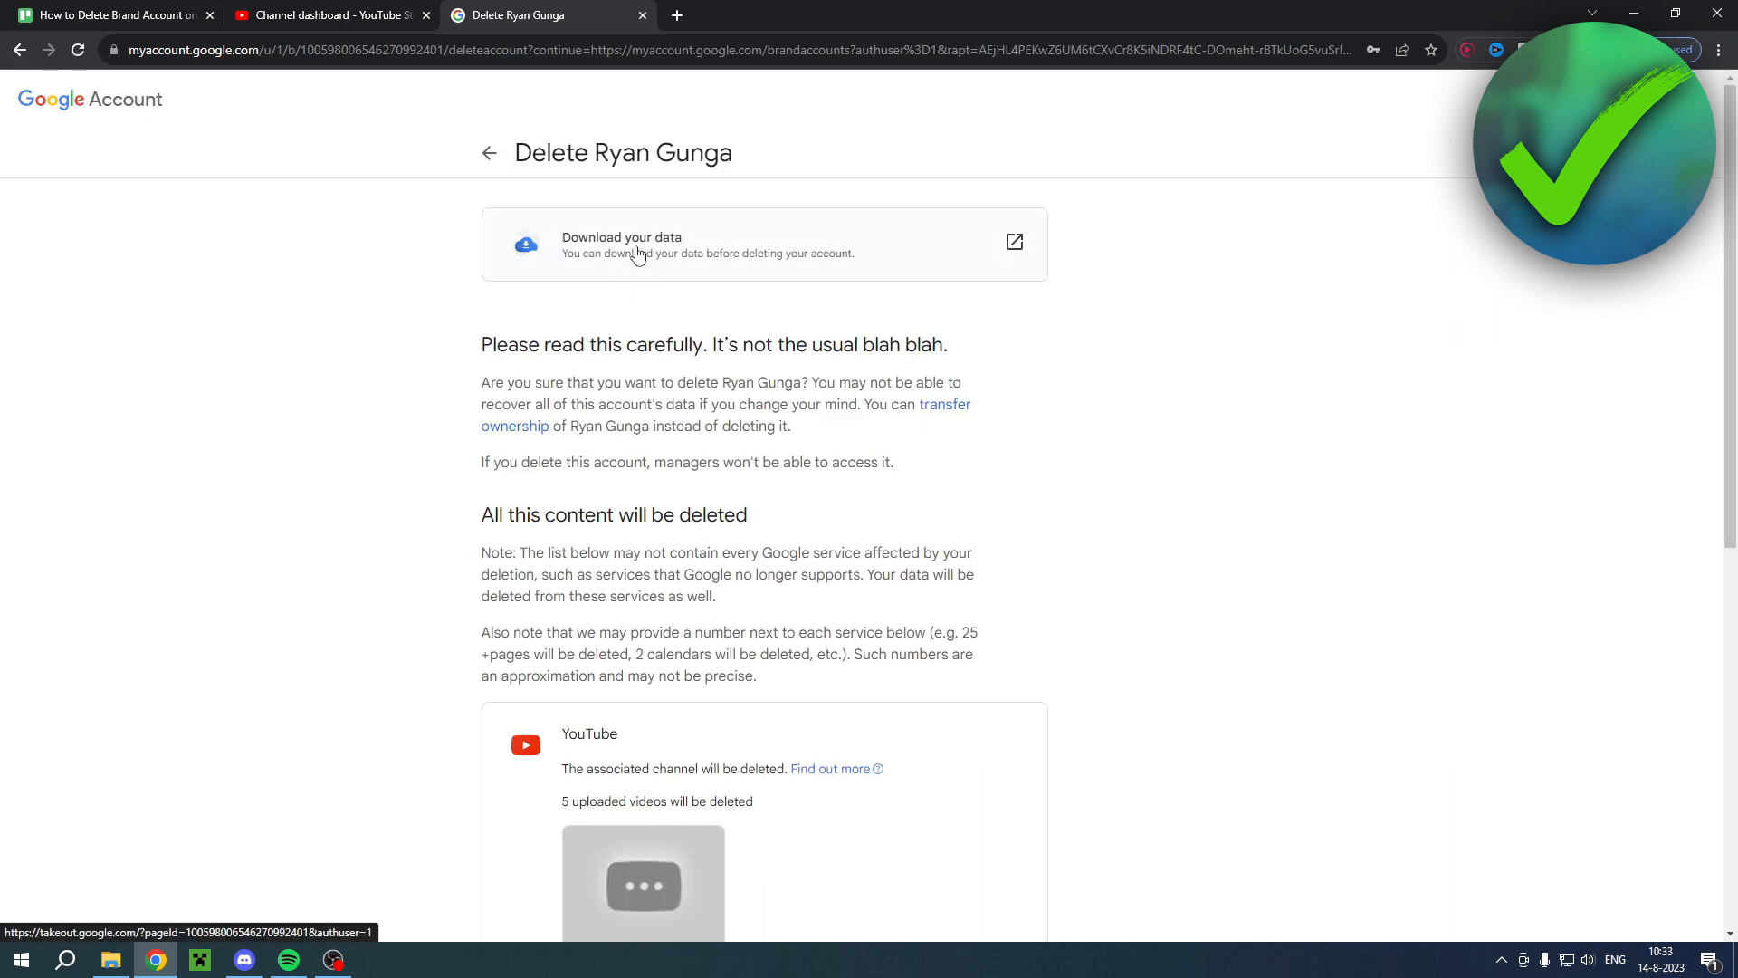
{"action": "mouse_move", "coordinate": [1071, 216]}
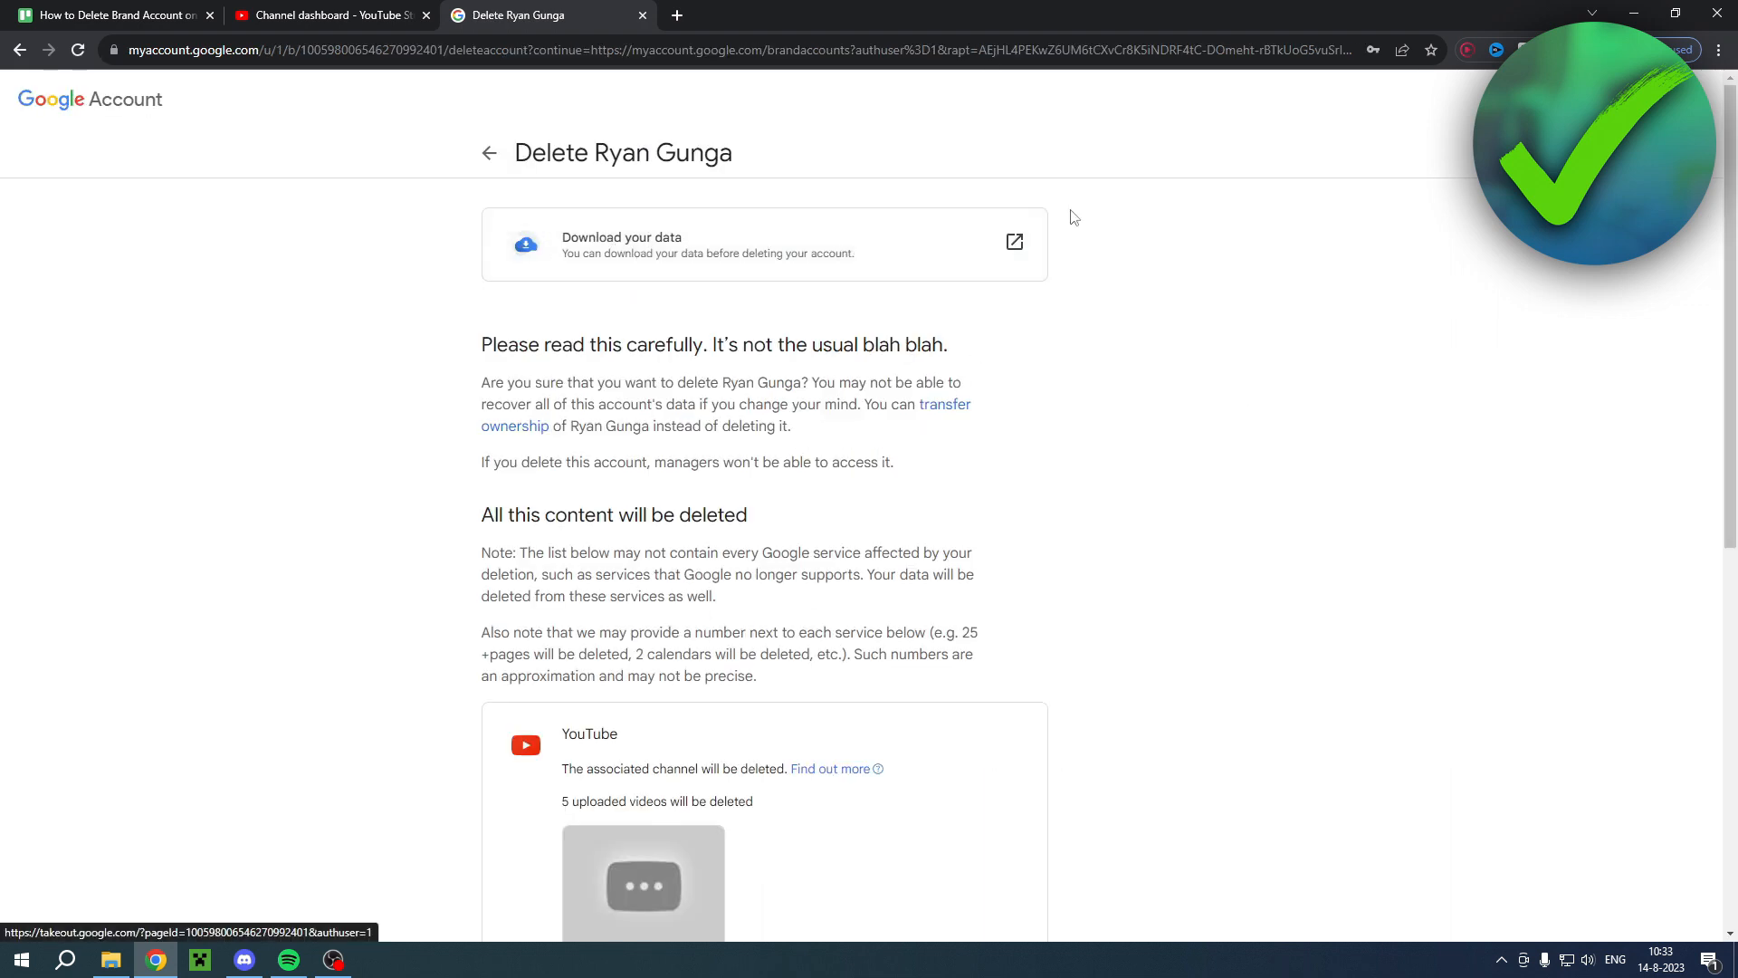
{"action": "left_click_drag", "start_coordinate": [483, 345], "coordinate": [672, 345]}
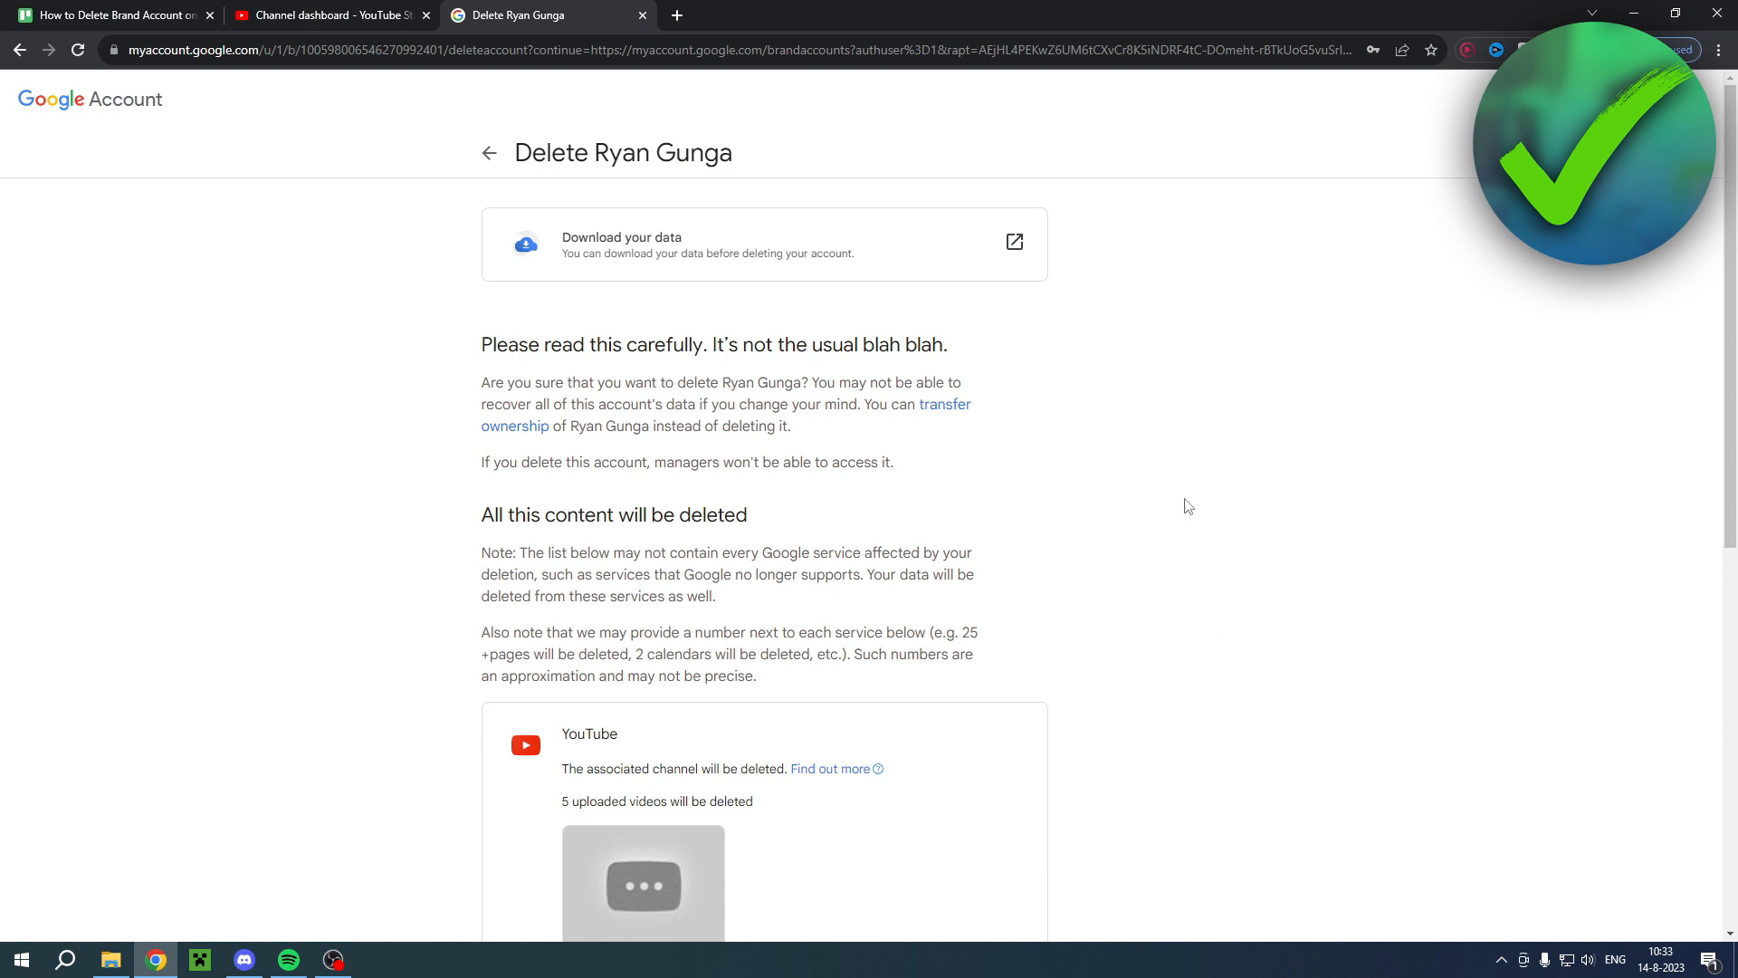
{"action": "scroll", "scroll_direction": "down", "scroll_amount": 3}
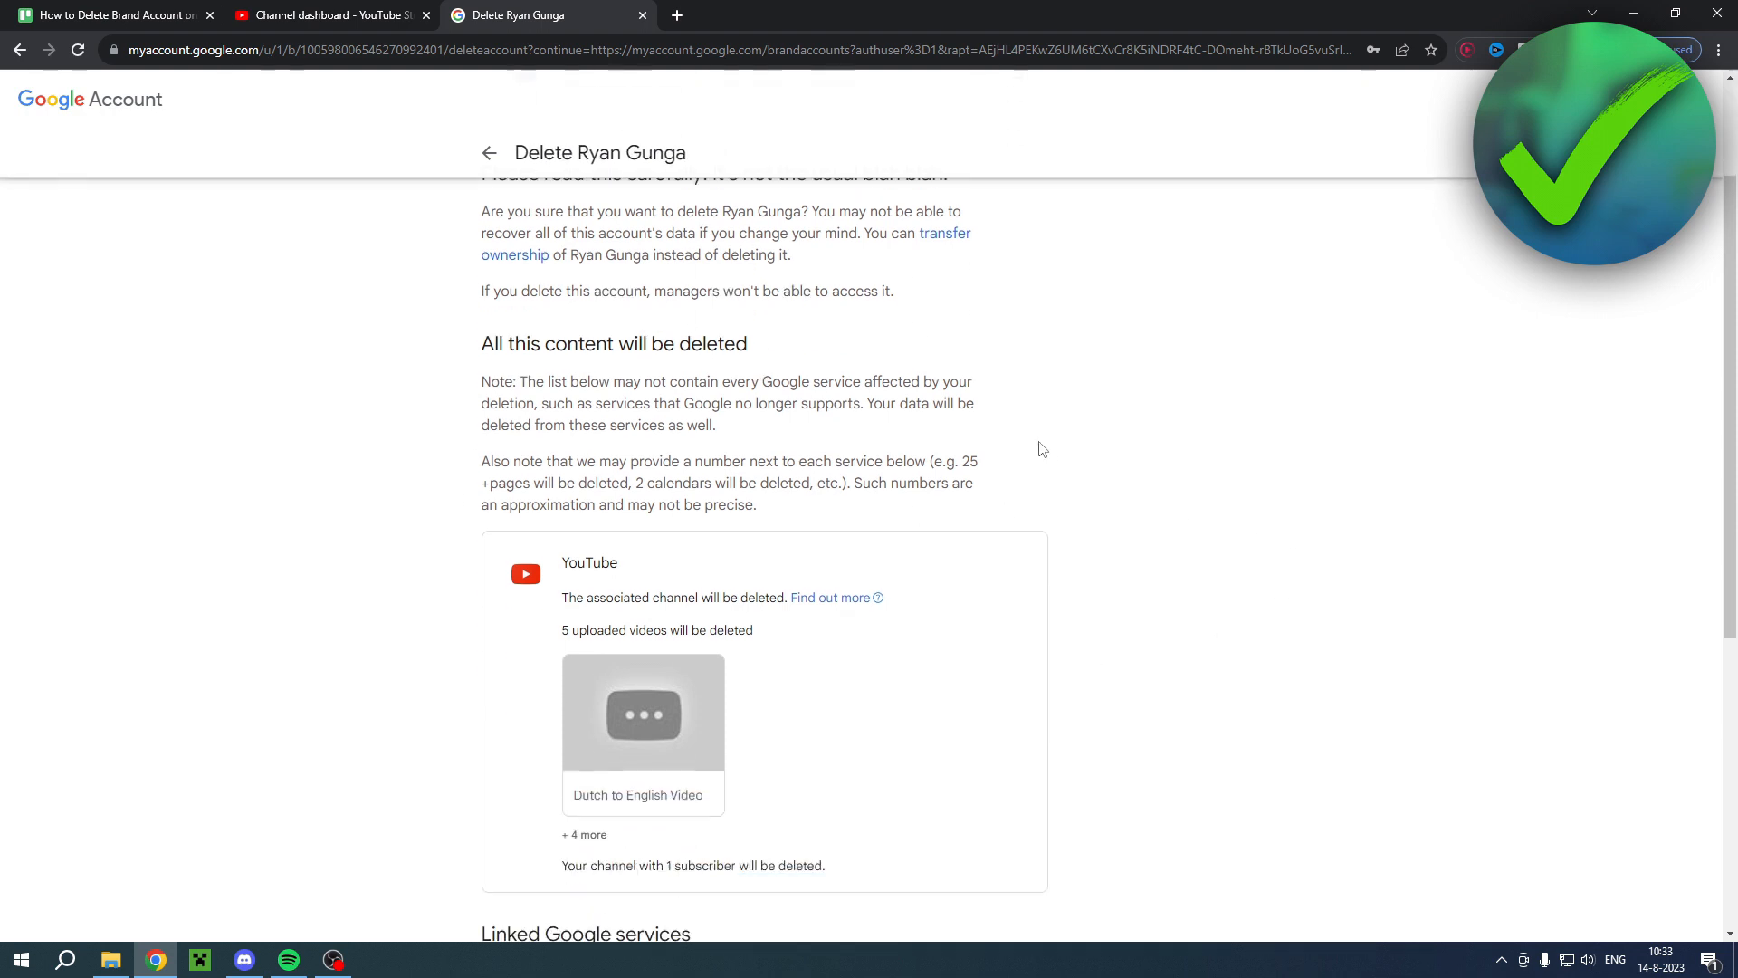
{"action": "scroll", "scroll_direction": "up", "scroll_amount": 3}
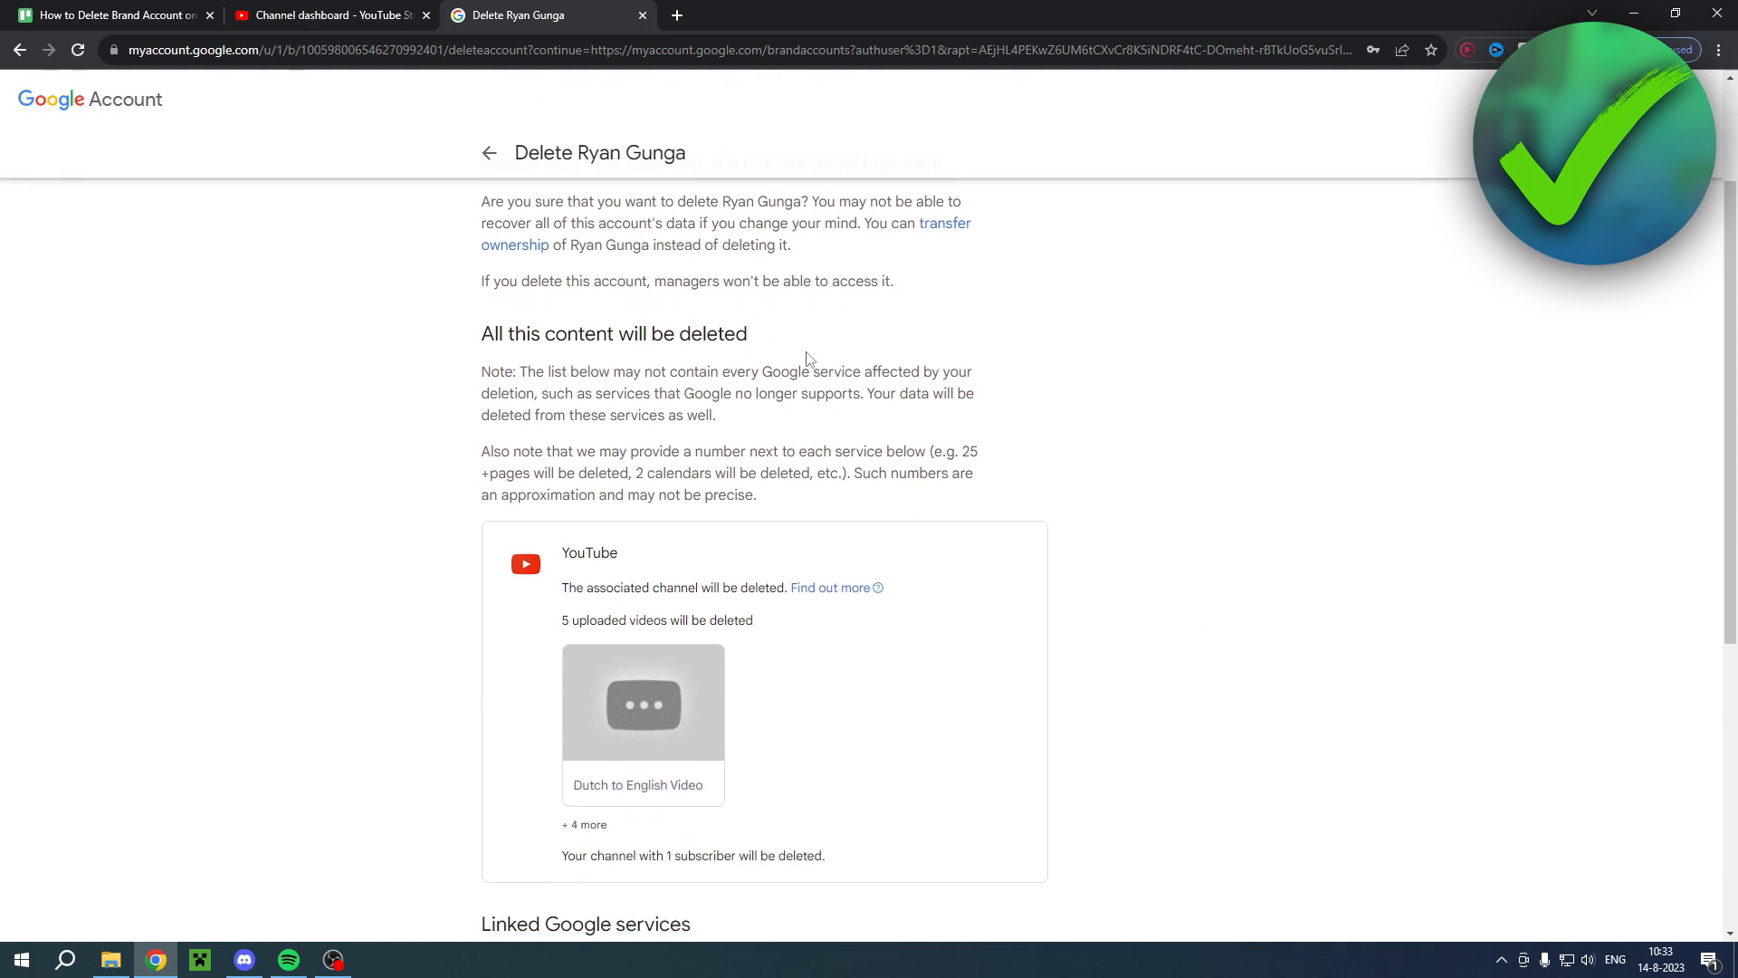
{"action": "scroll", "scroll_direction": "down", "scroll_amount": 3}
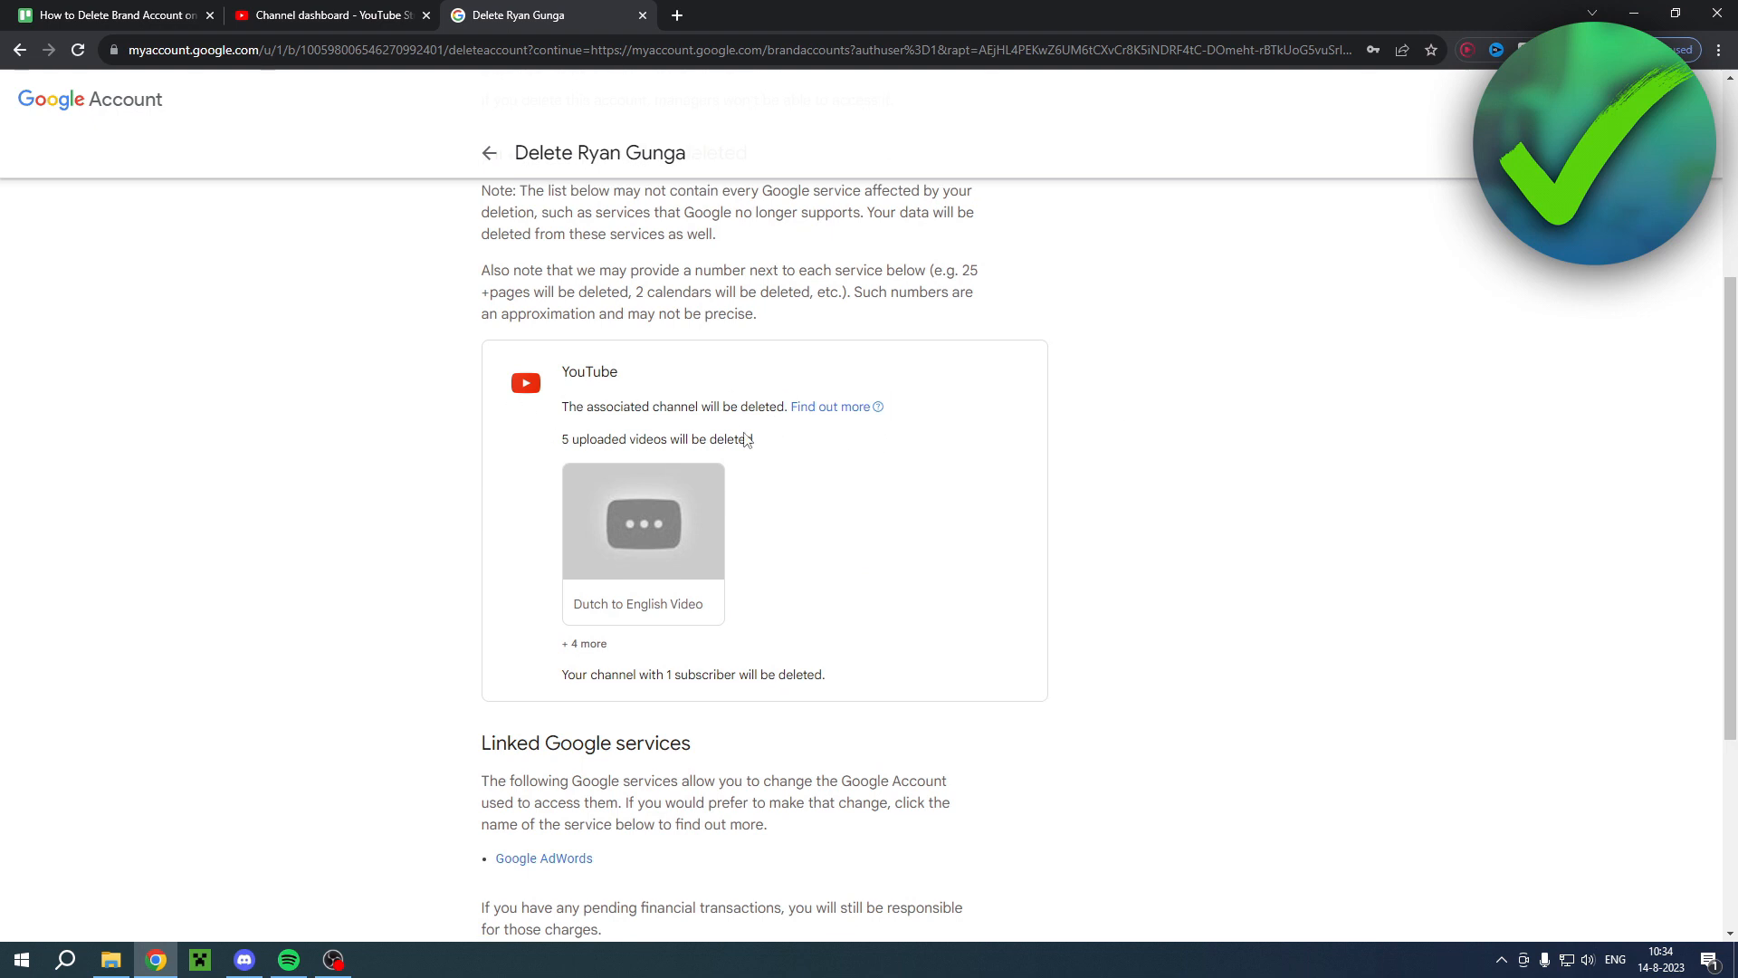
{"action": "scroll", "scroll_direction": "down", "scroll_amount": 3}
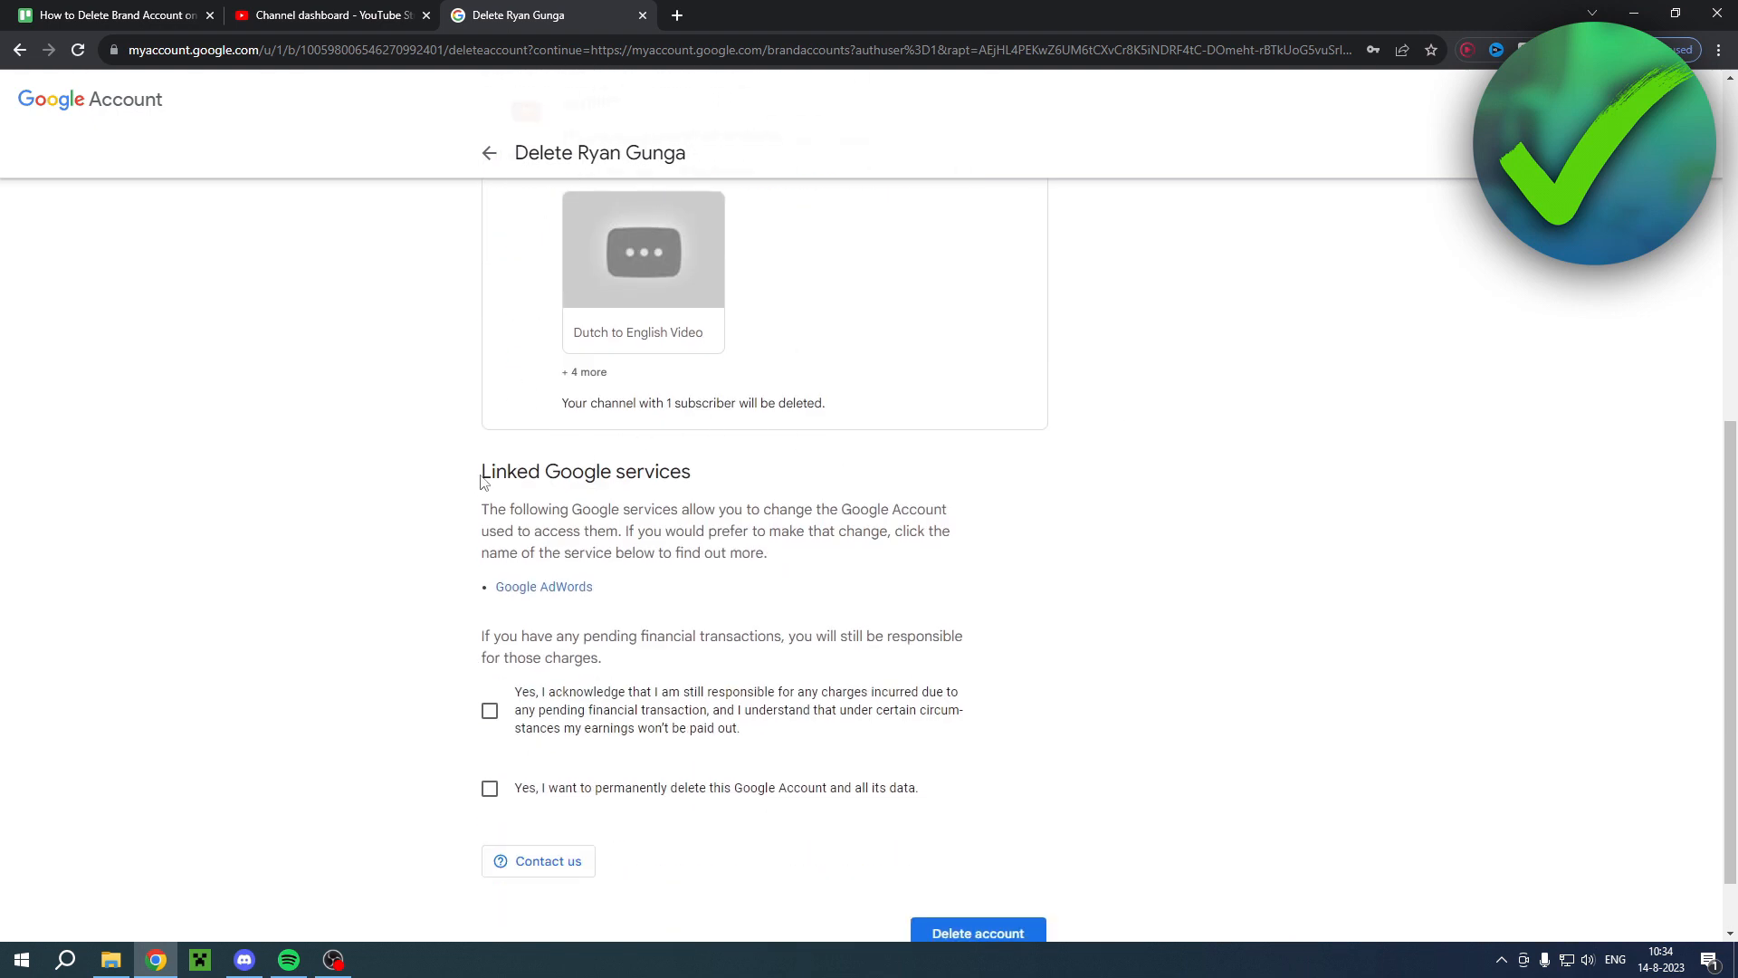
{"action": "scroll", "scroll_direction": "down", "scroll_amount": 3}
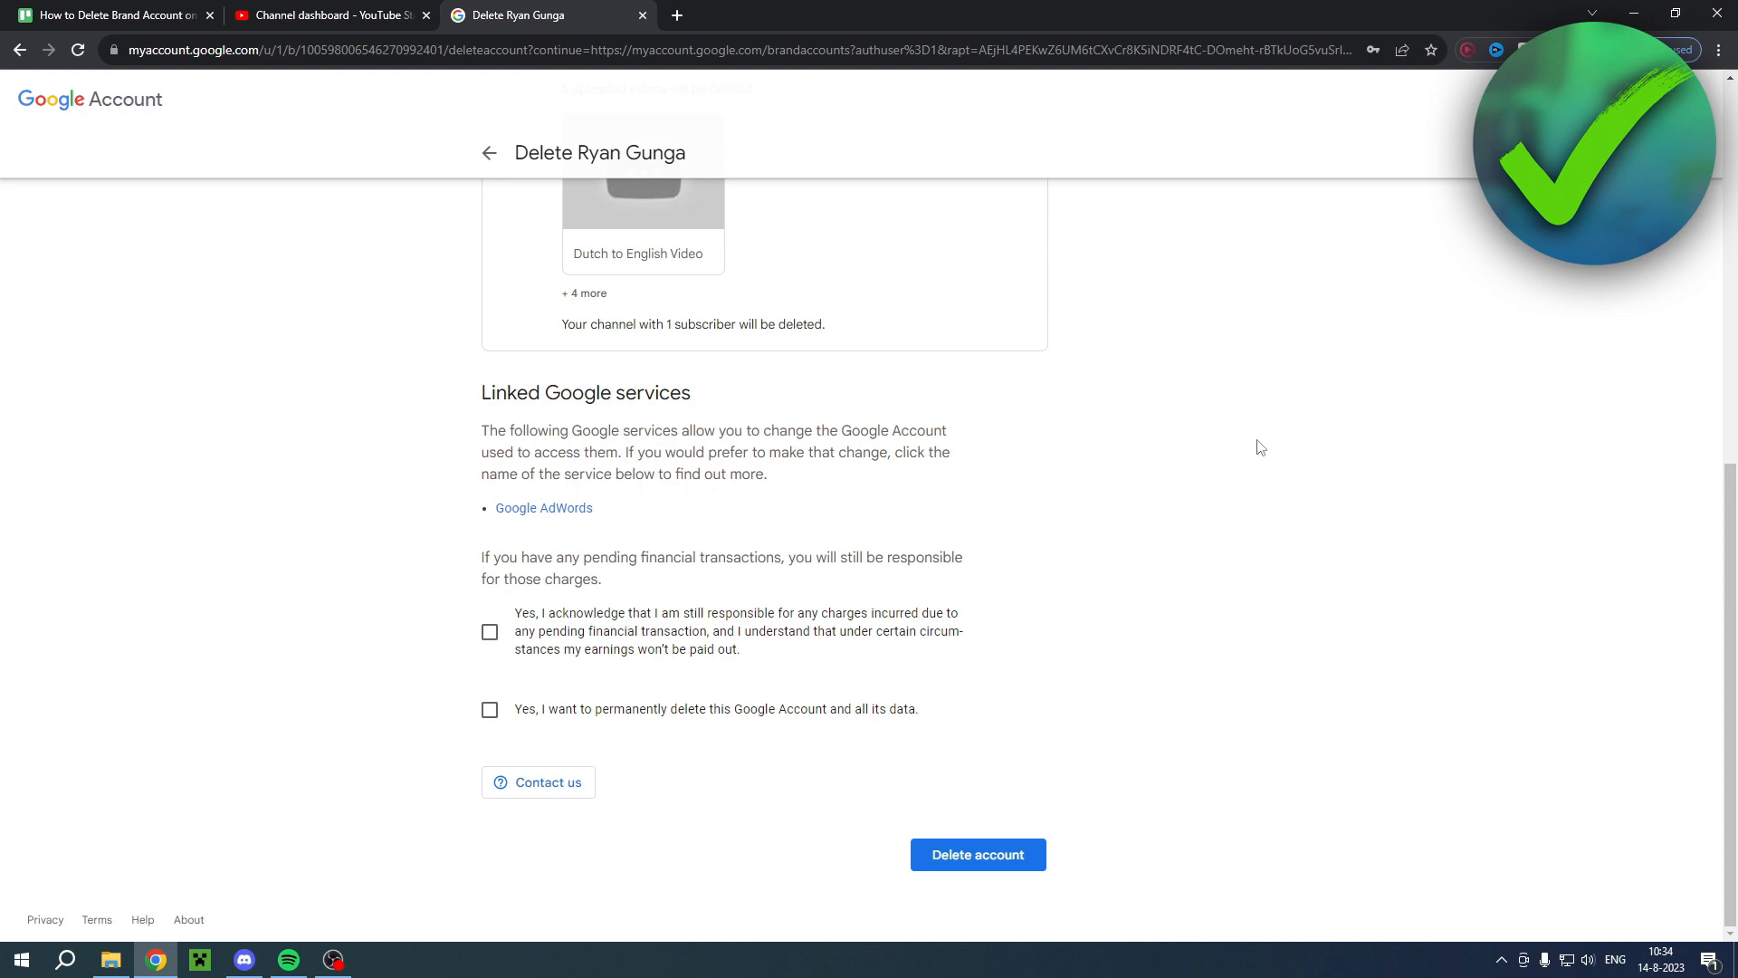
{"action": "mouse_move", "coordinate": [1129, 396]}
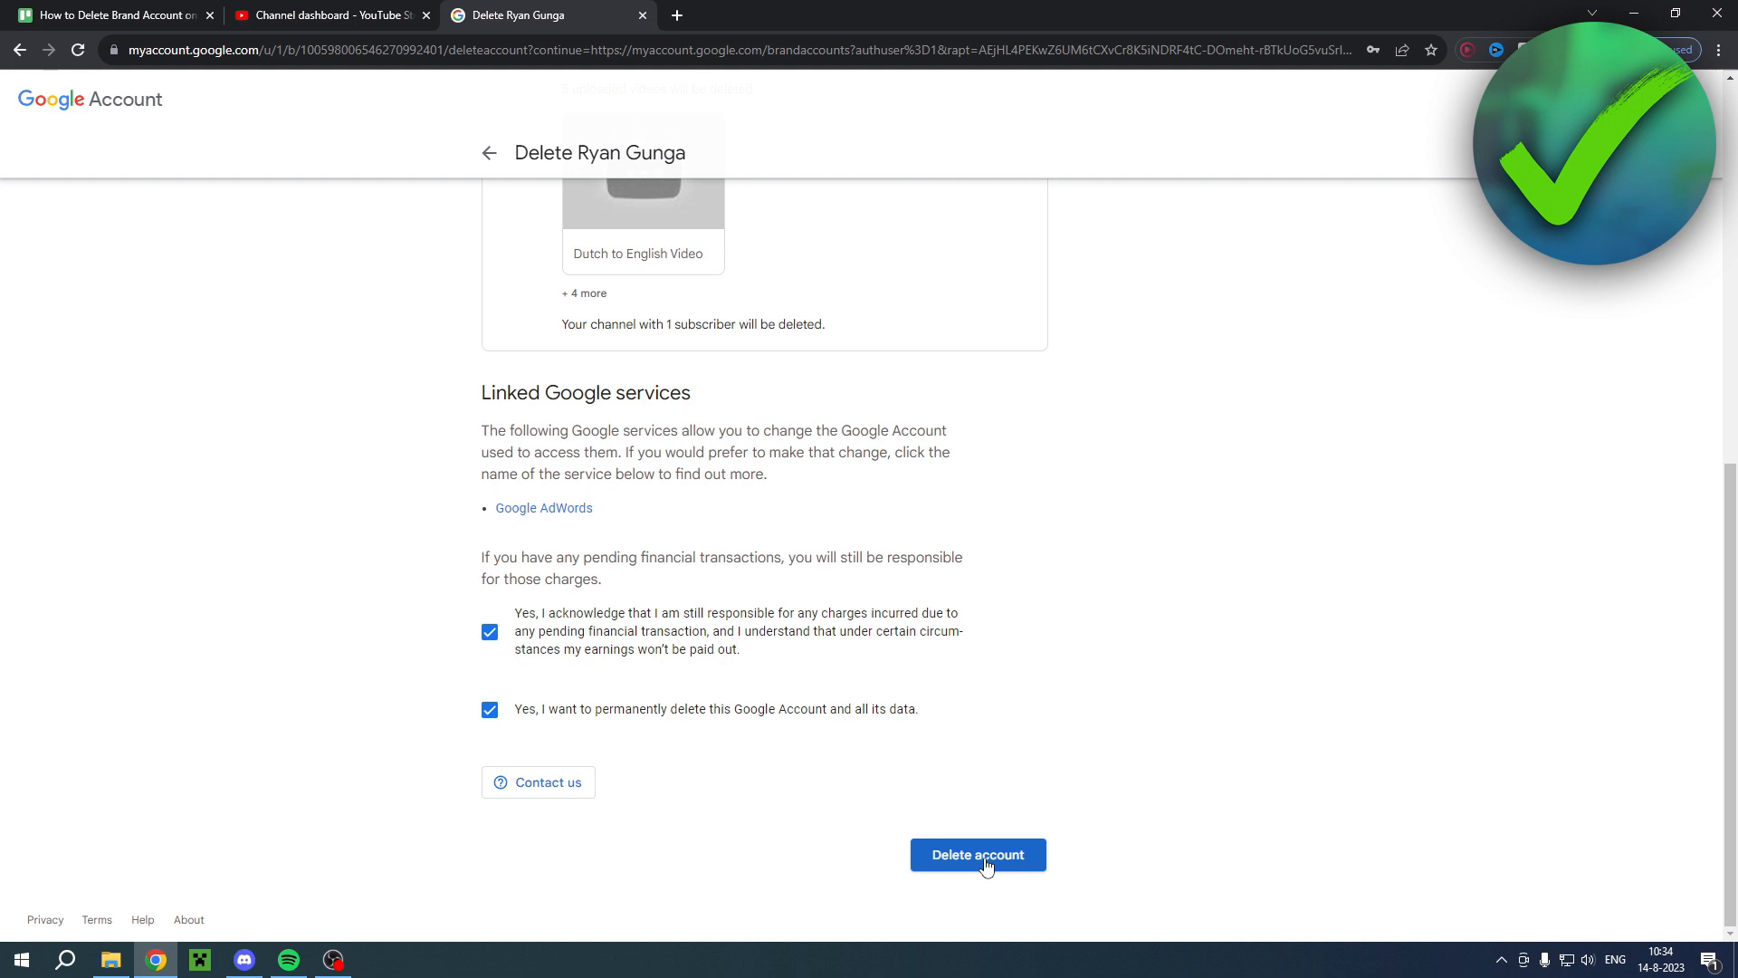
{"action": "mouse_move", "coordinate": [477, 167]}
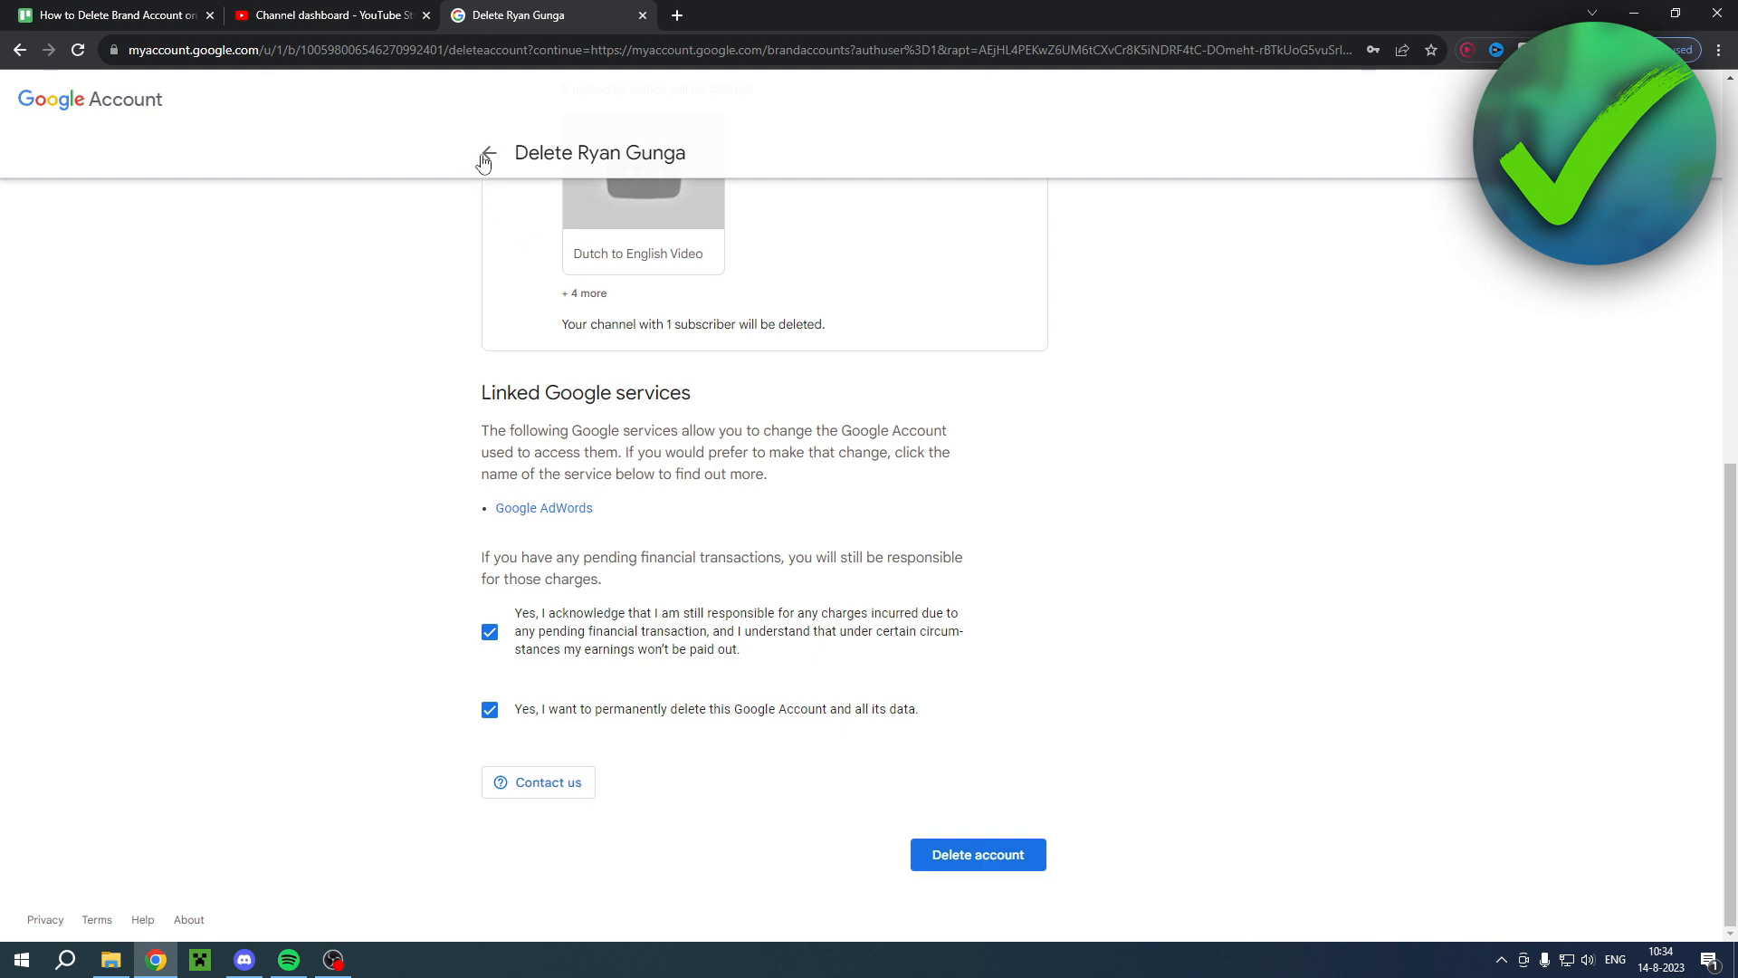
{"action": "mouse_move", "coordinate": [491, 163]}
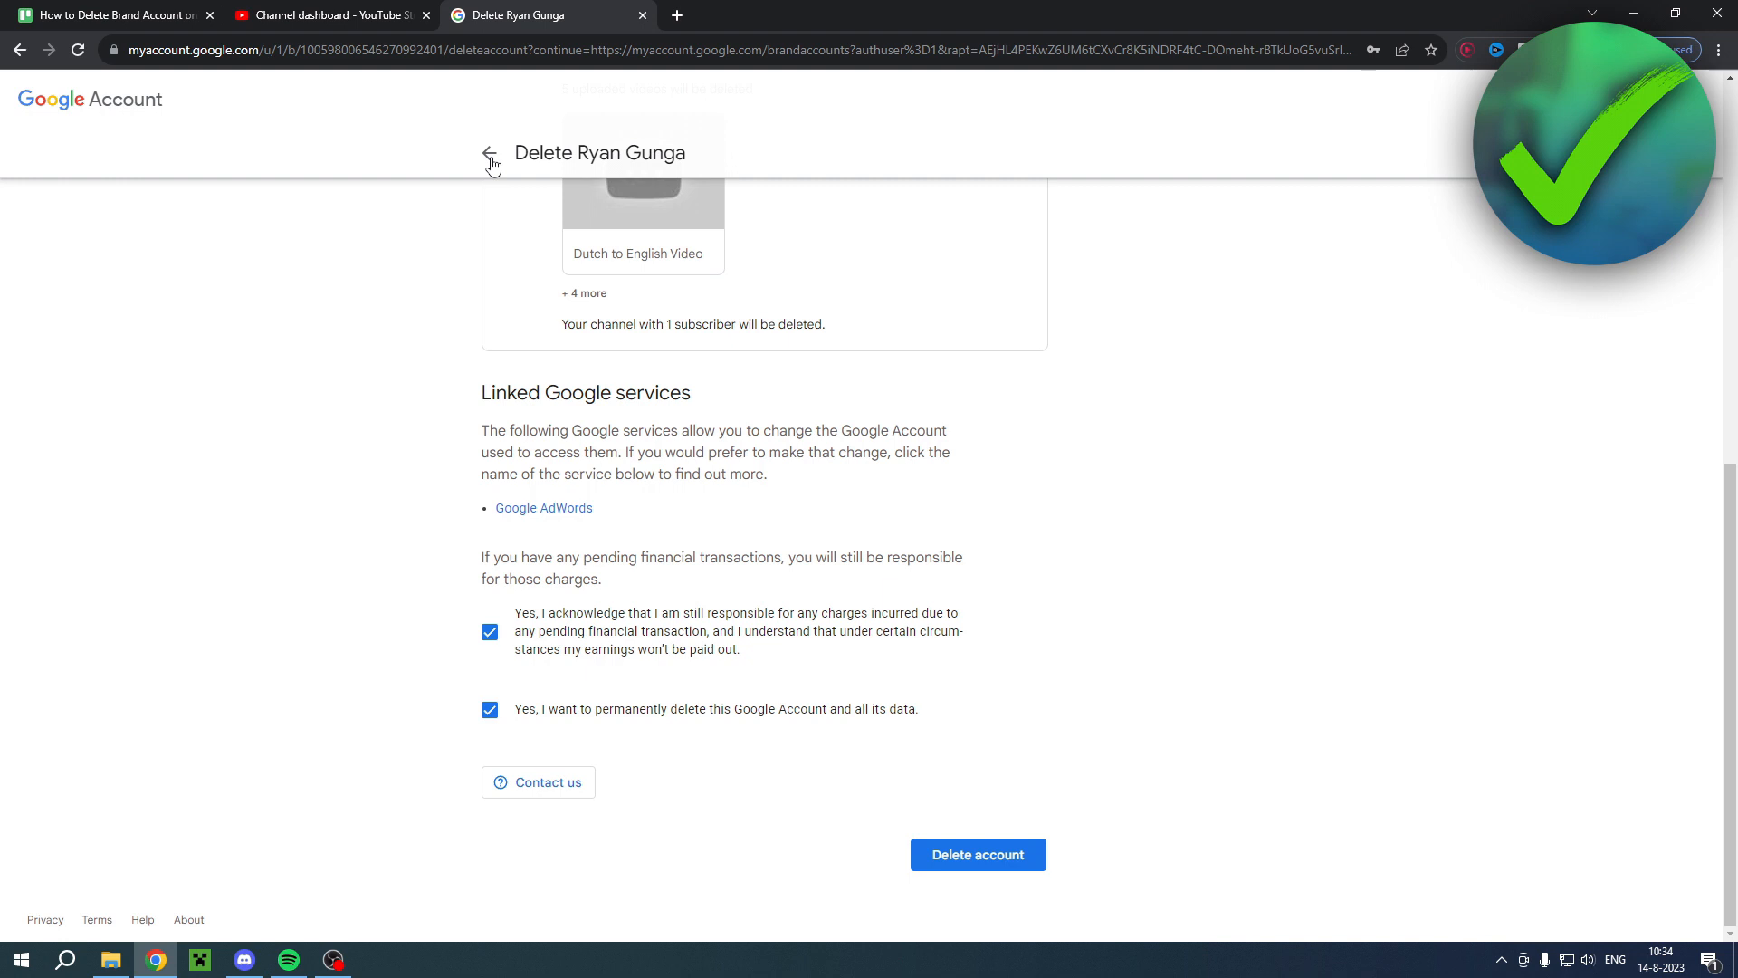
- Go back to Brand Accounts and highlight the no deleted brand accounts message
{"action": "left_click", "coordinate": [491, 153]}
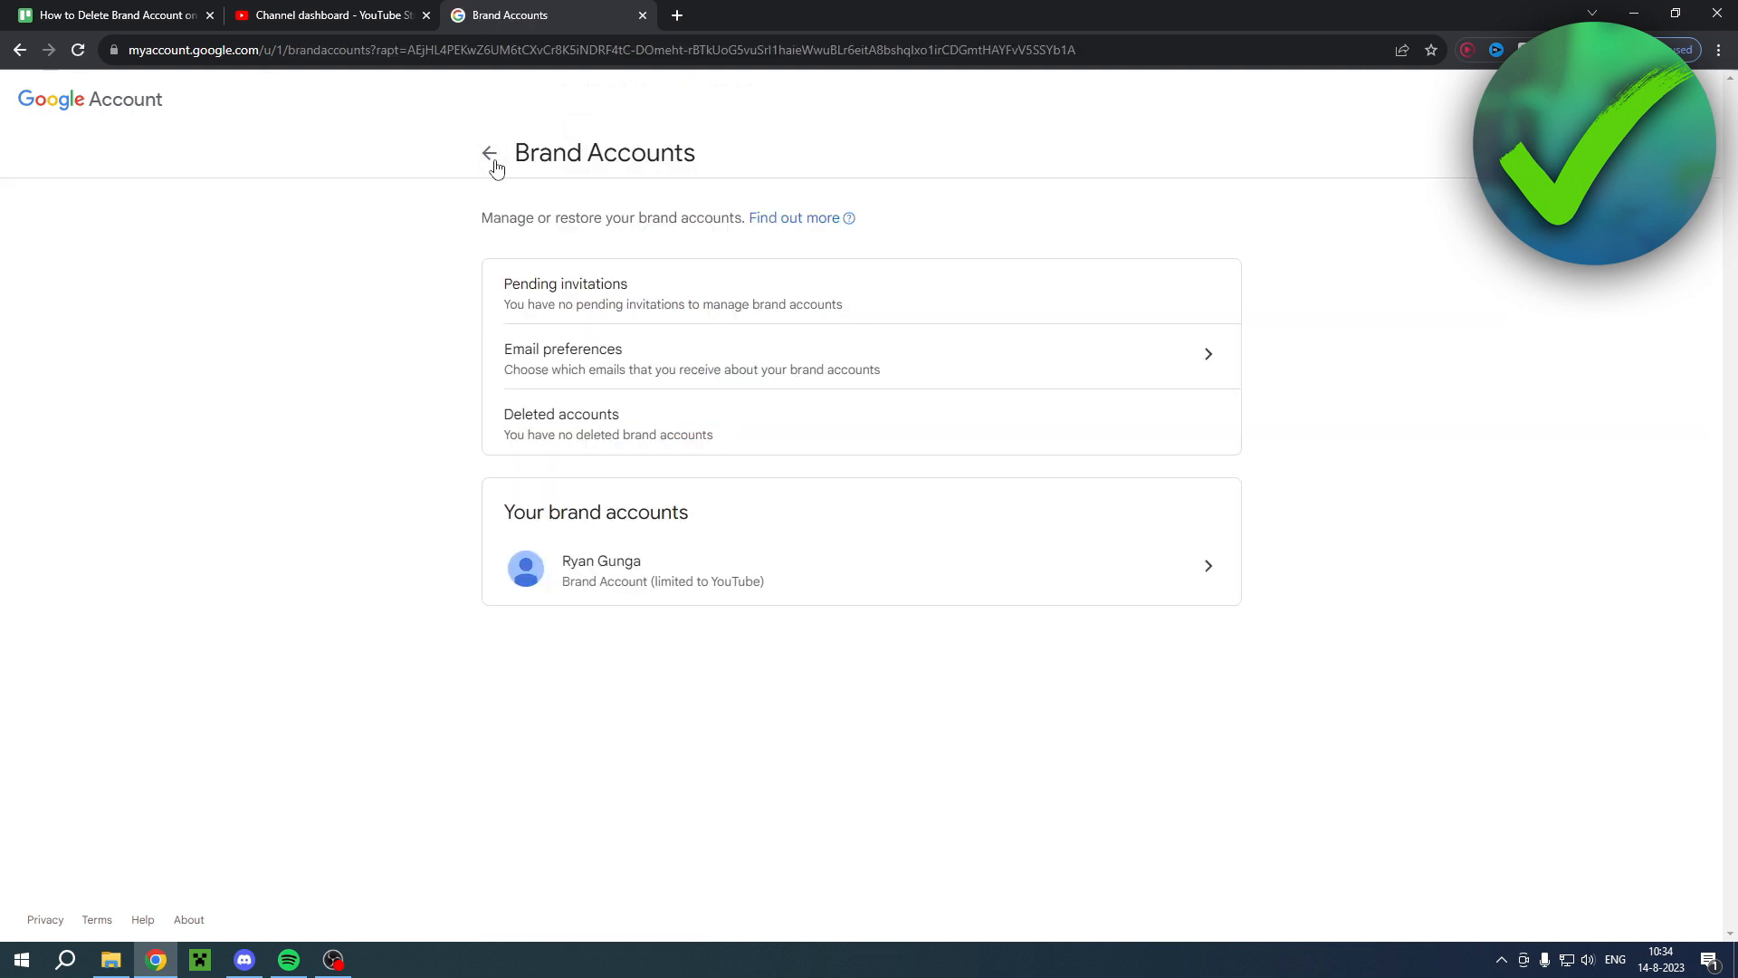
{"action": "mouse_move", "coordinate": [493, 178]}
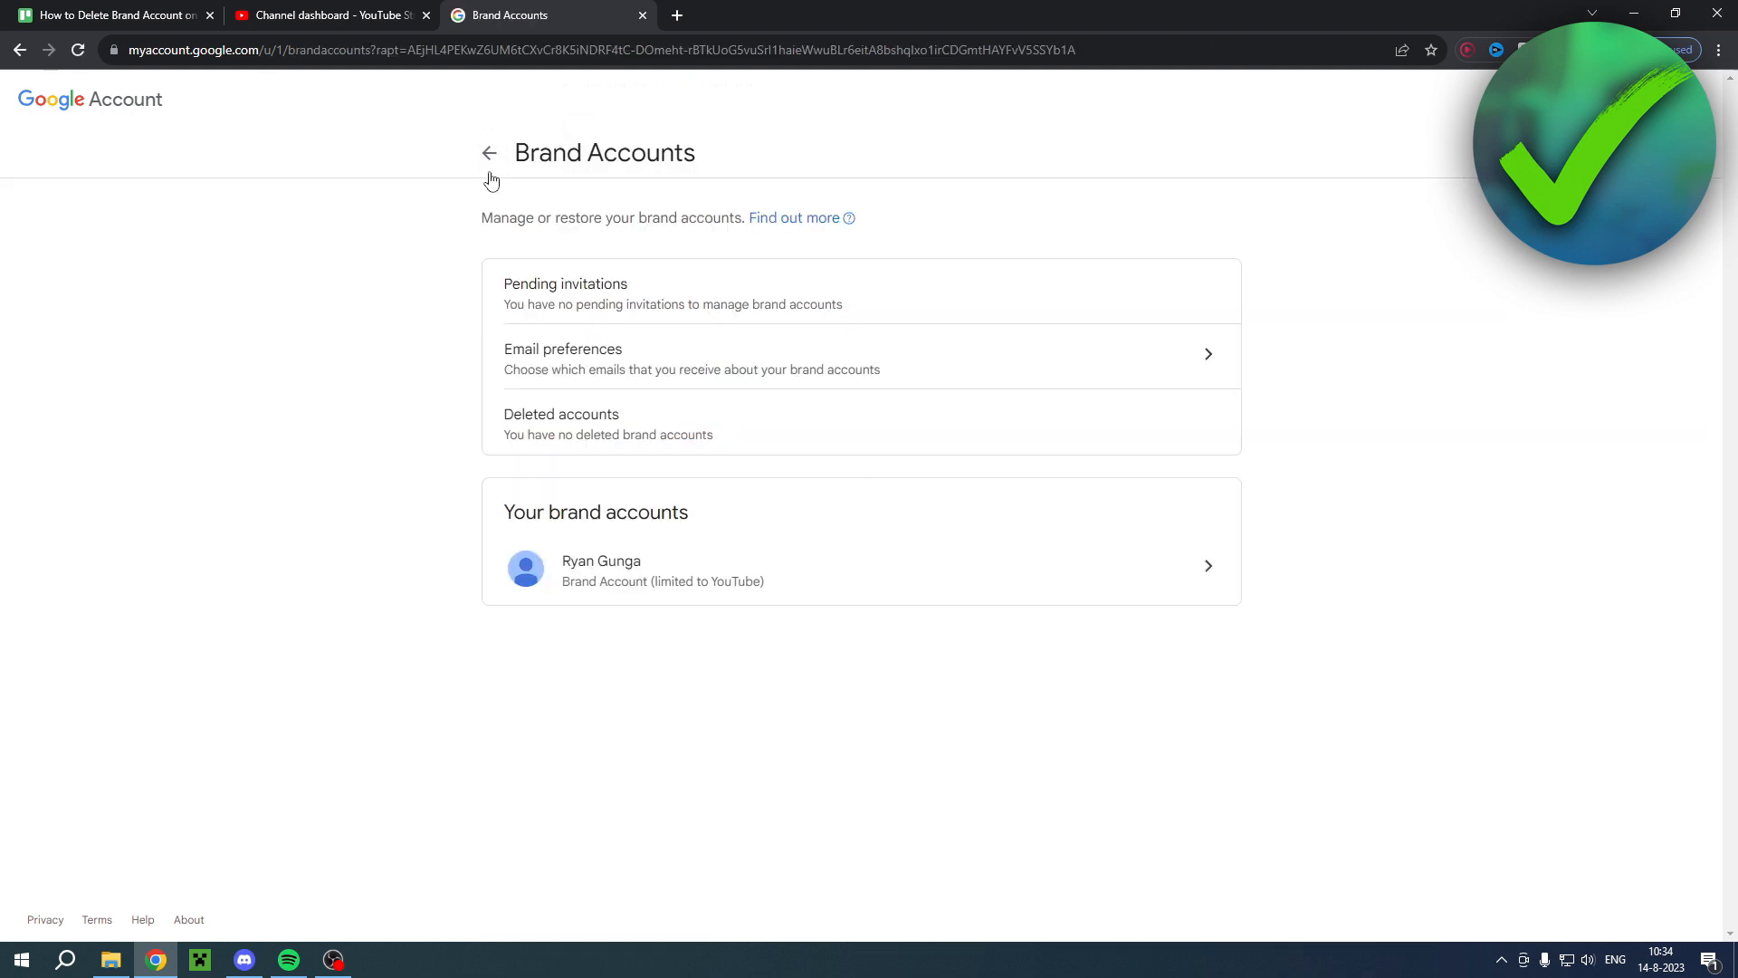
{"action": "double_click", "coordinate": [603, 152]}
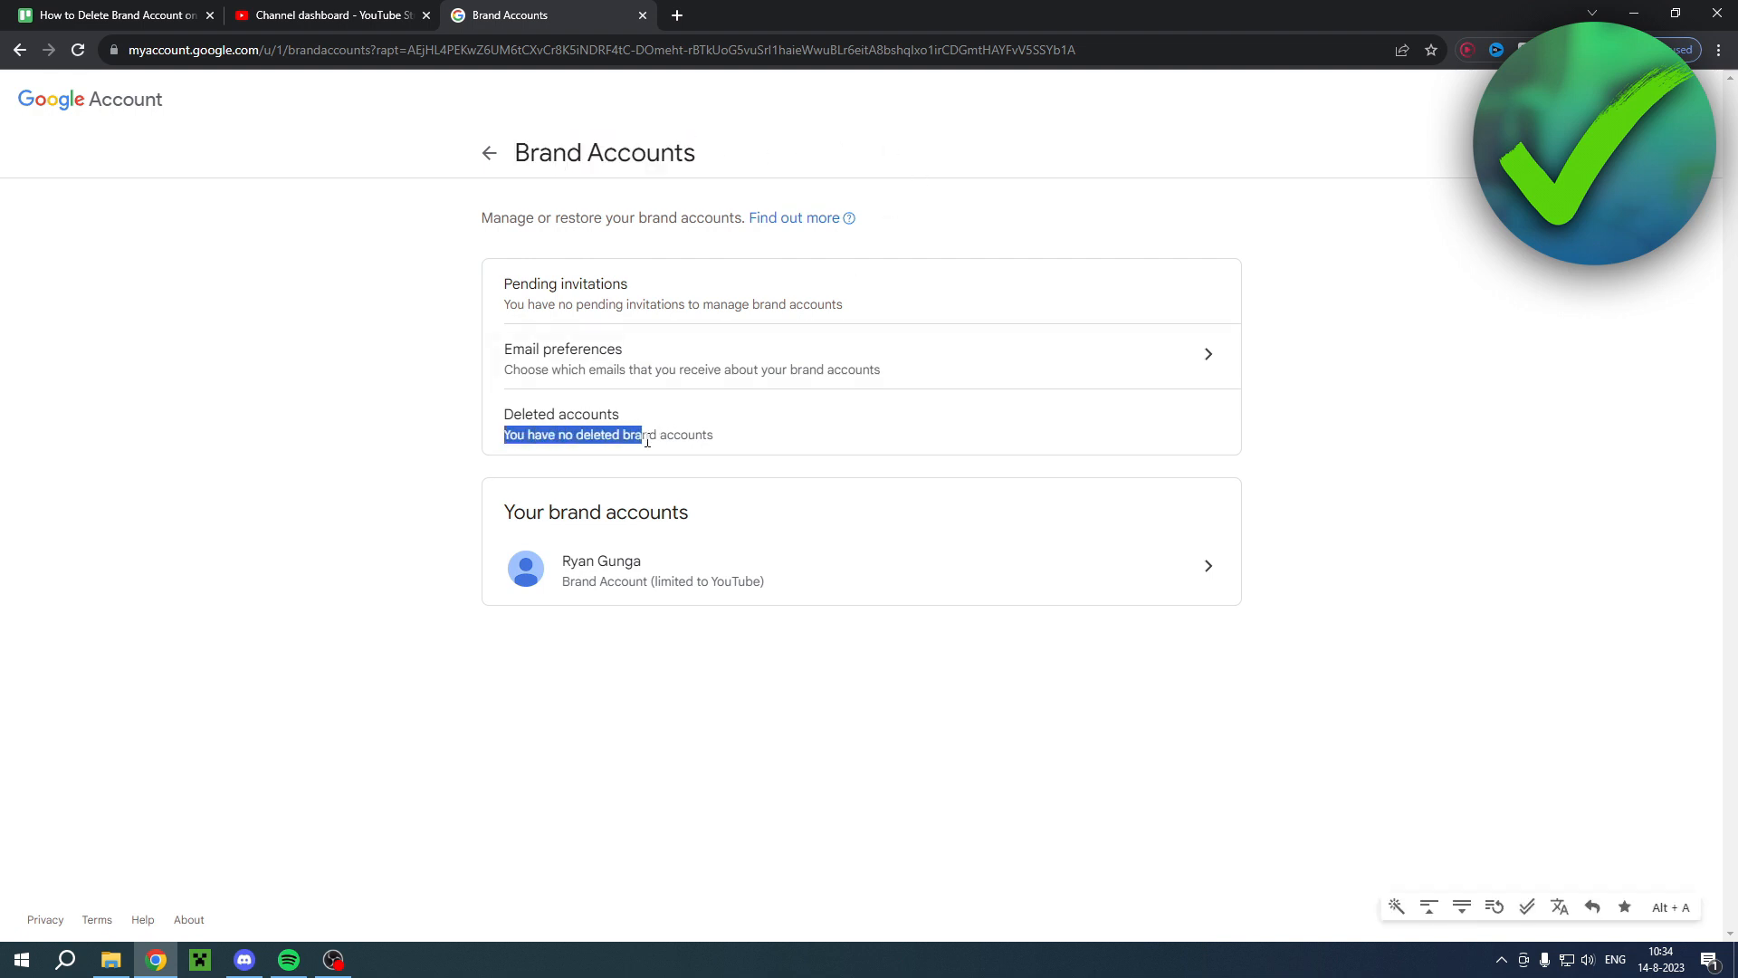
{"action": "left_click", "coordinate": [796, 439]}
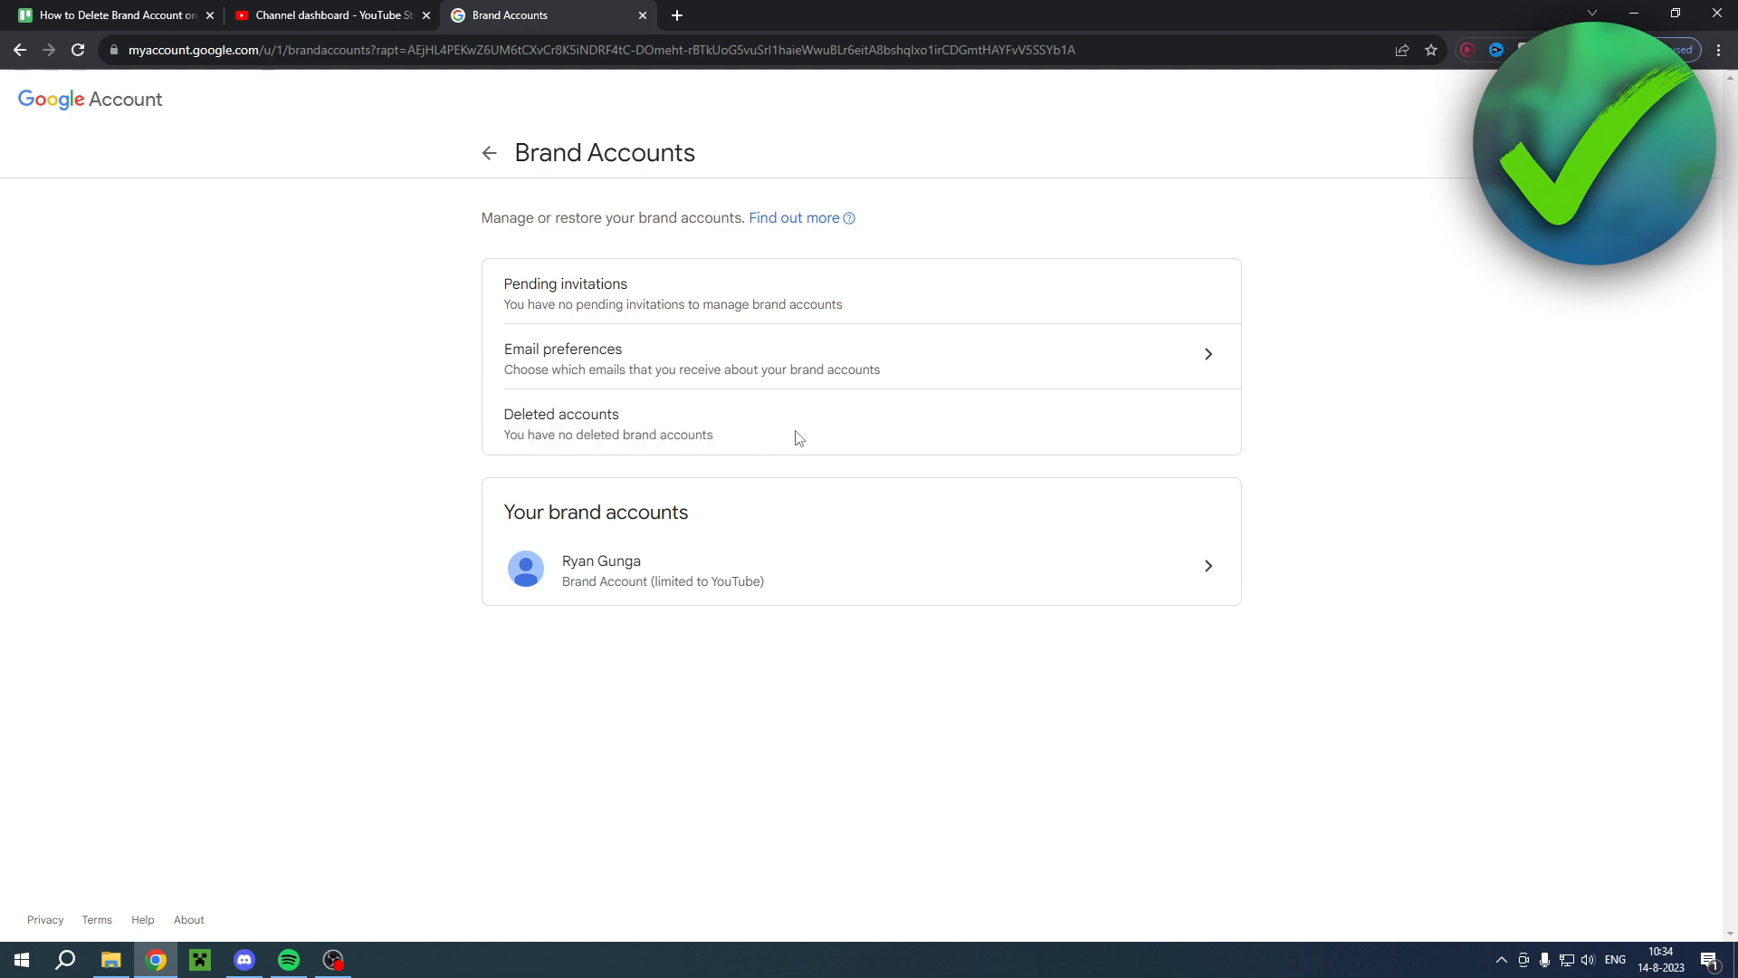
{"action": "mouse_move", "coordinate": [688, 430]}
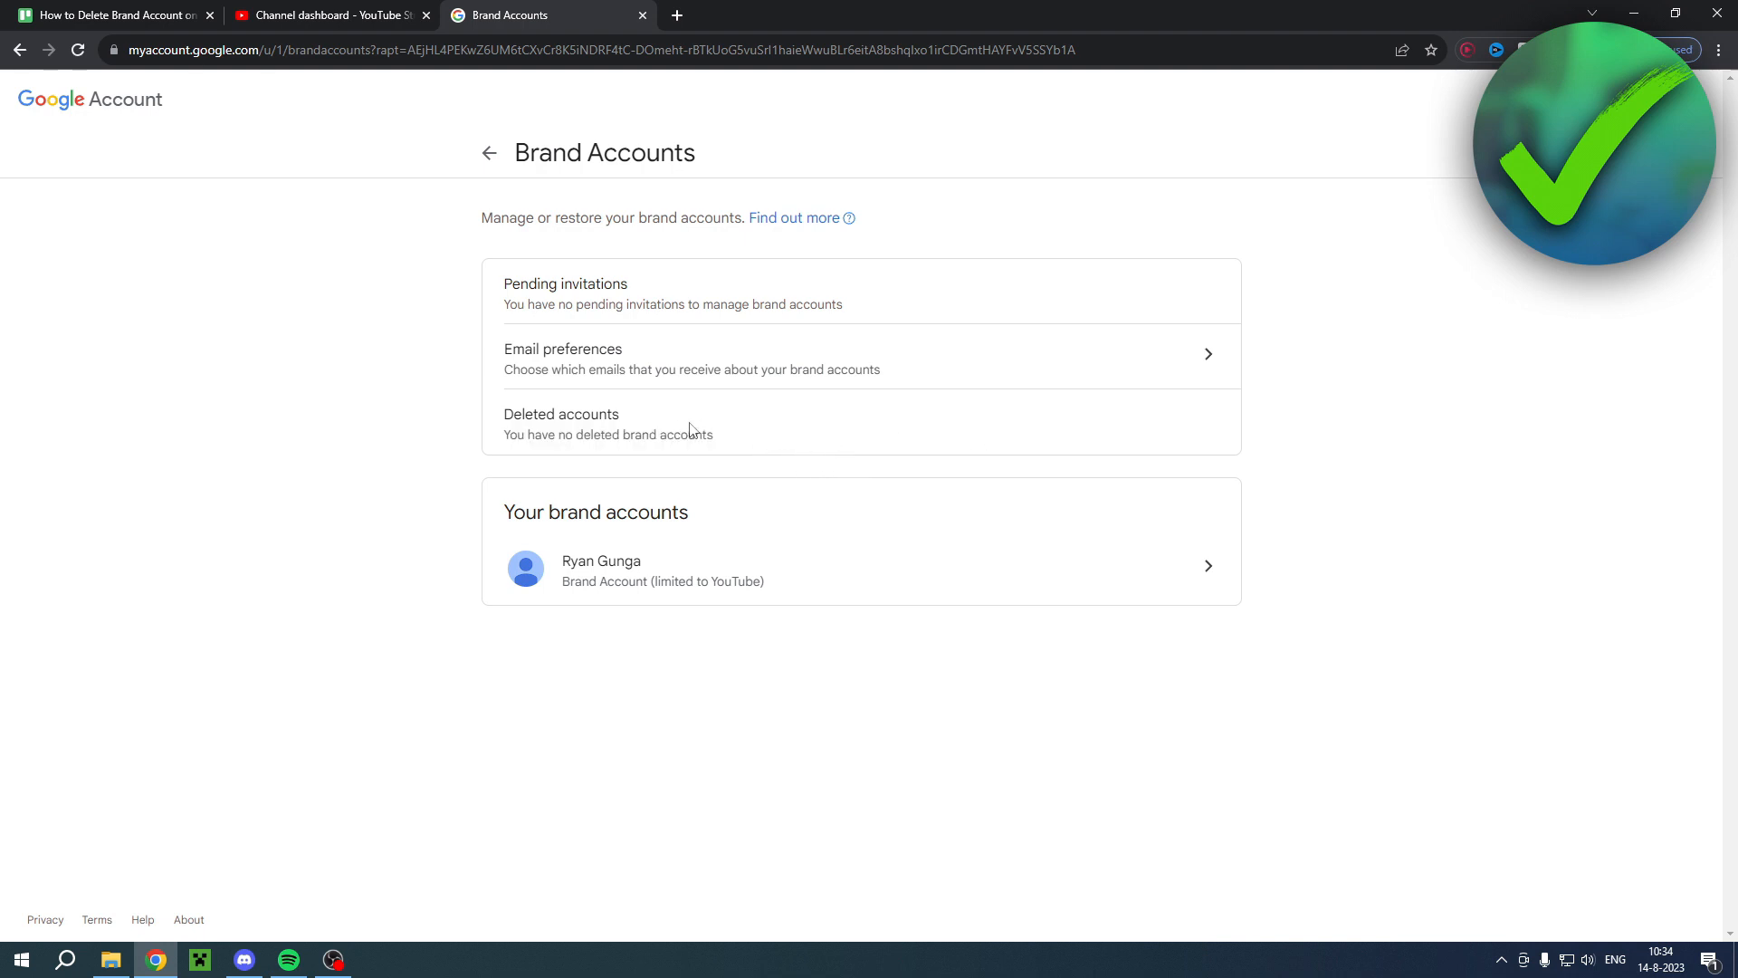
{"action": "mouse_move", "coordinate": [887, 454]}
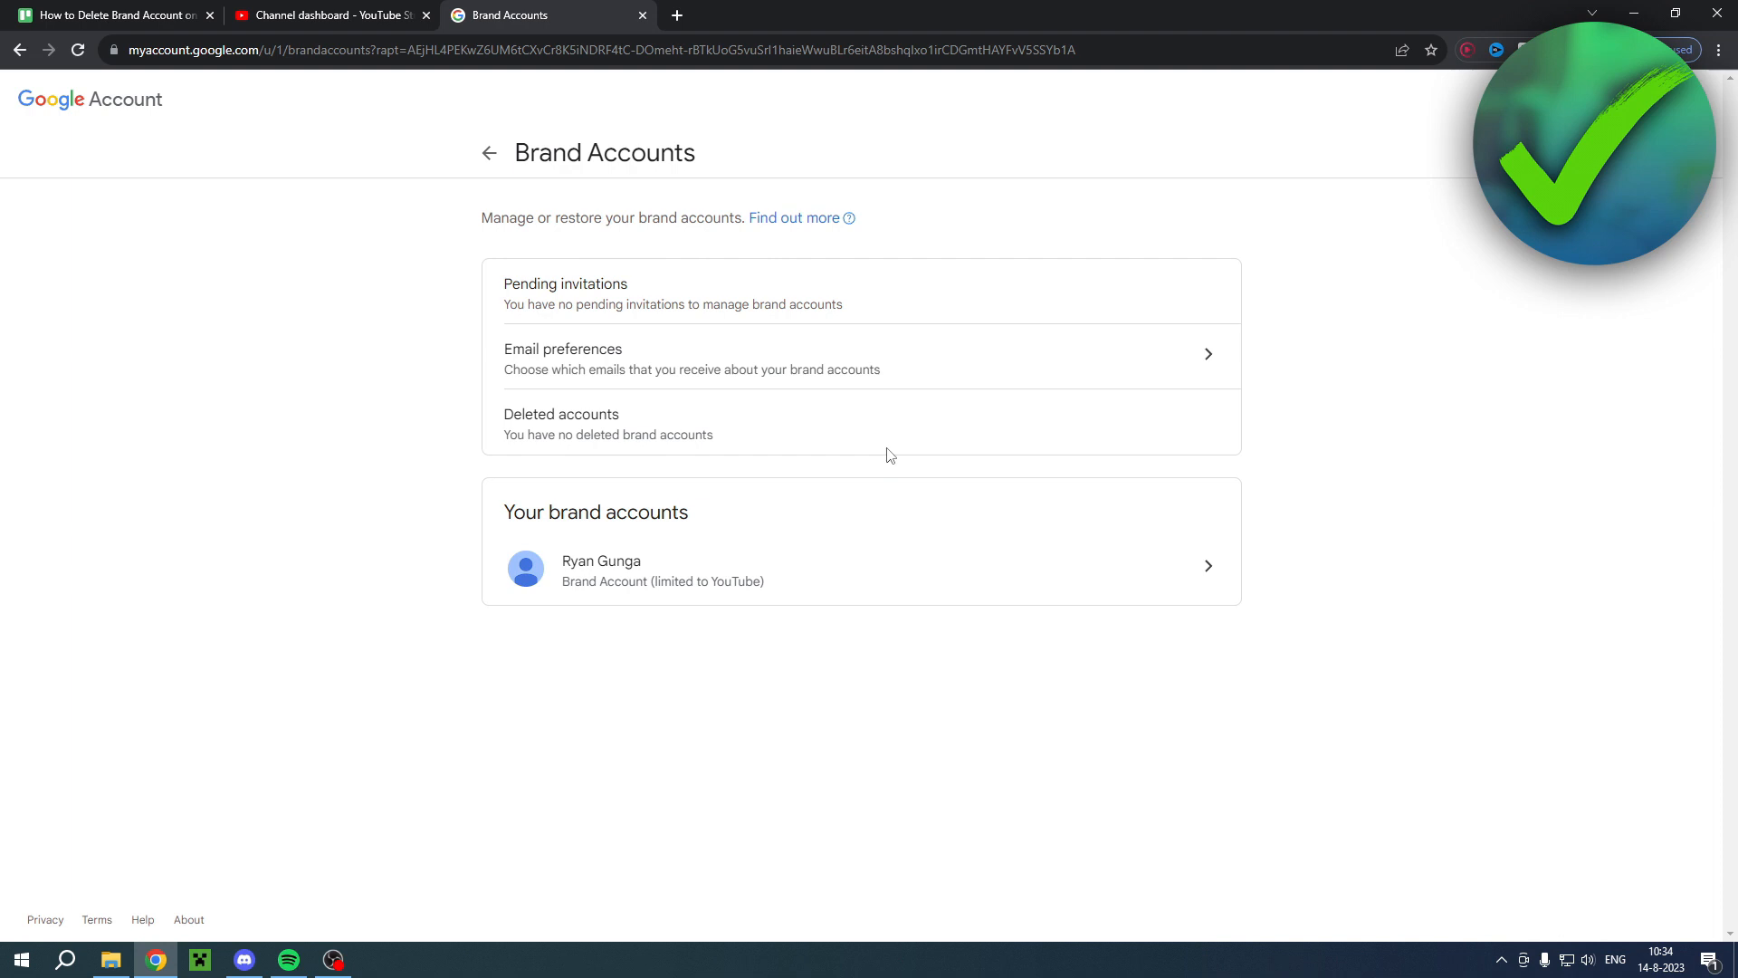
{"action": "mouse_move", "coordinate": [893, 456]}
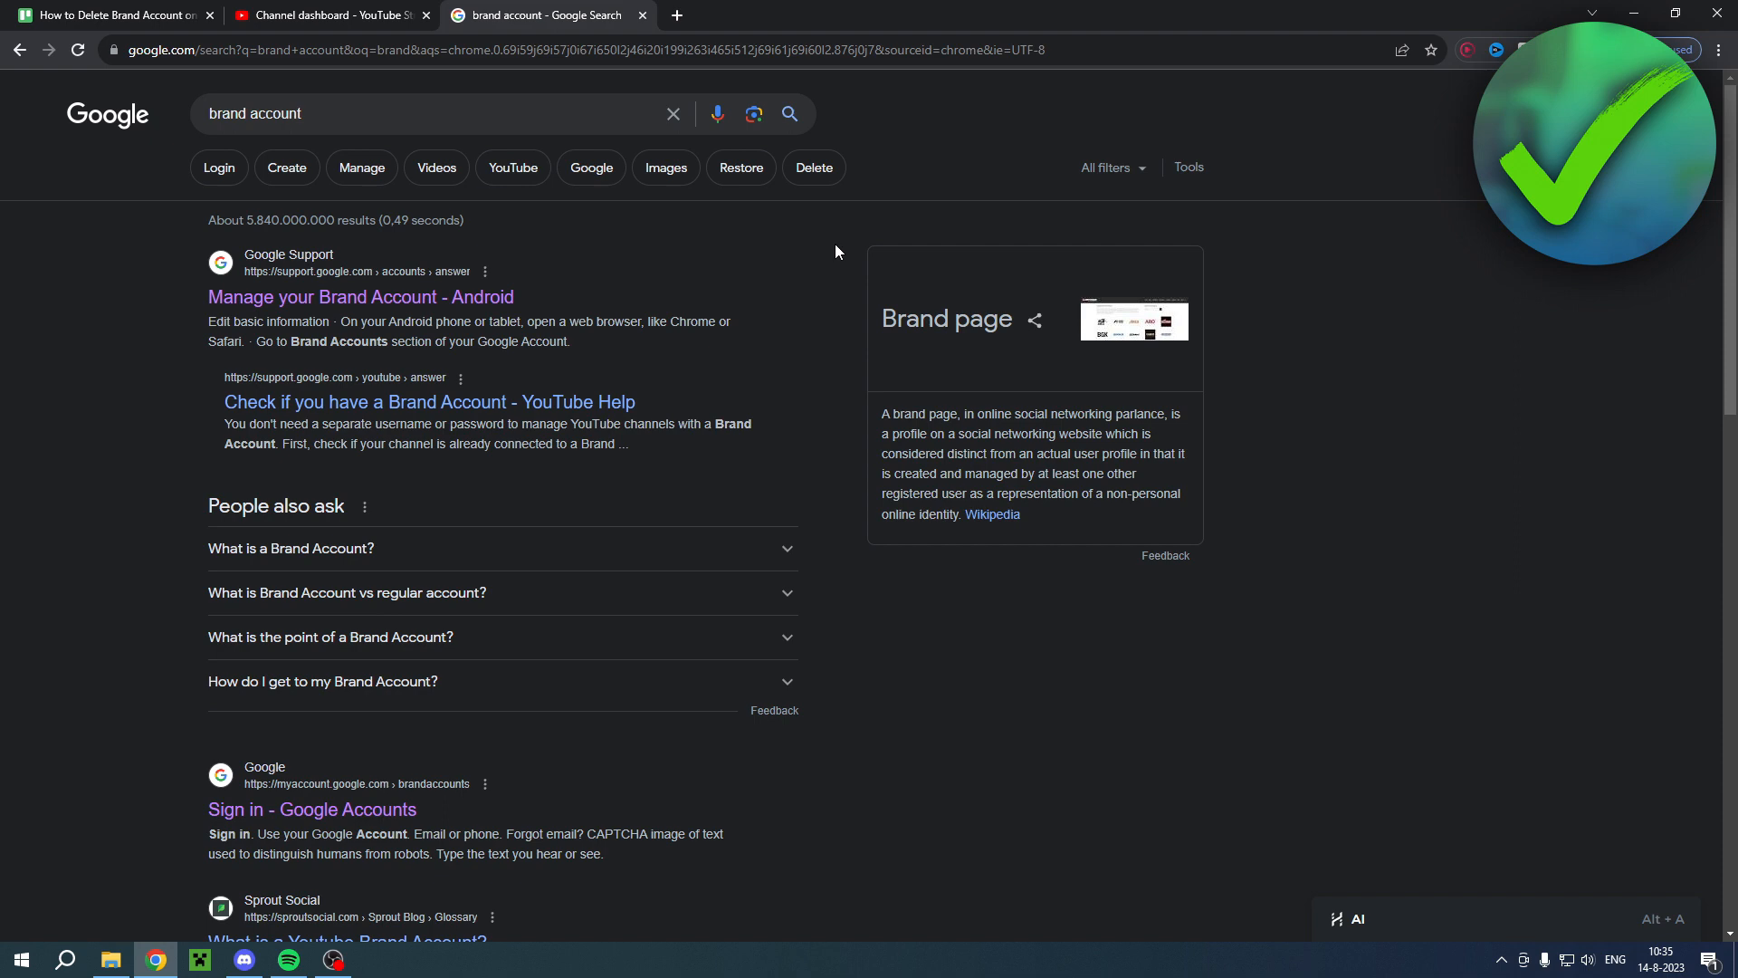
{"action": "mouse_move", "coordinate": [326, 196]}
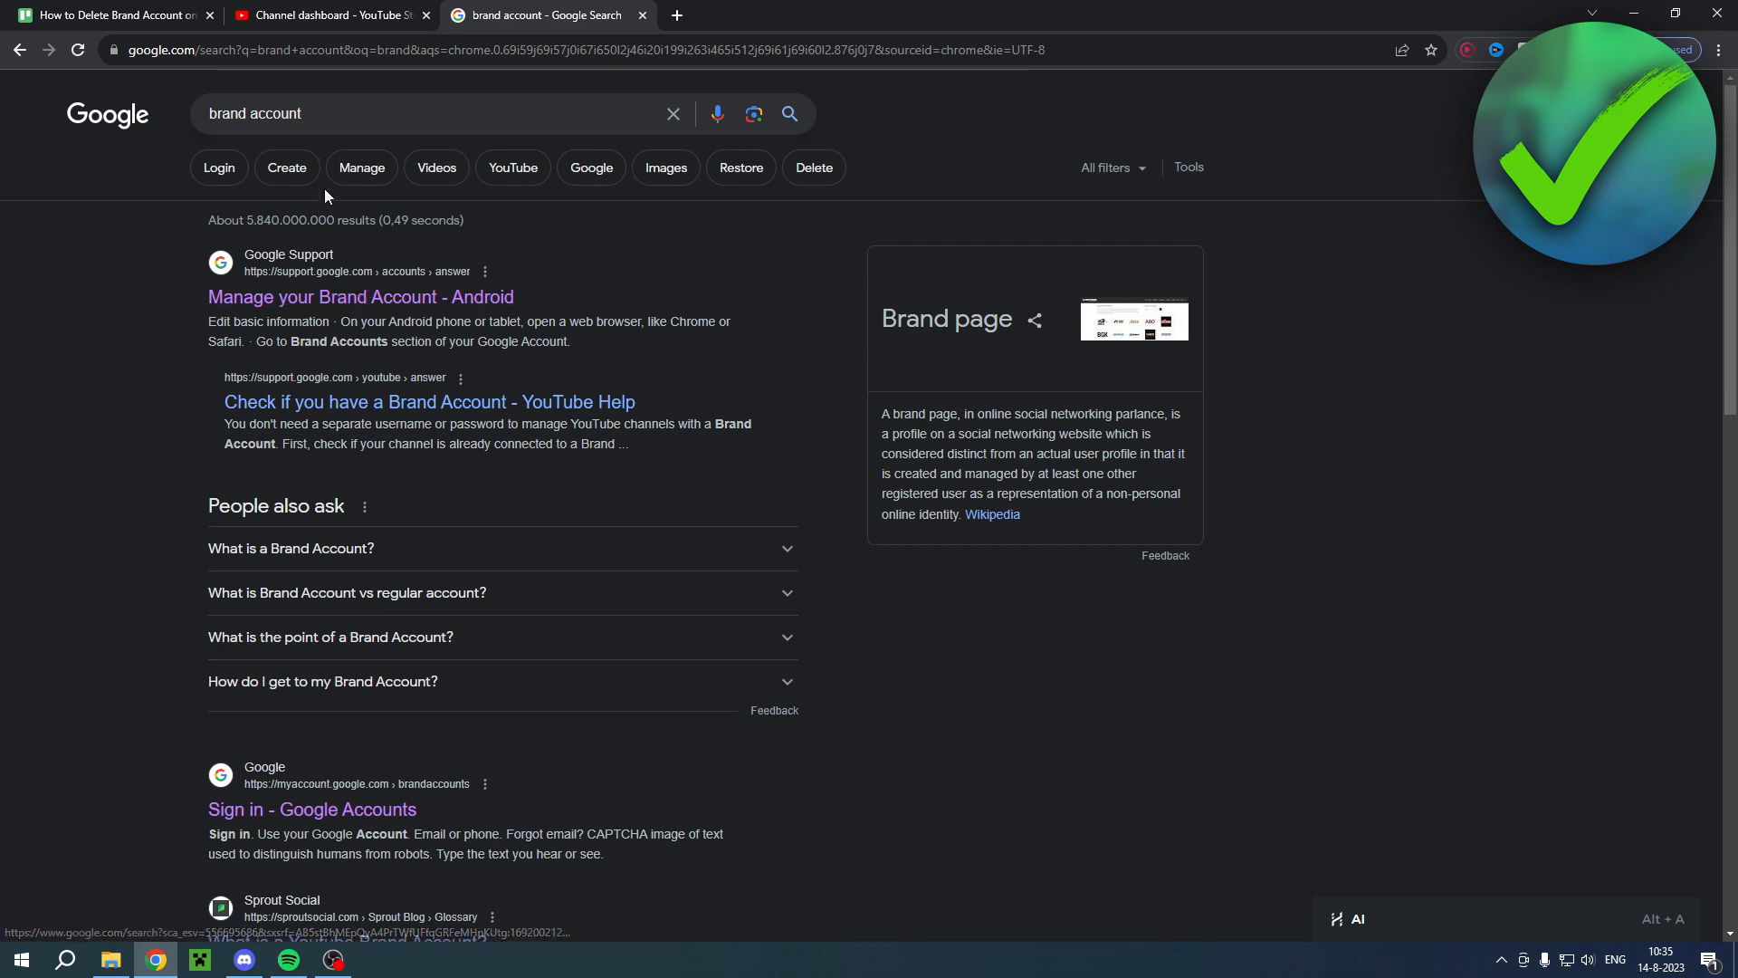
- Follow the 'Manage your Brand Account' article's Computer instructions to 'Go to the Brand Accounts section'
{"action": "left_click", "coordinate": [360, 296]}
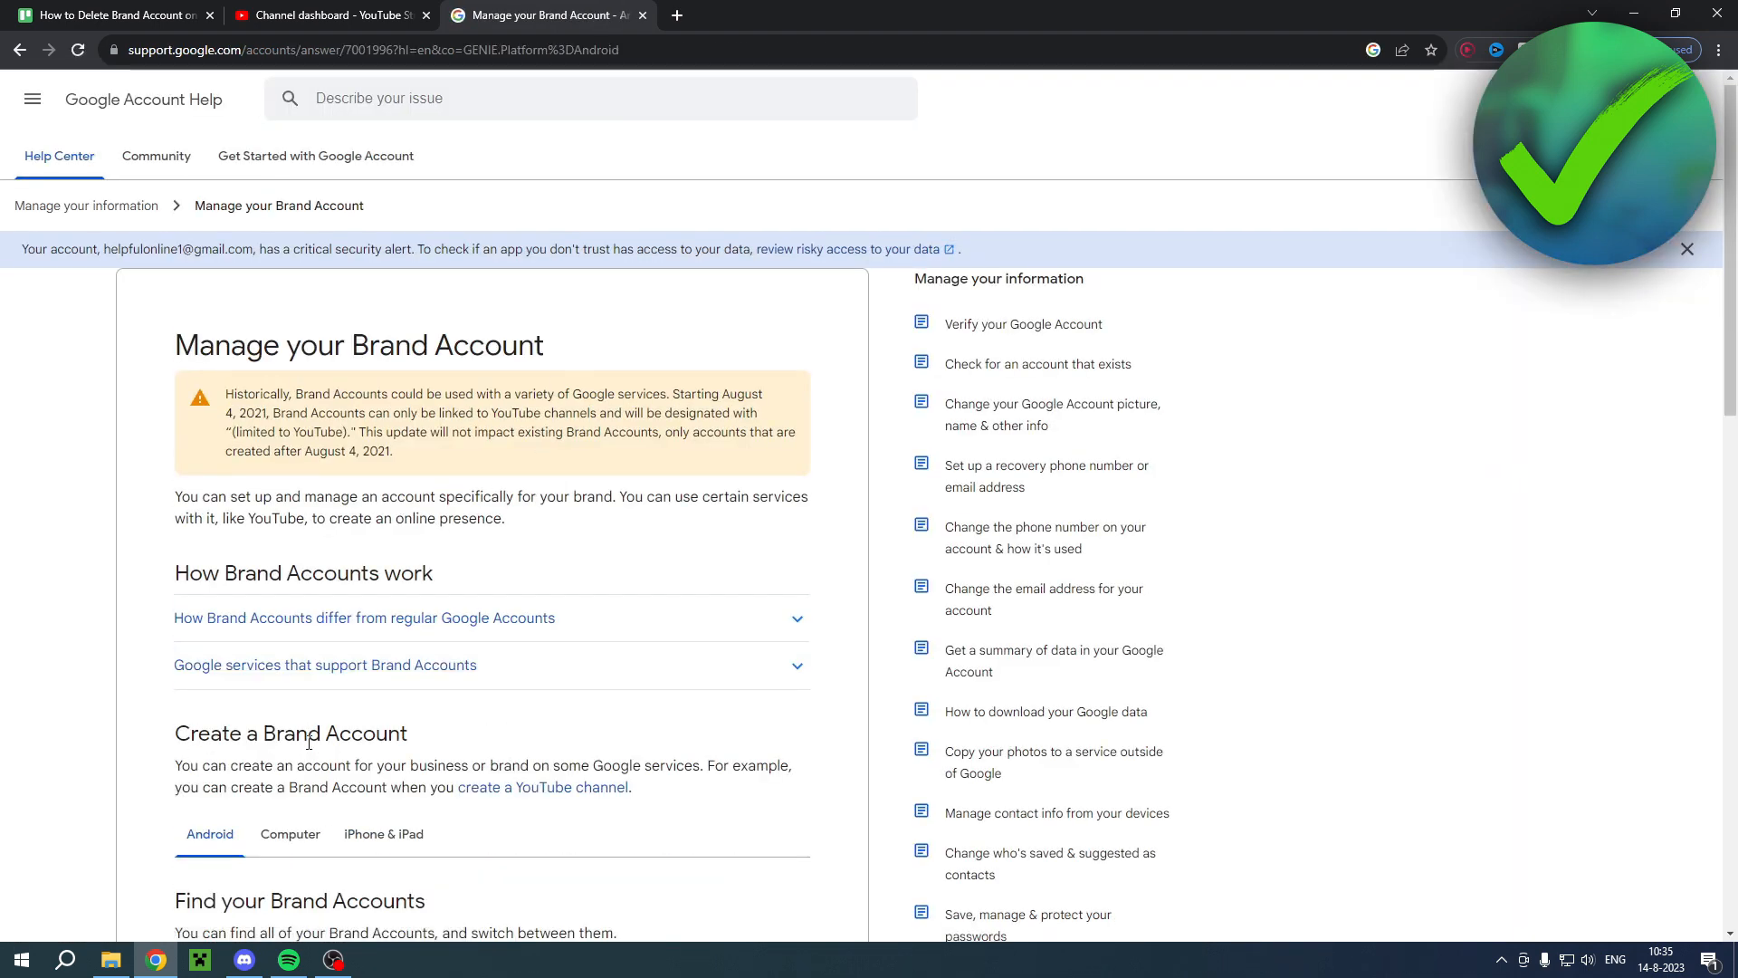
{"action": "left_click", "coordinate": [290, 471]}
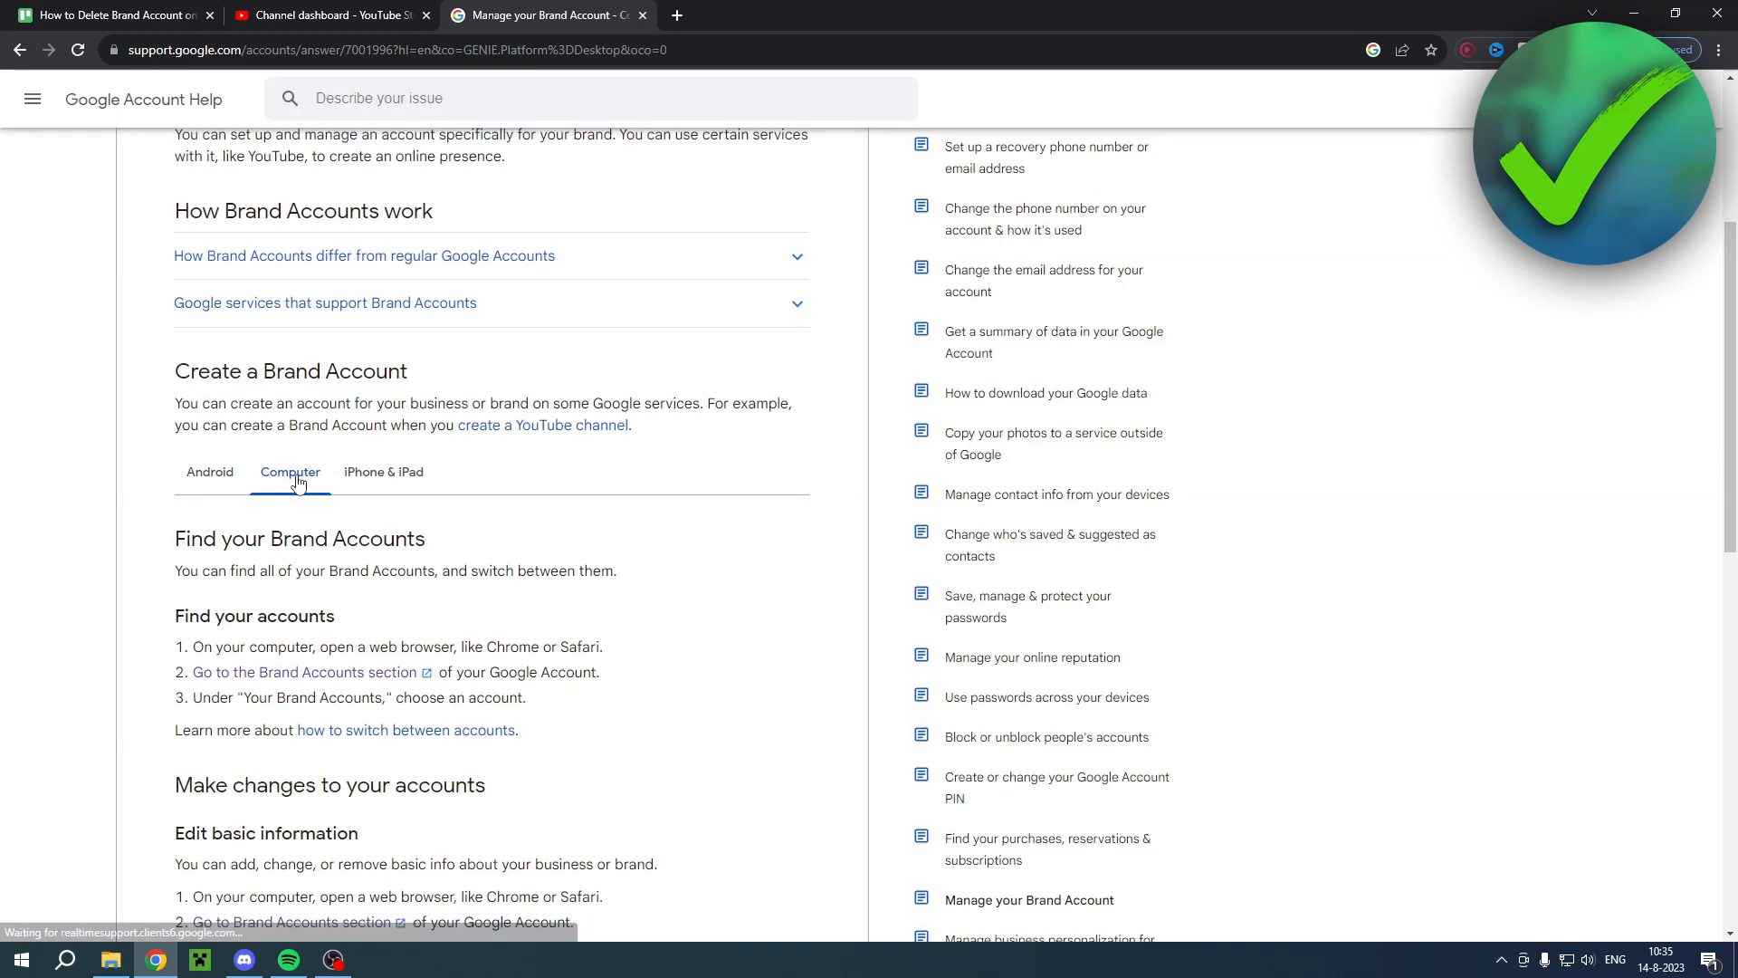
{"action": "scroll", "scroll_direction": "down", "scroll_amount": 3}
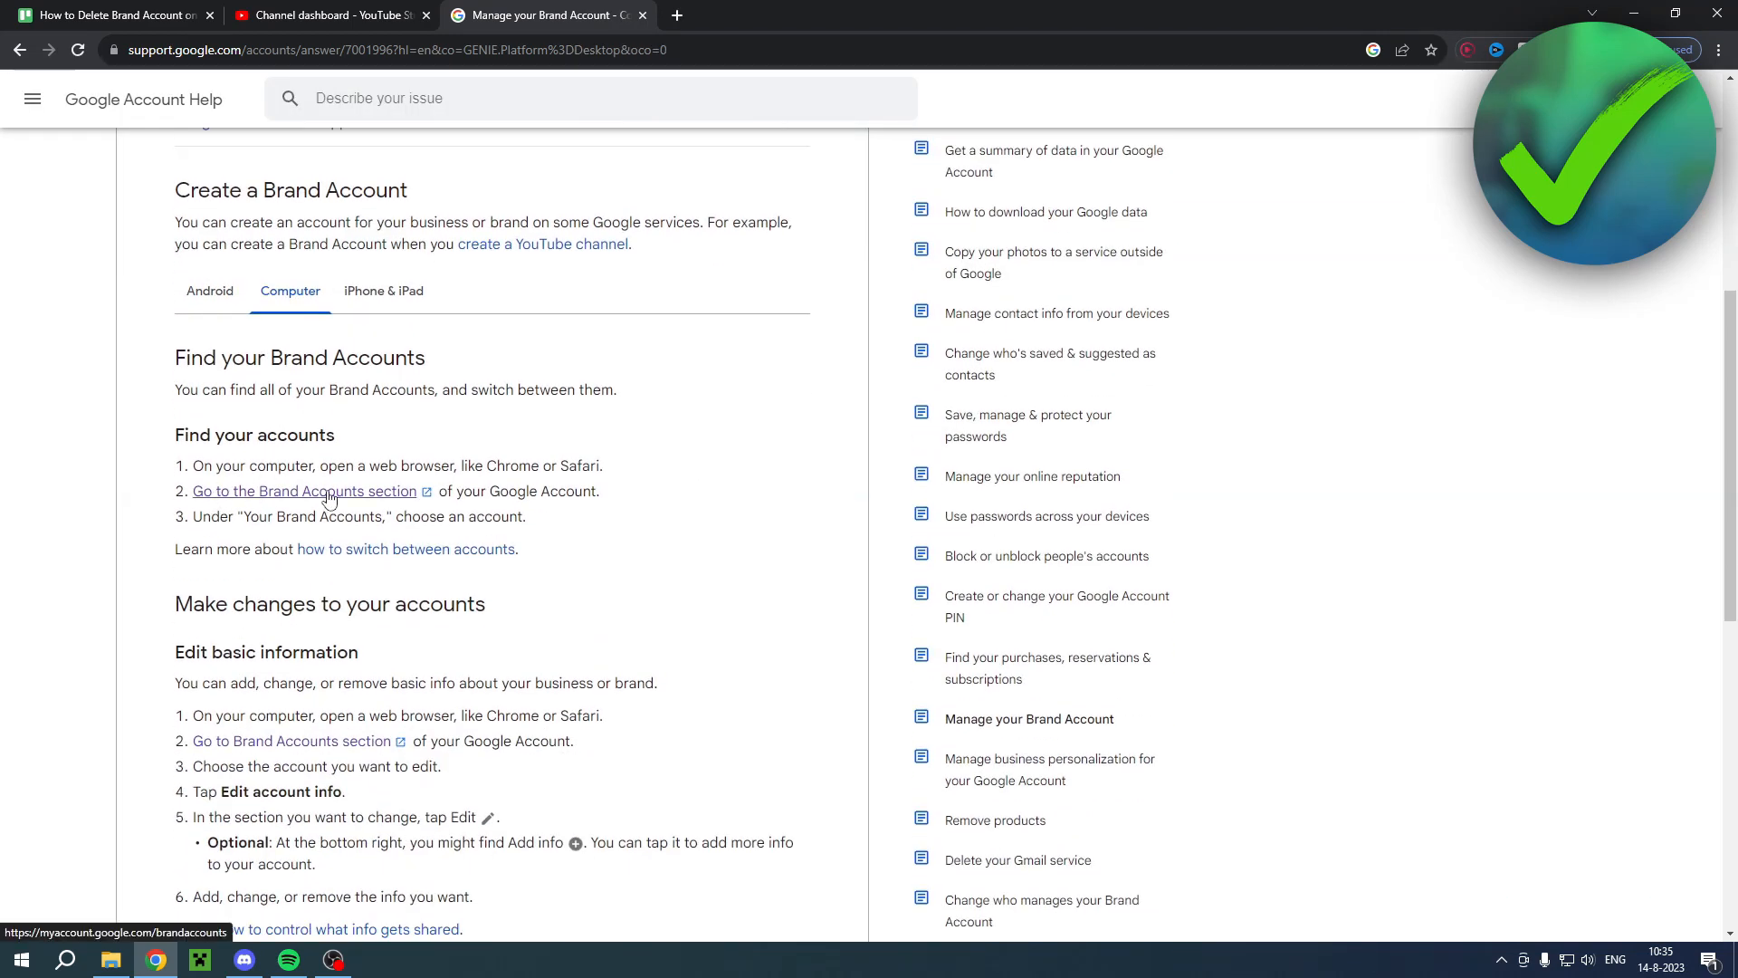
{"action": "left_click", "coordinate": [306, 490]}
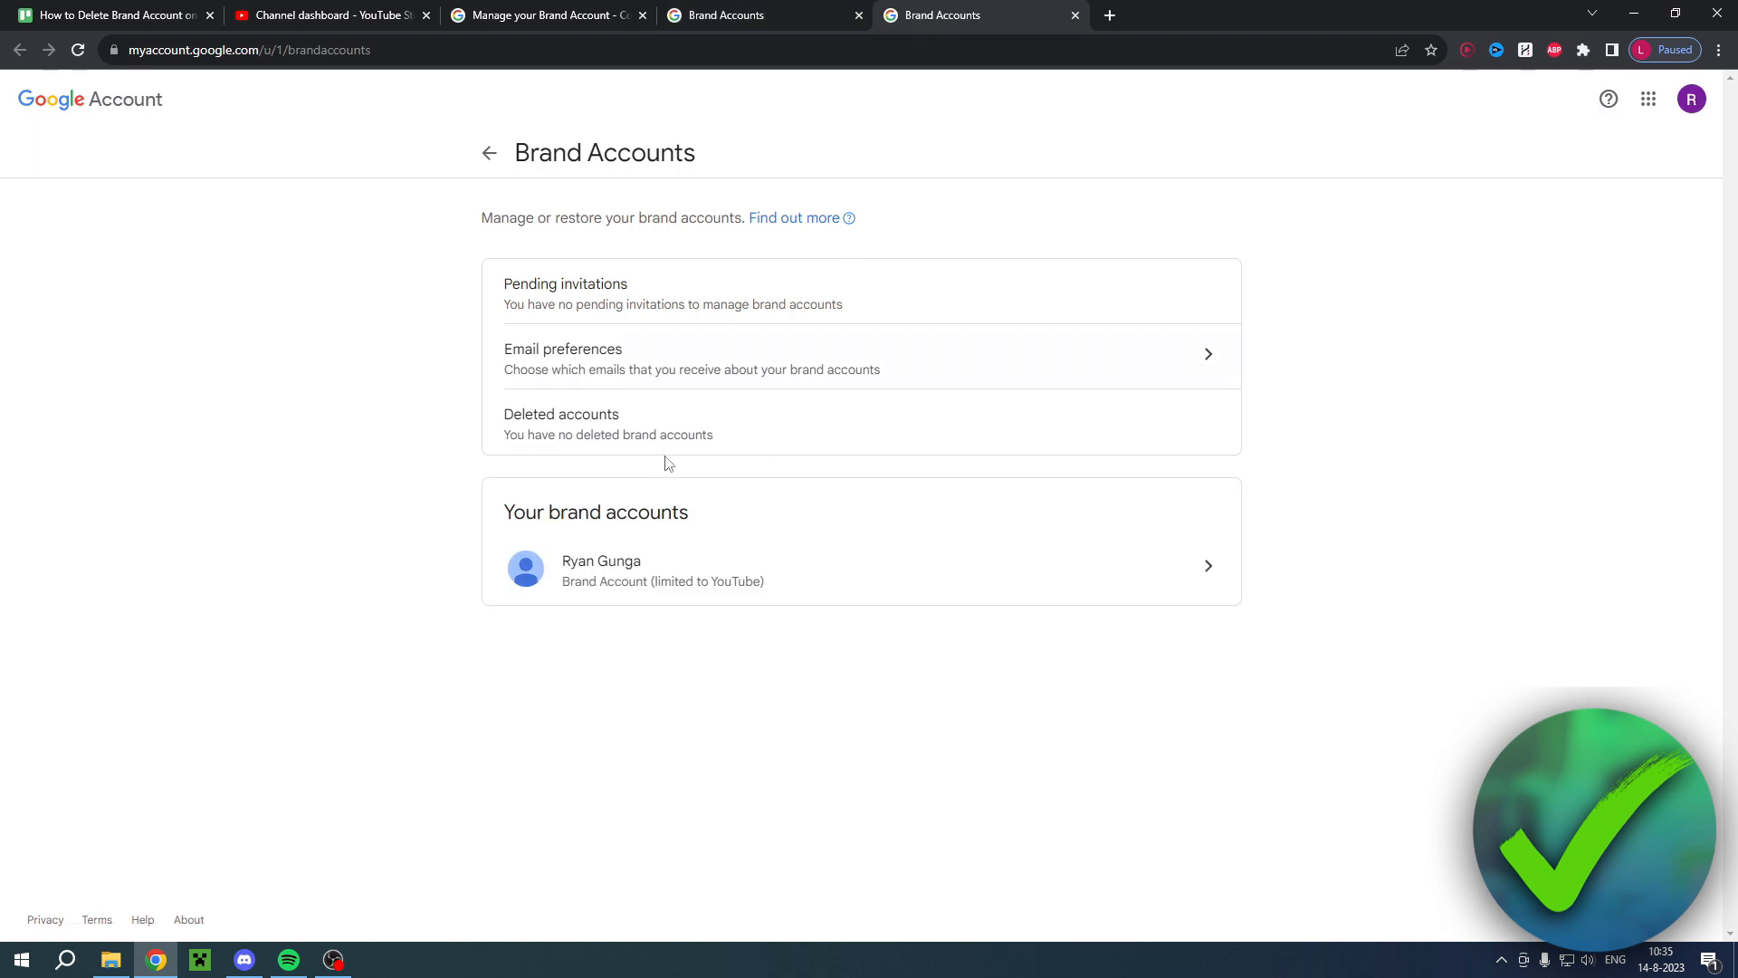
{"action": "double_click", "coordinate": [542, 414]}
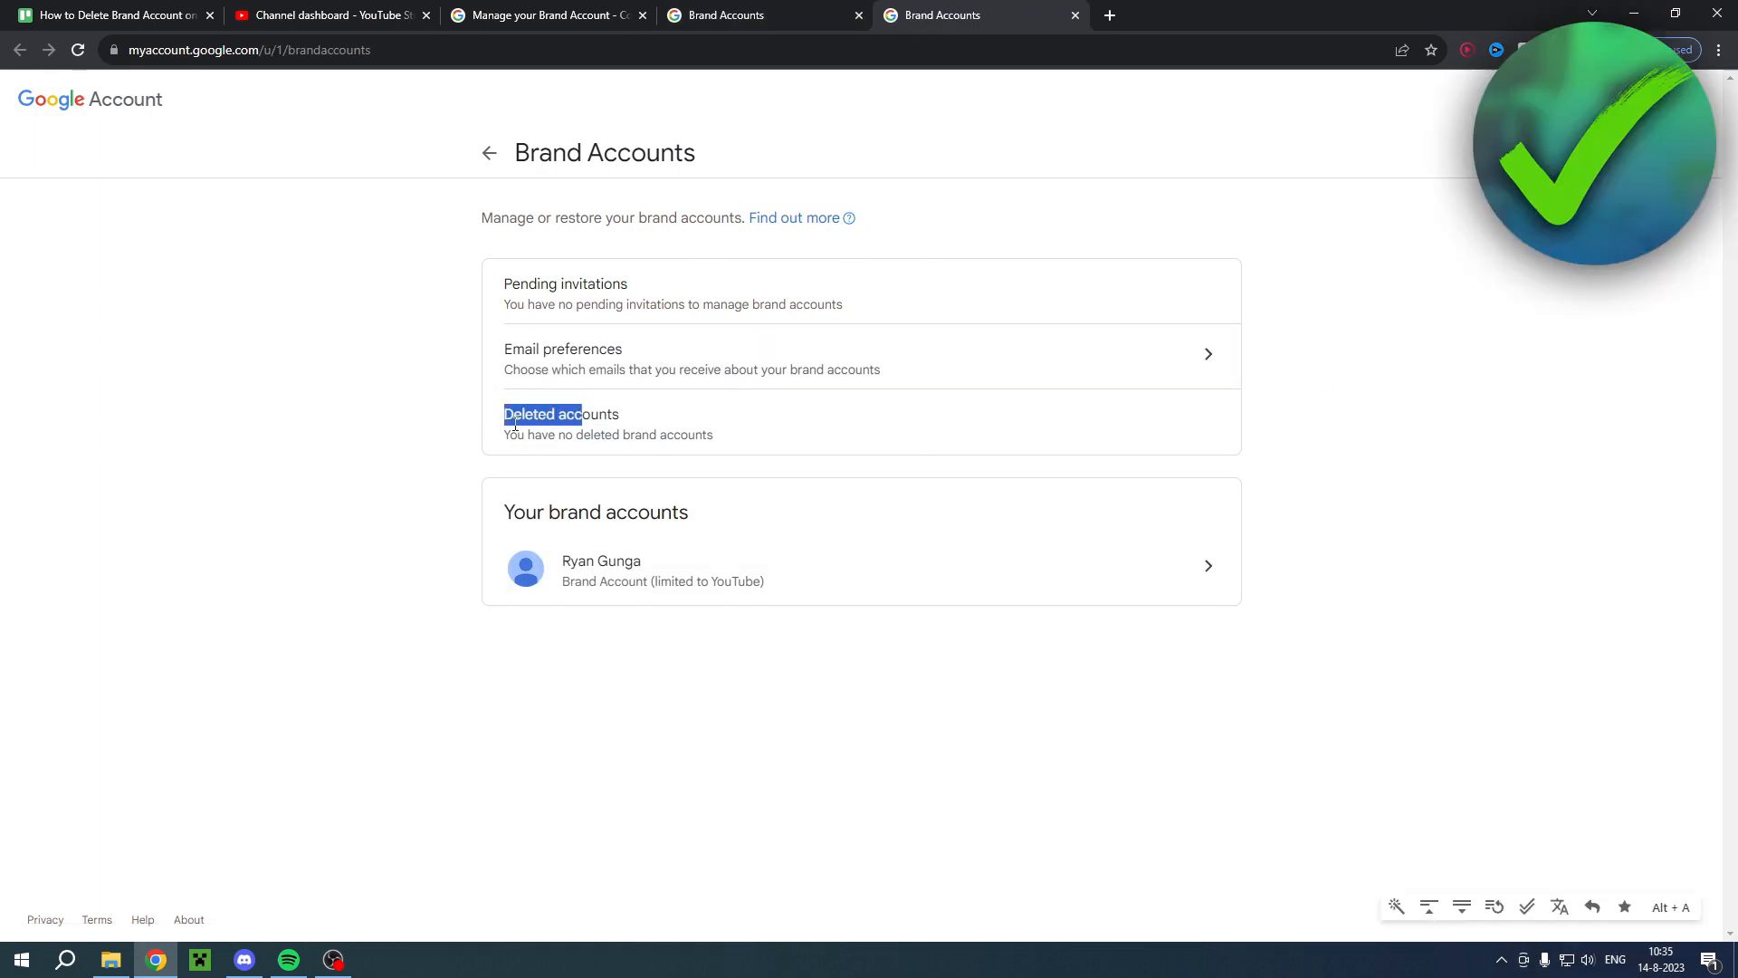
{"action": "left_click", "coordinate": [731, 435]}
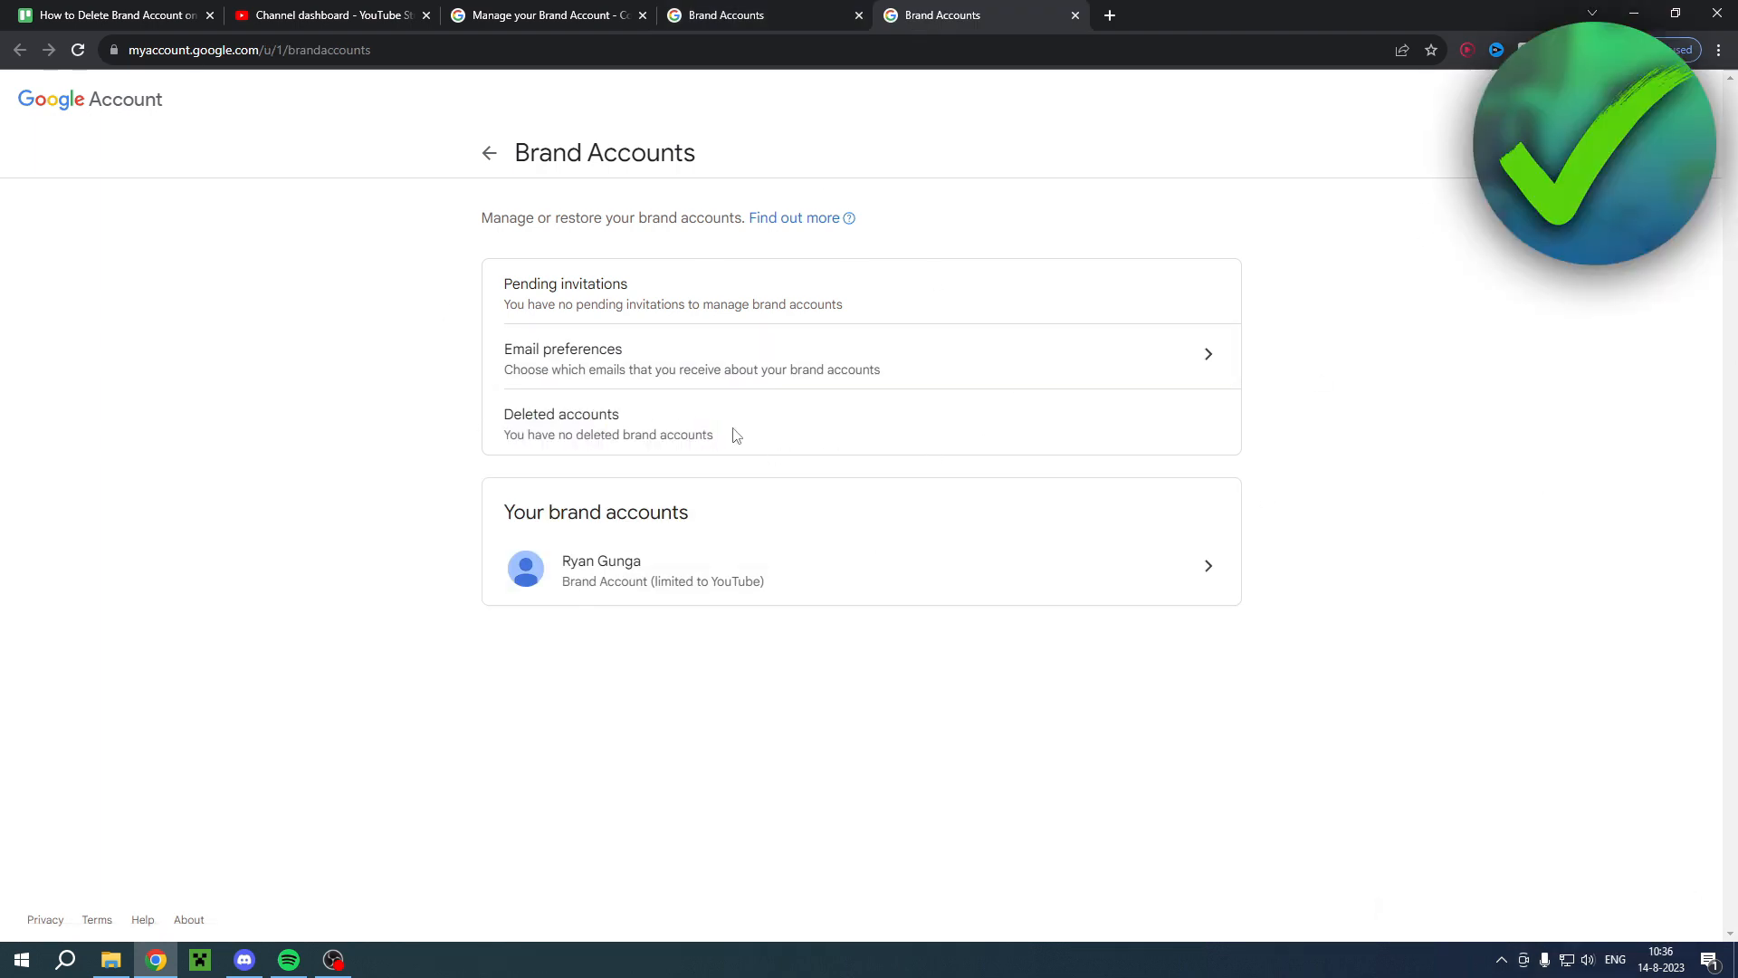
{"action": "mouse_move", "coordinate": [748, 435]}
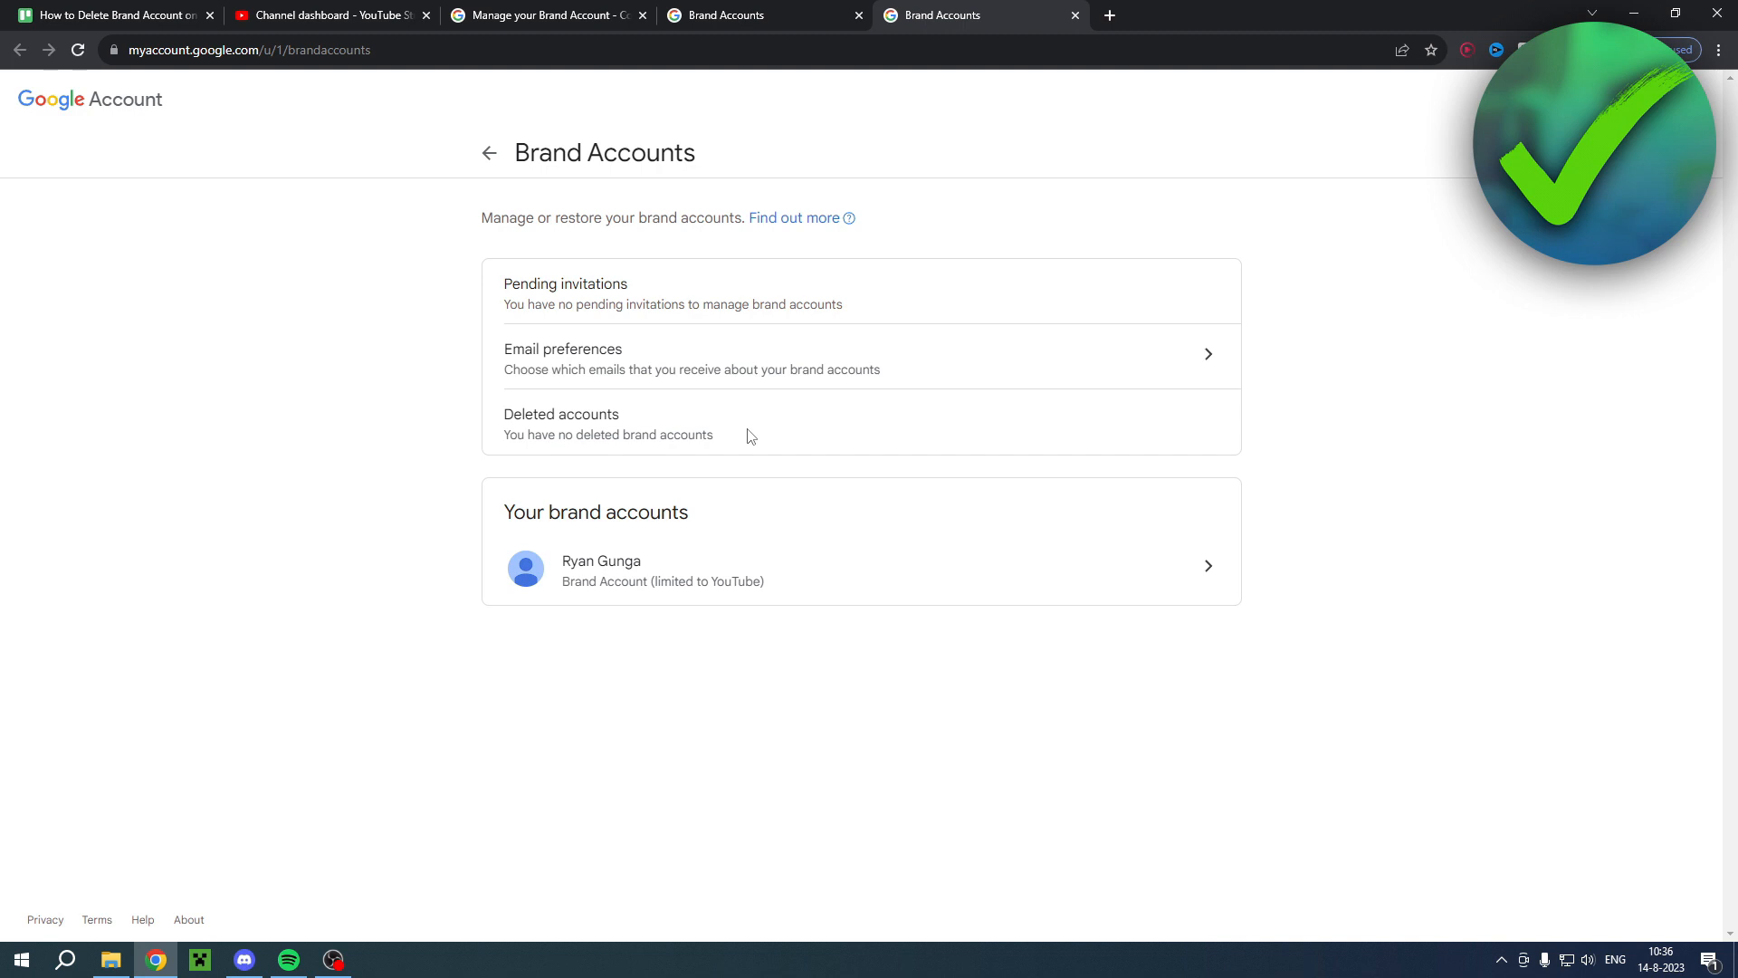